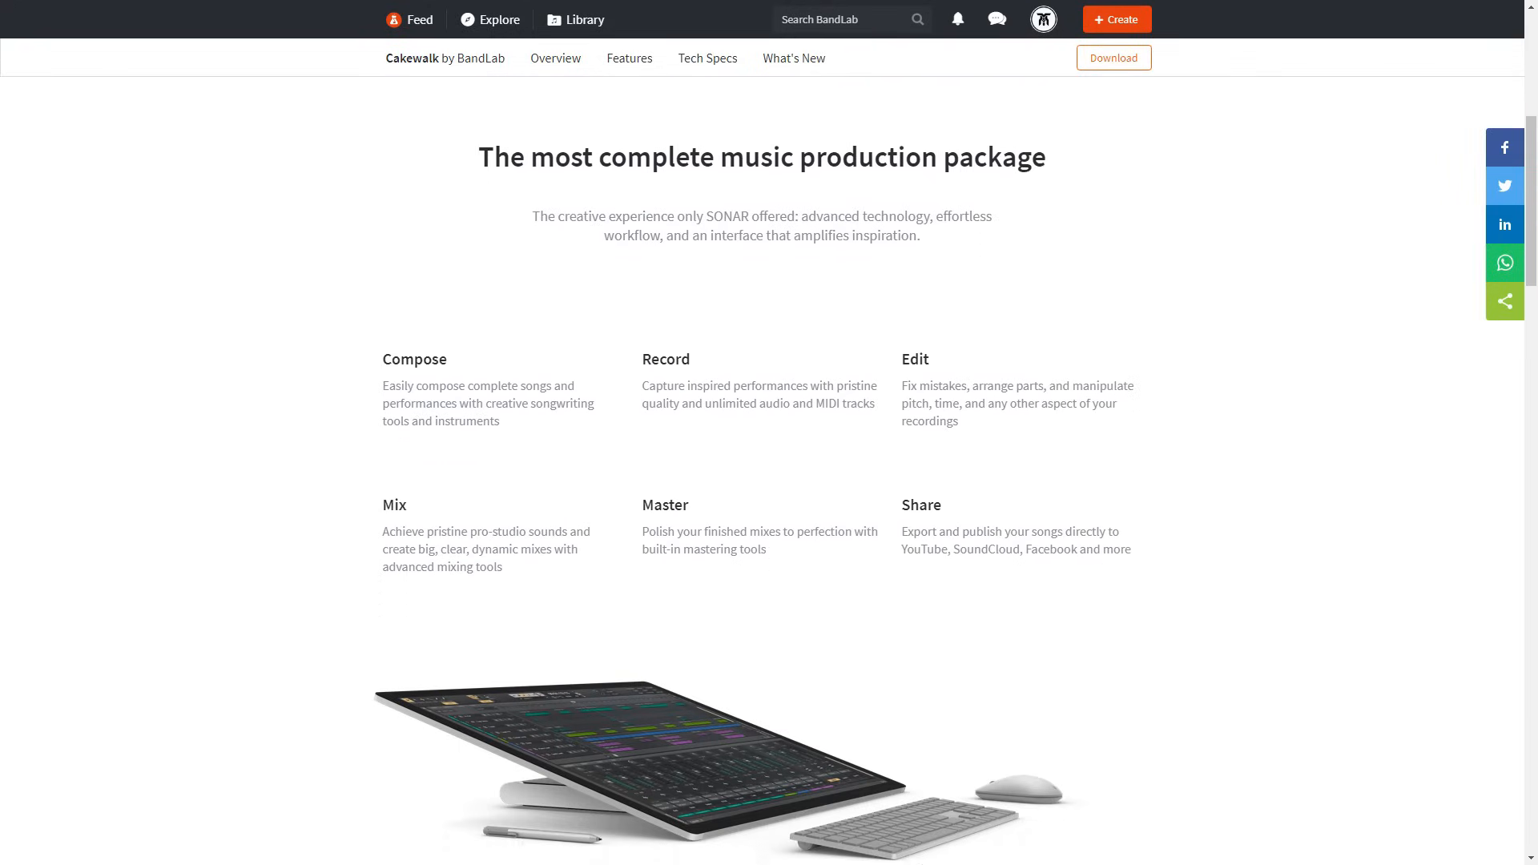
# Launch Cakewalk from the installed apps list in BandLab Assistant.
pyautogui.scroll(-3)
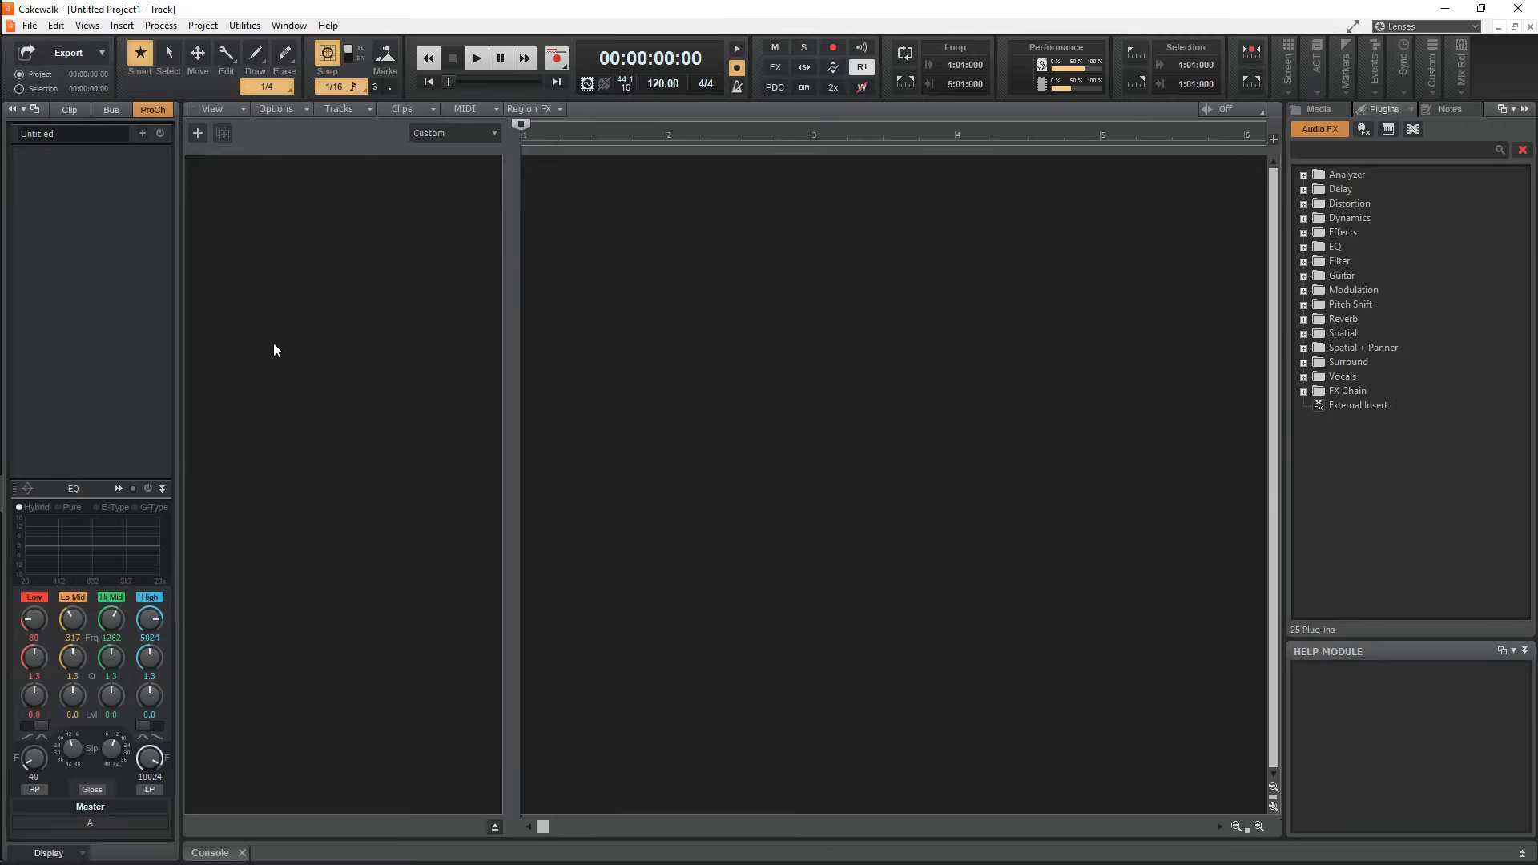
pyautogui.click(56, 25)
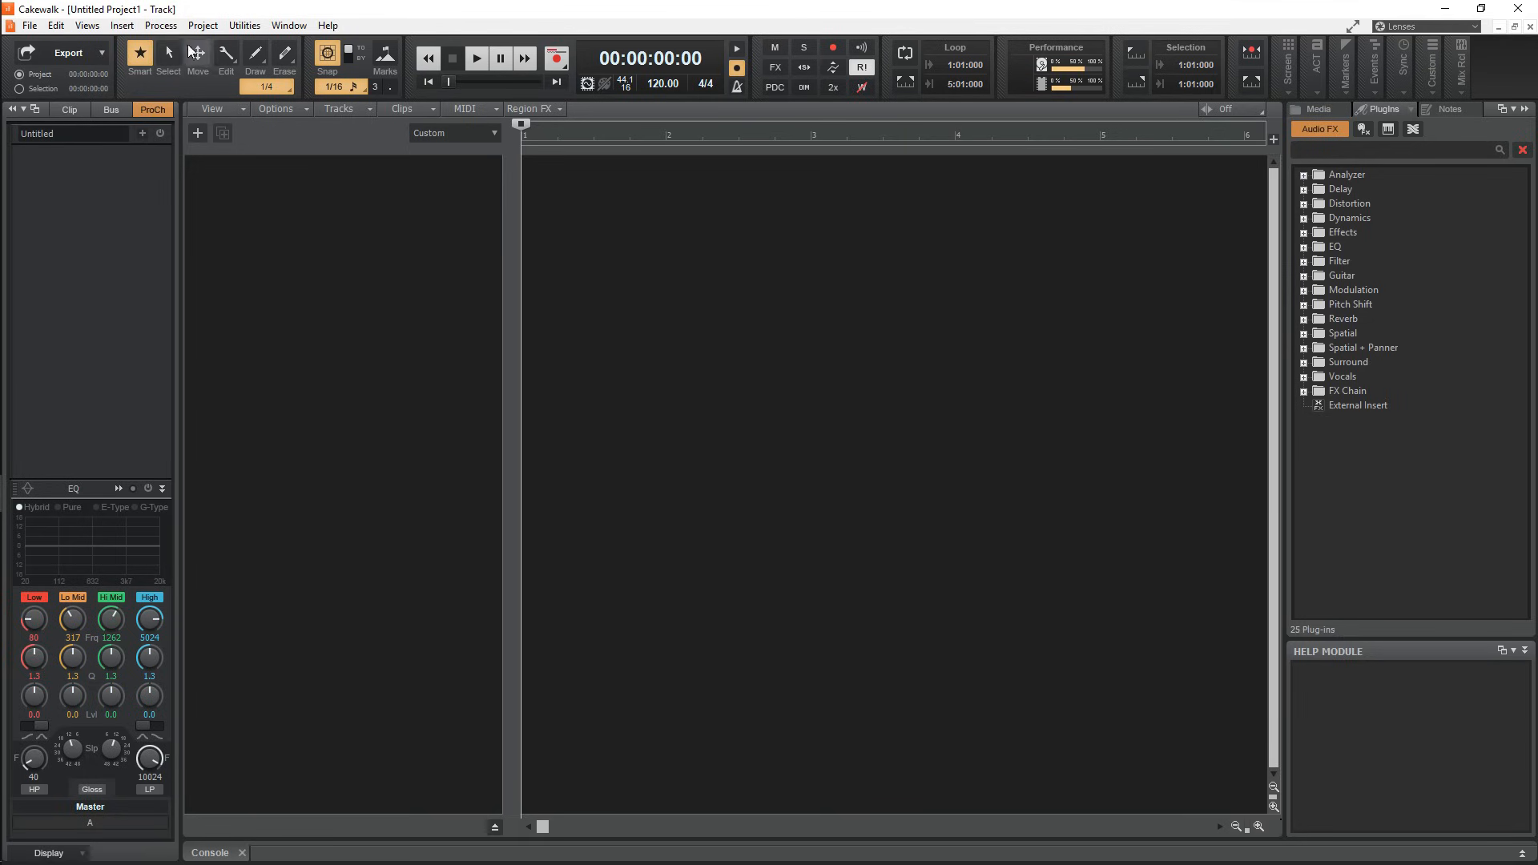
pyautogui.moveTo(224, 53)
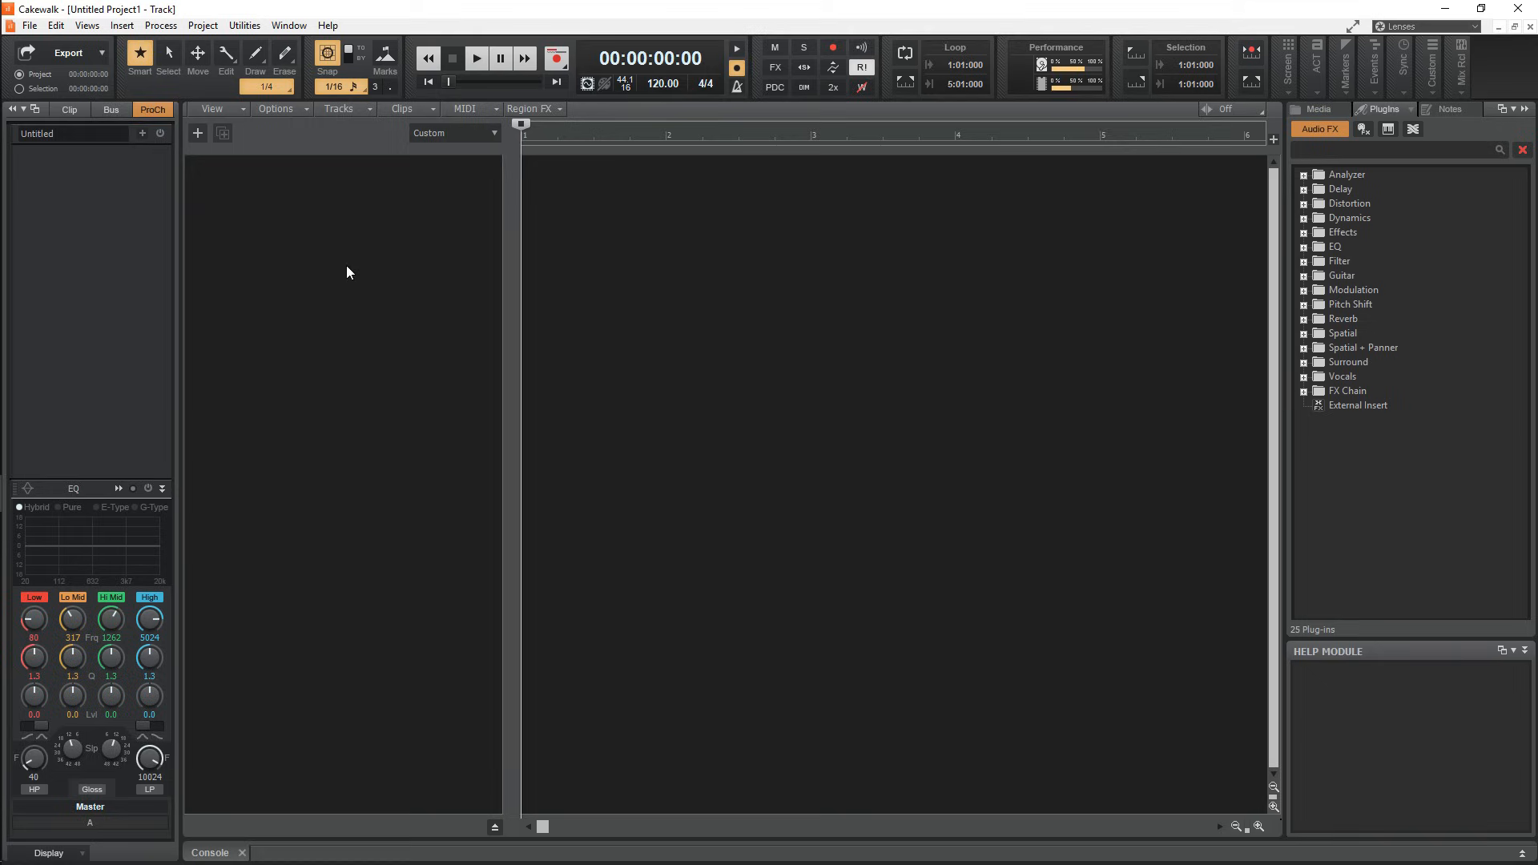
pyautogui.moveTo(425, 505)
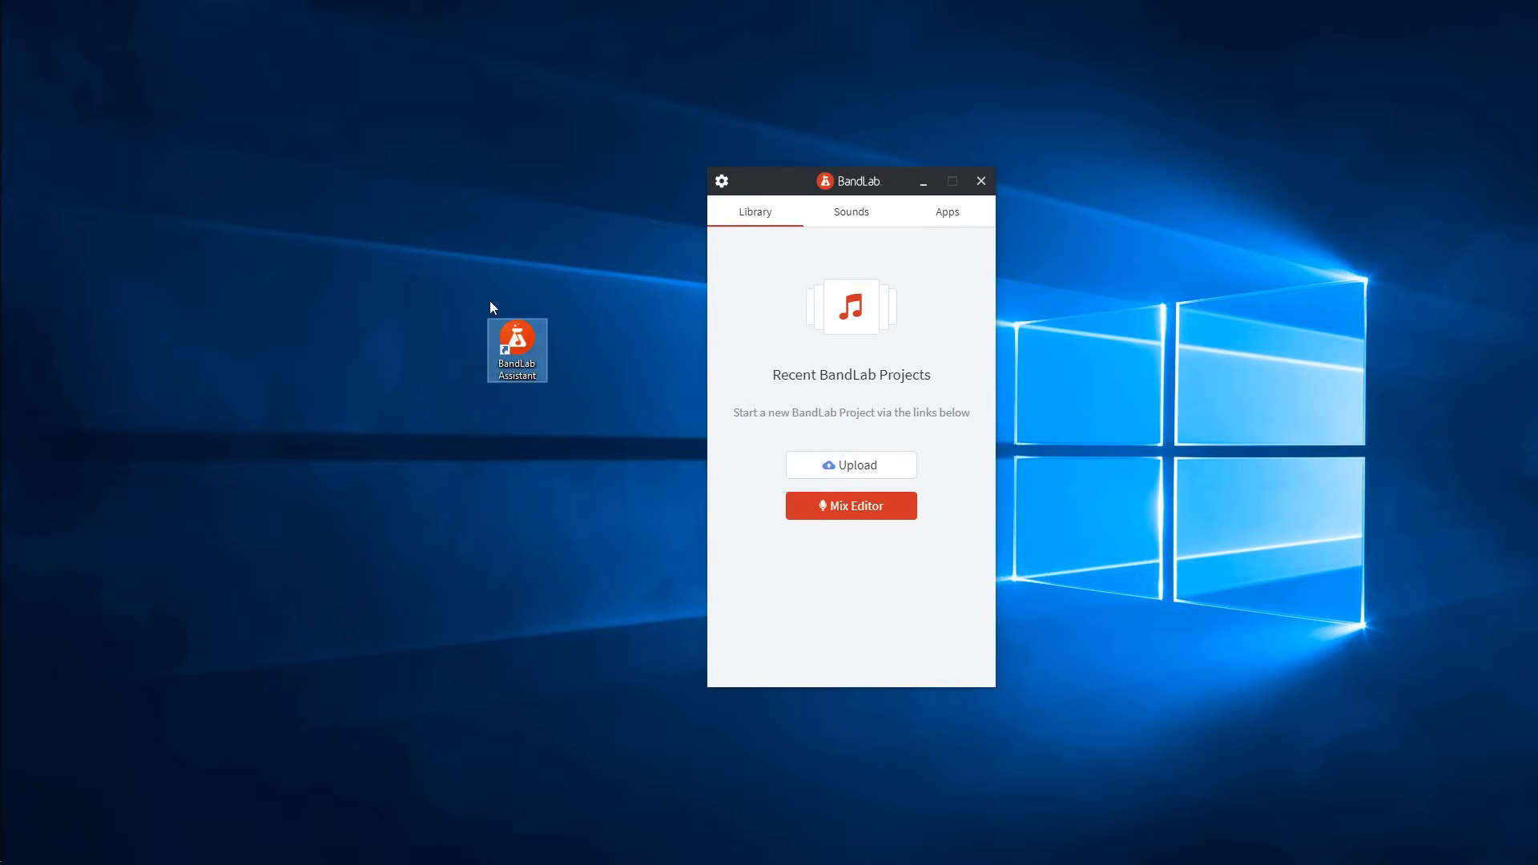
pyautogui.click(944, 212)
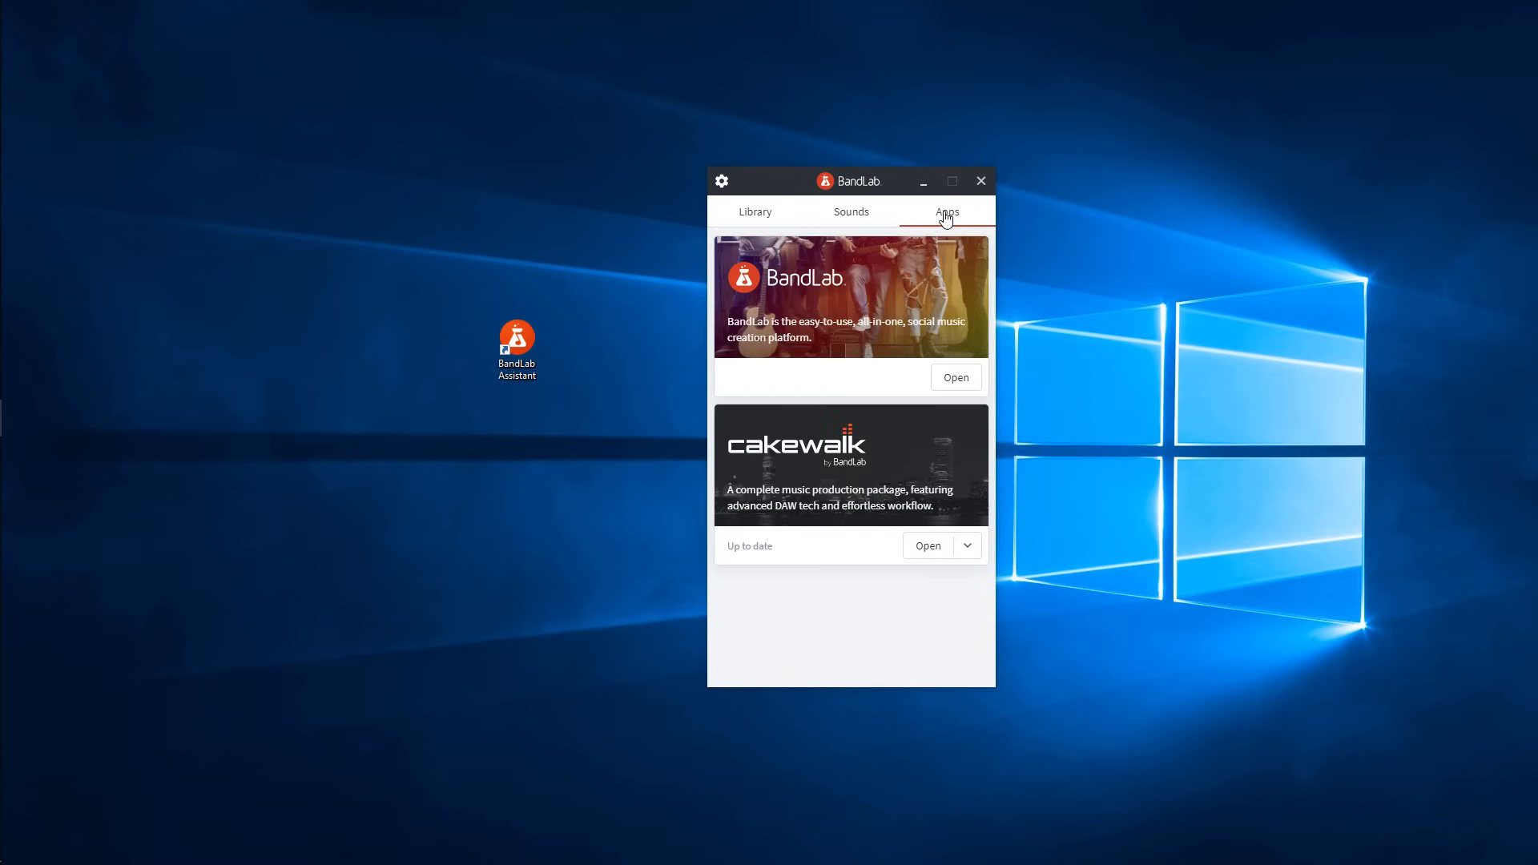
pyautogui.click(926, 546)
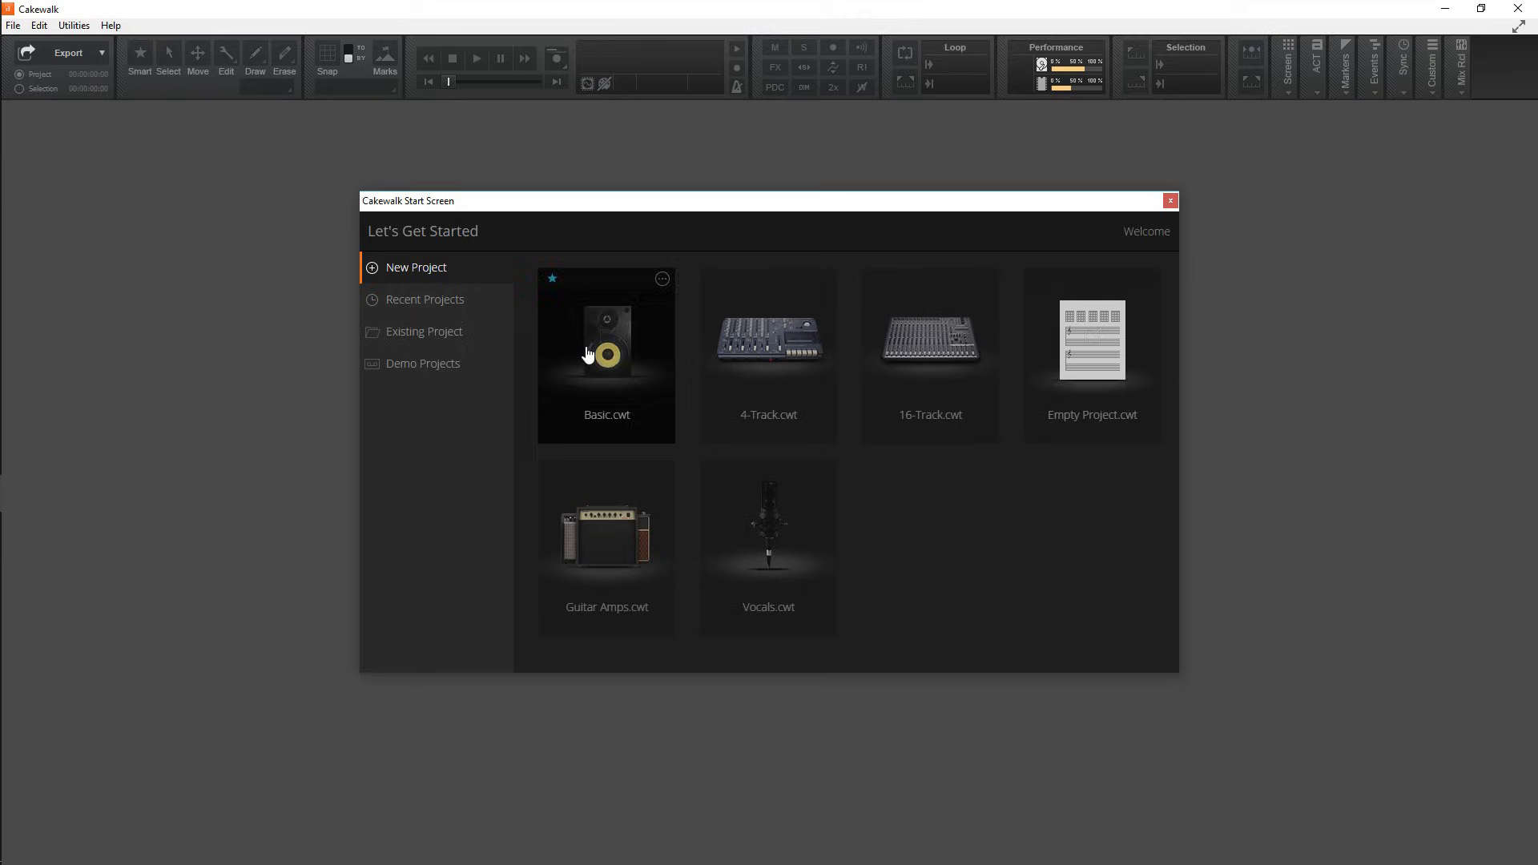
pyautogui.moveTo(498, 285)
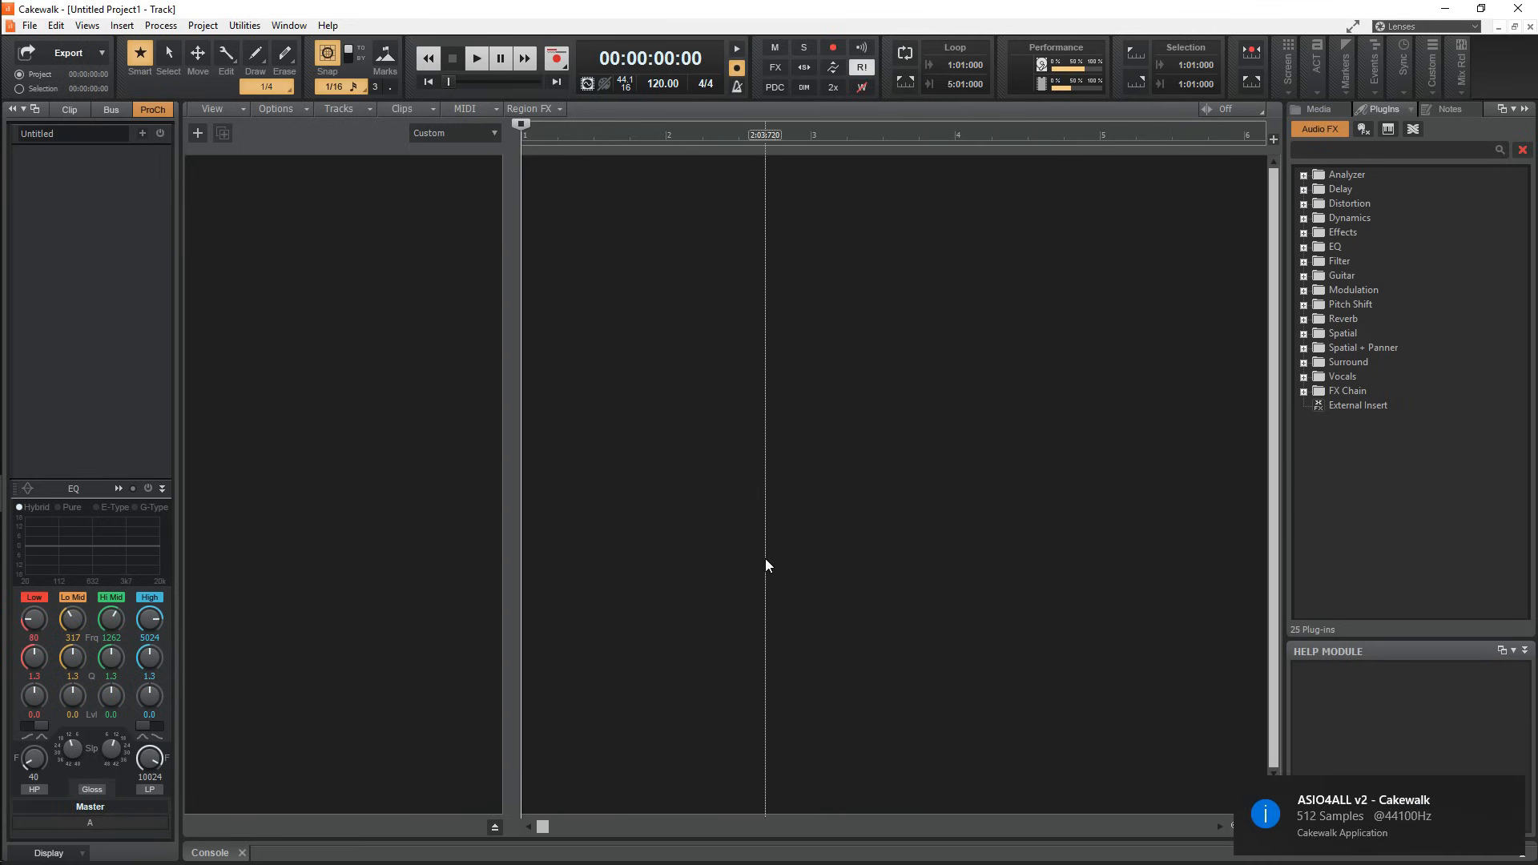
# Open Preferences Driver Settings and confirm new projects use a 44100 sampling rate.
pyautogui.click(55, 24)
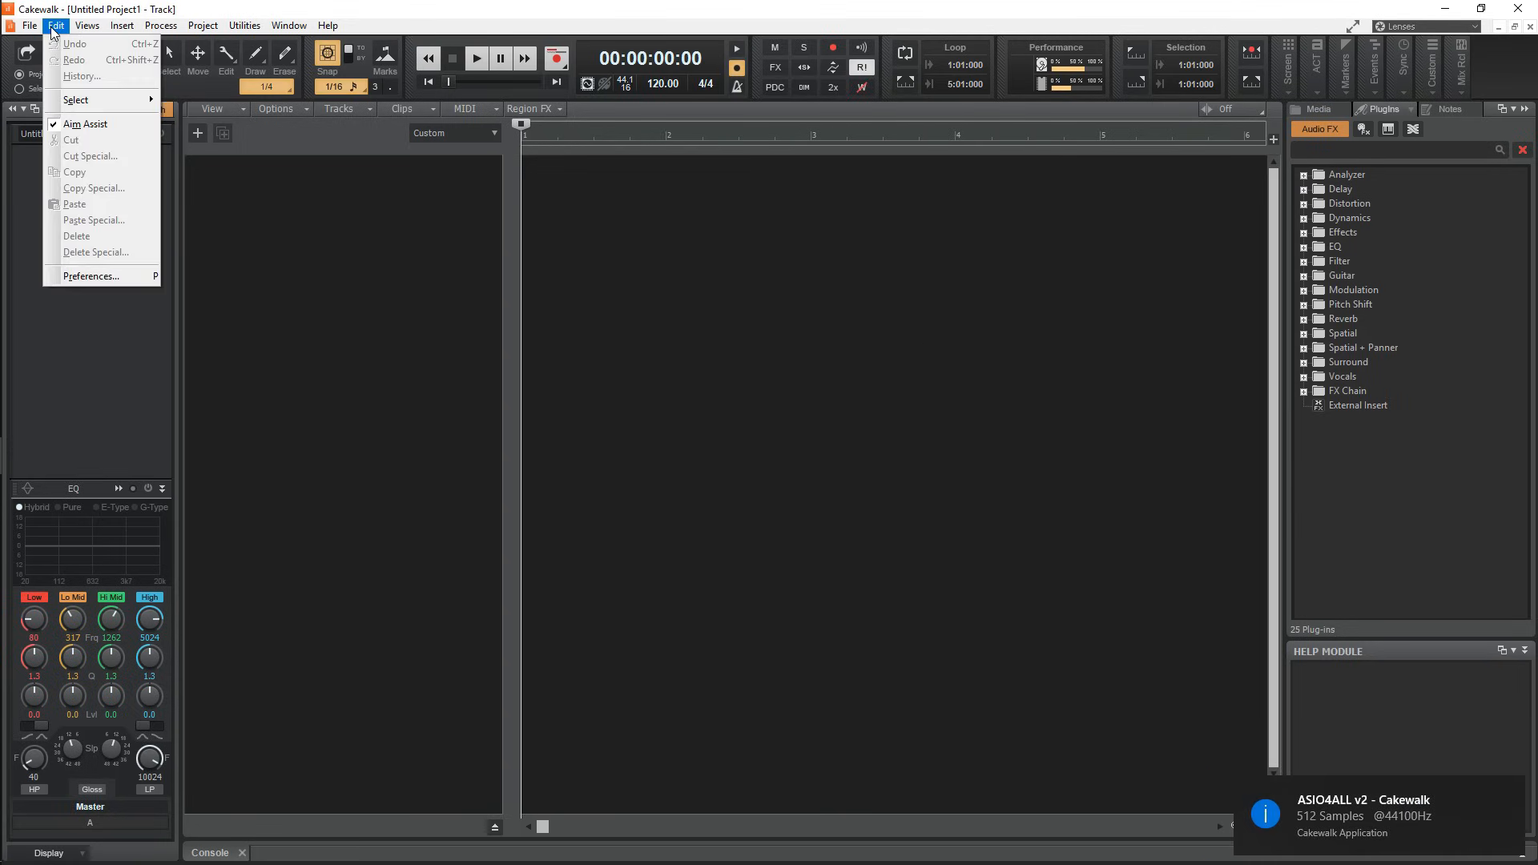
pyautogui.moveTo(89, 276)
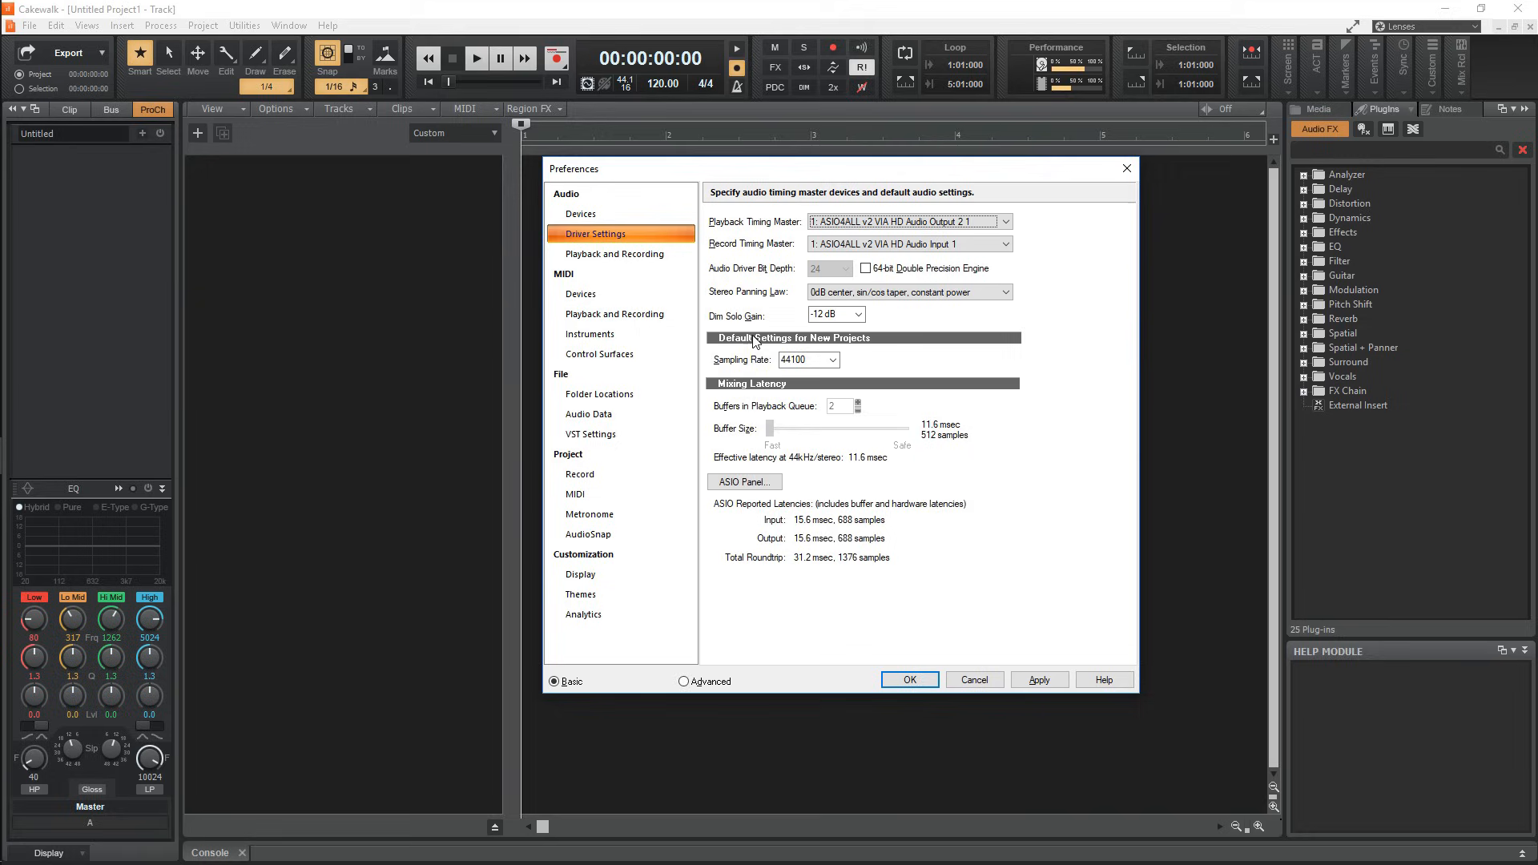
pyautogui.click(802, 359)
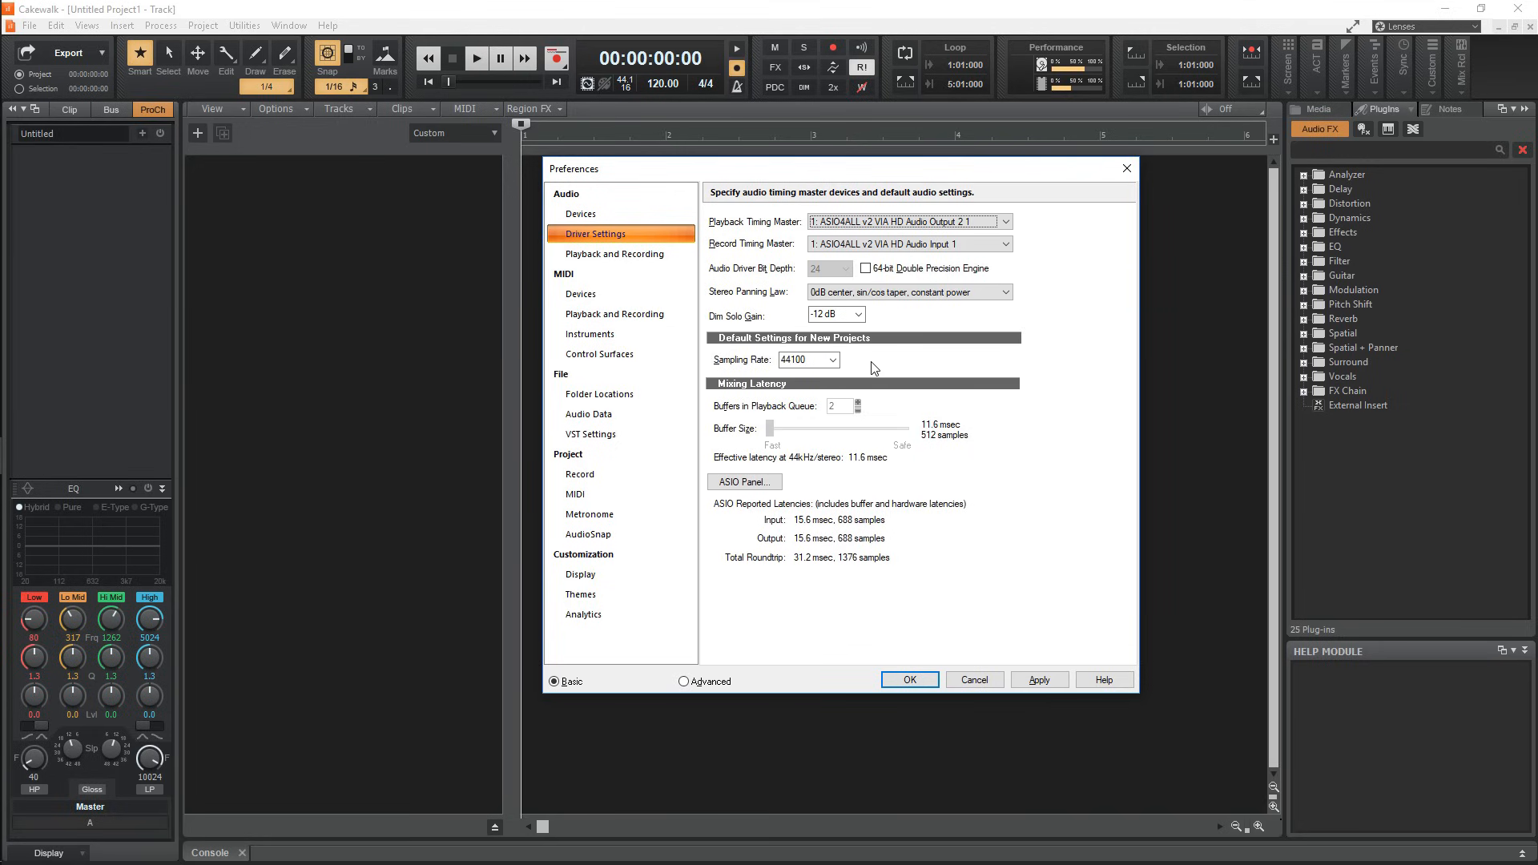
pyautogui.click(832, 359)
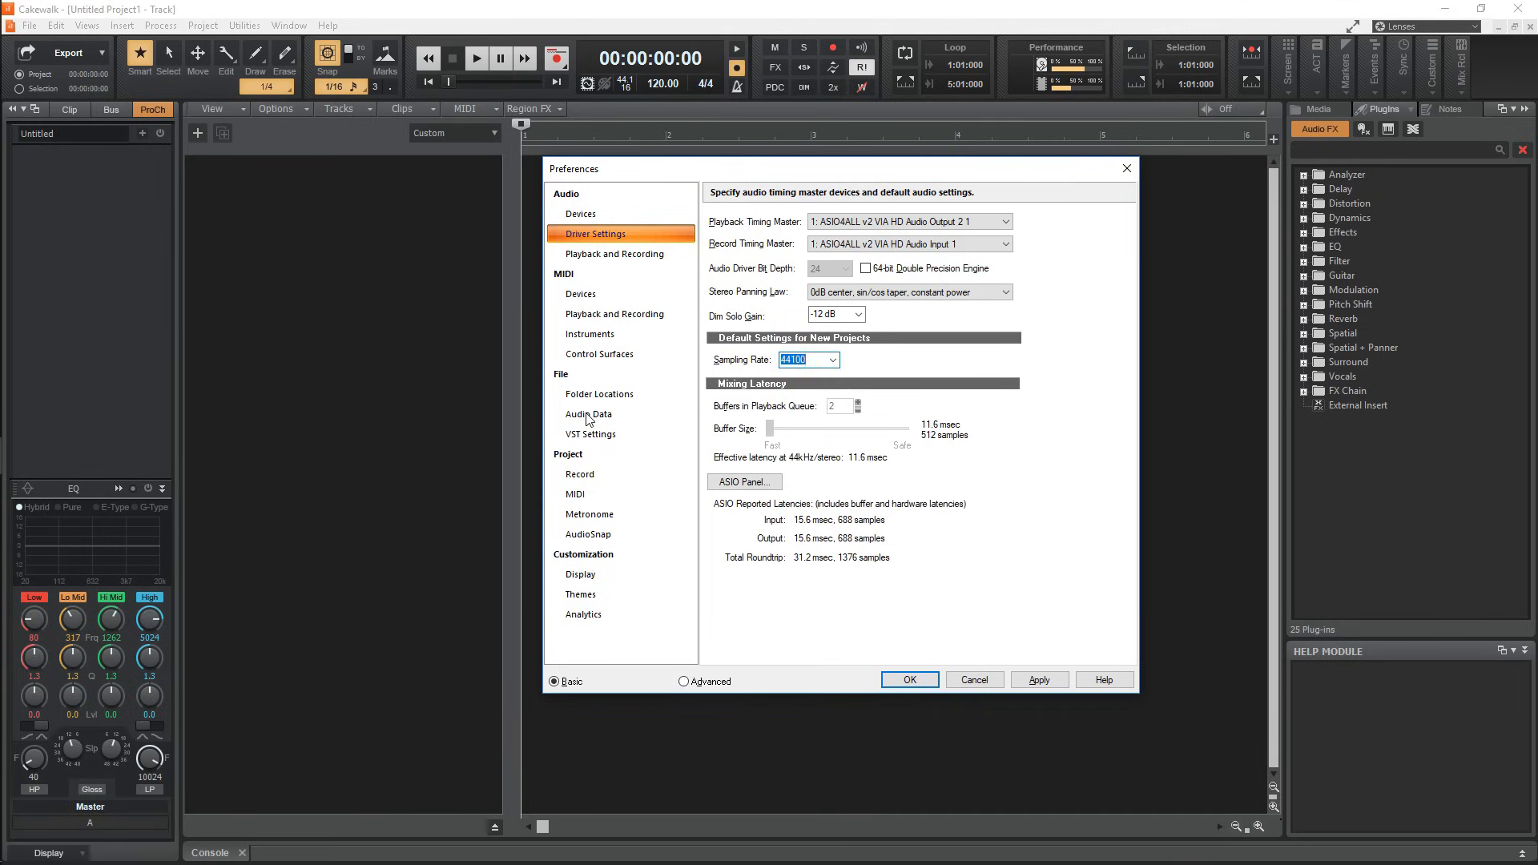
# Set record and render bit depth to 24, then view the Folder Locations page.
pyautogui.click(589, 413)
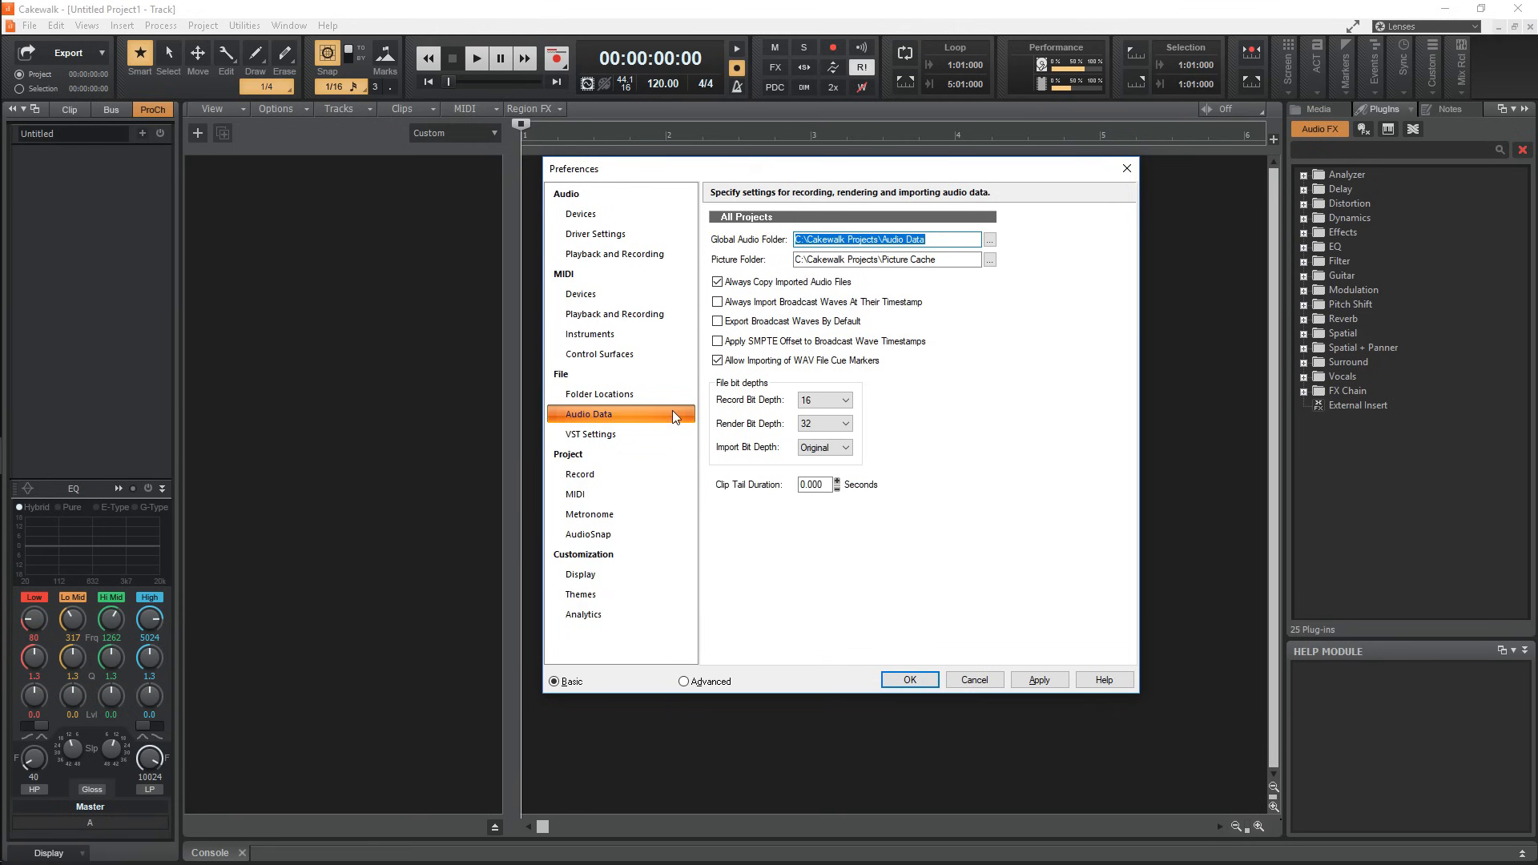
pyautogui.click(844, 423)
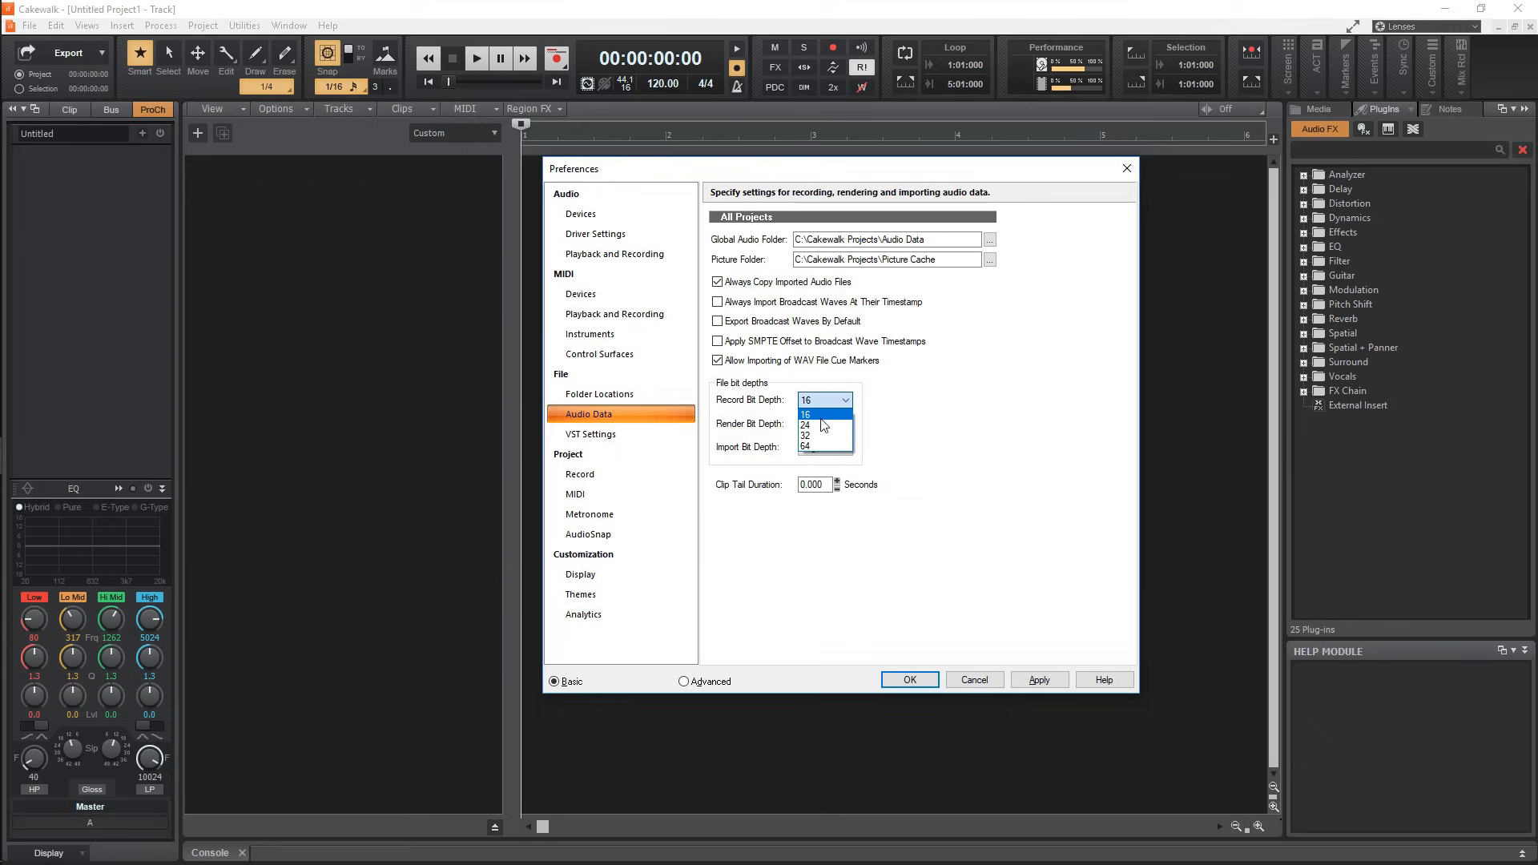
pyautogui.click(804, 411)
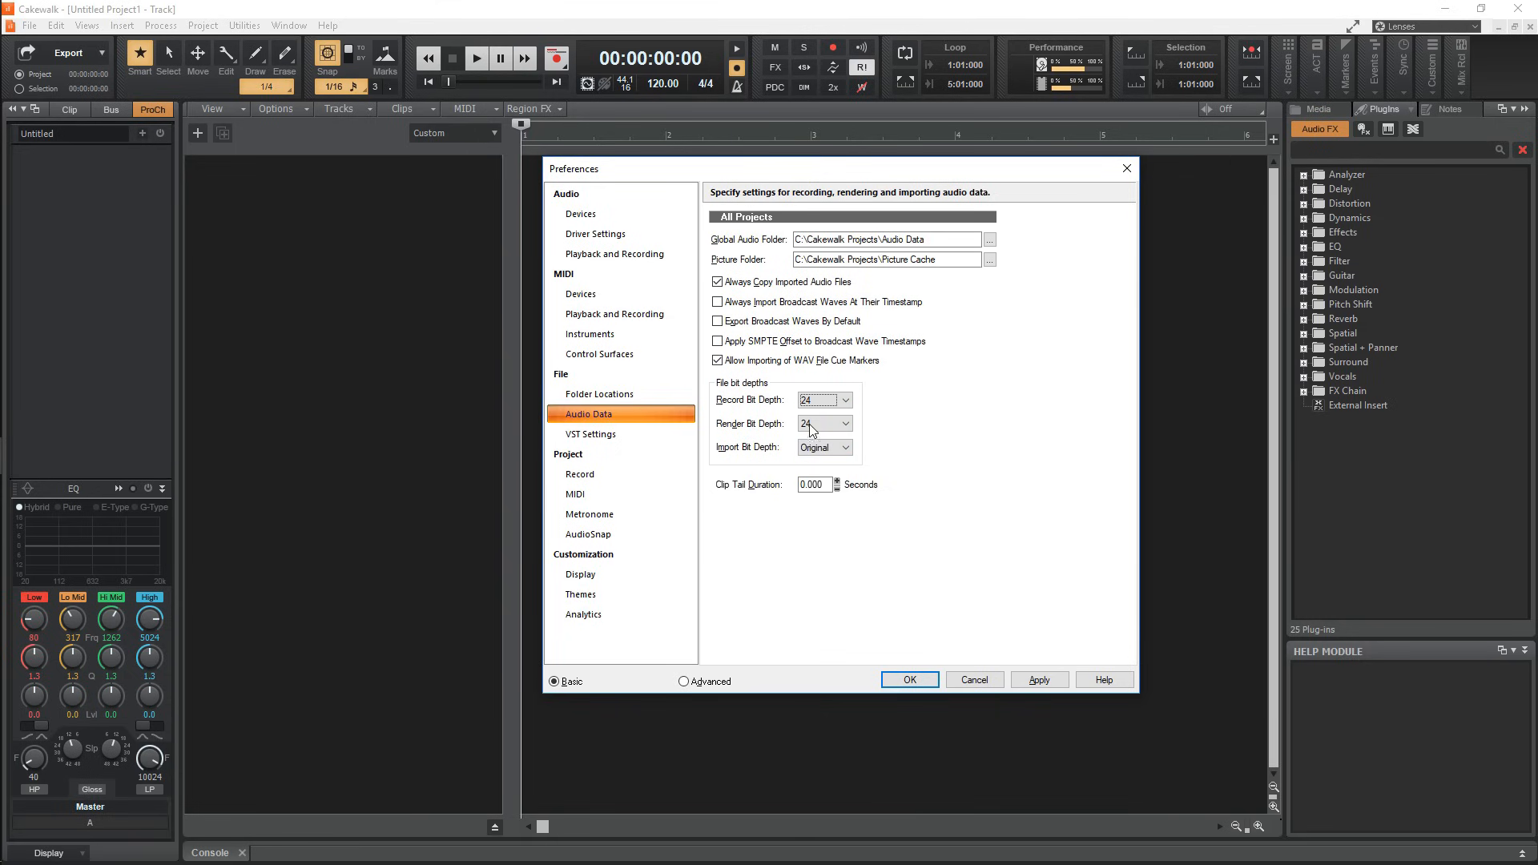
pyautogui.click(599, 393)
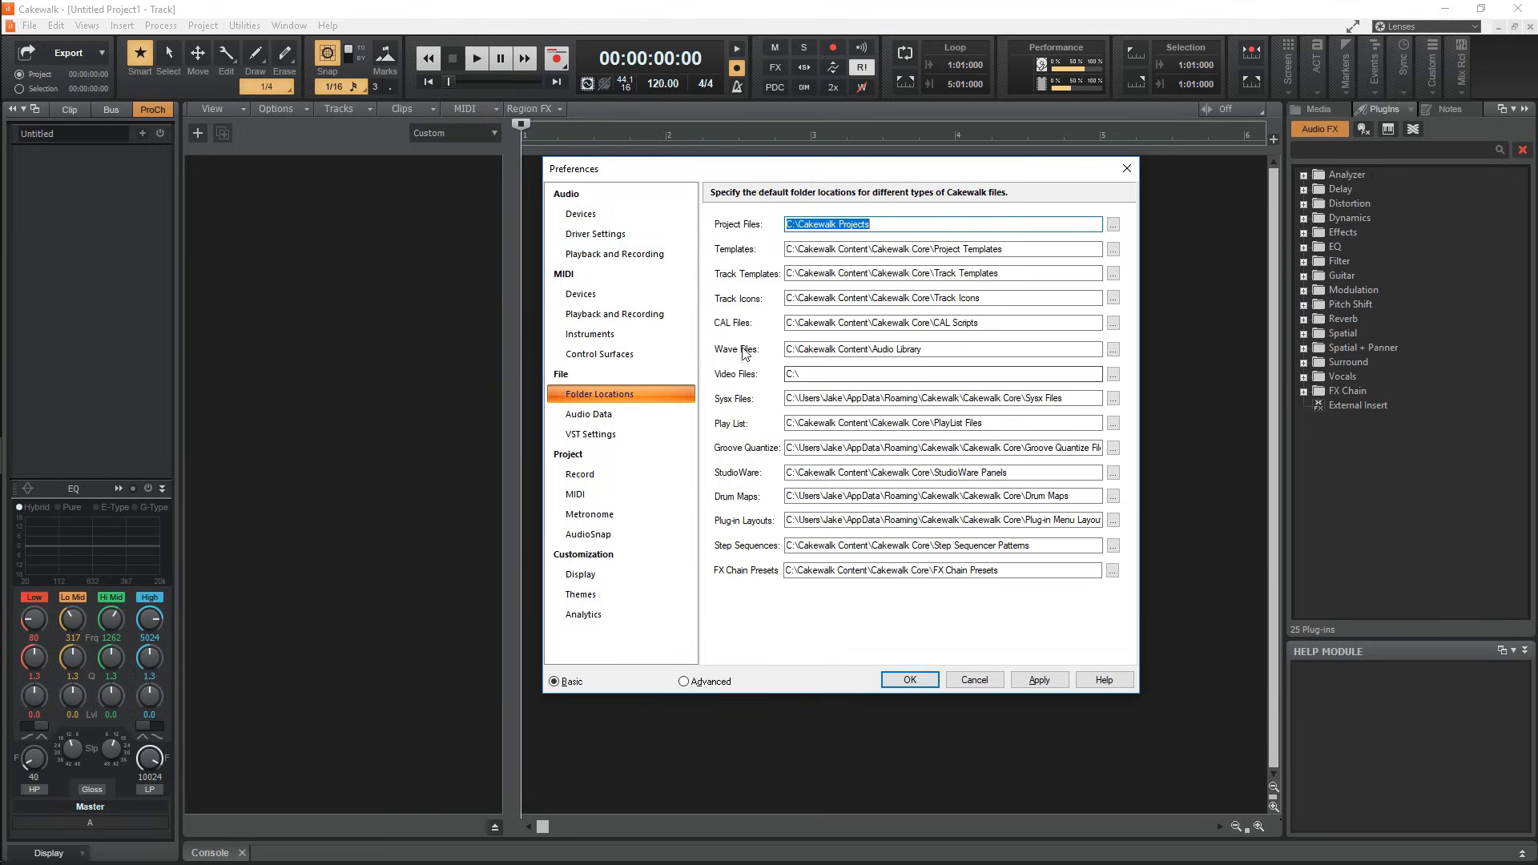
pyautogui.click(942, 374)
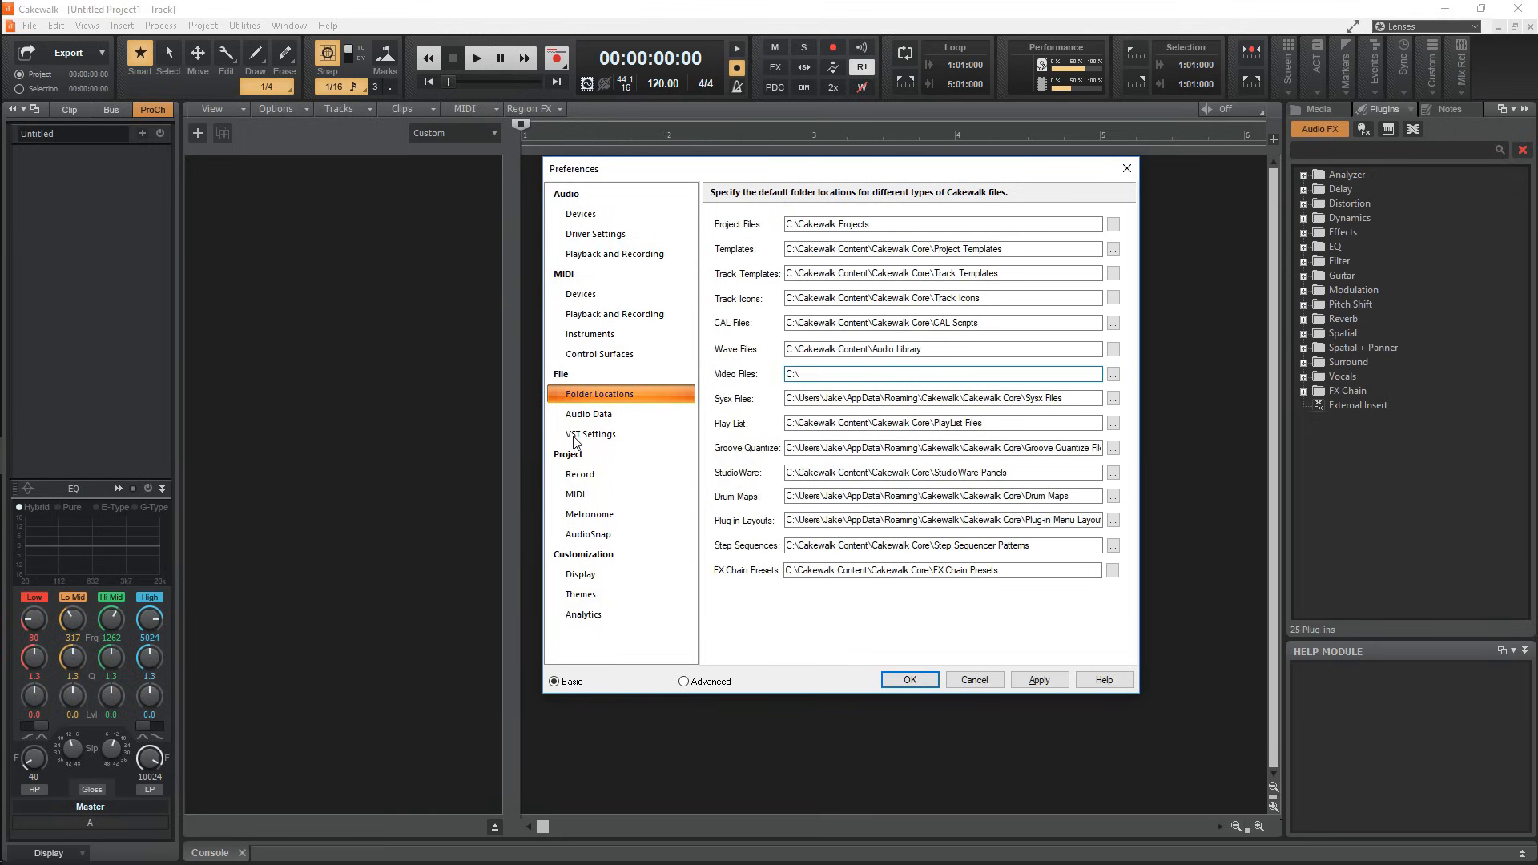
# In VST Settings, cancel adding a scan folder and rescan existing plug-in paths.
pyautogui.click(590, 433)
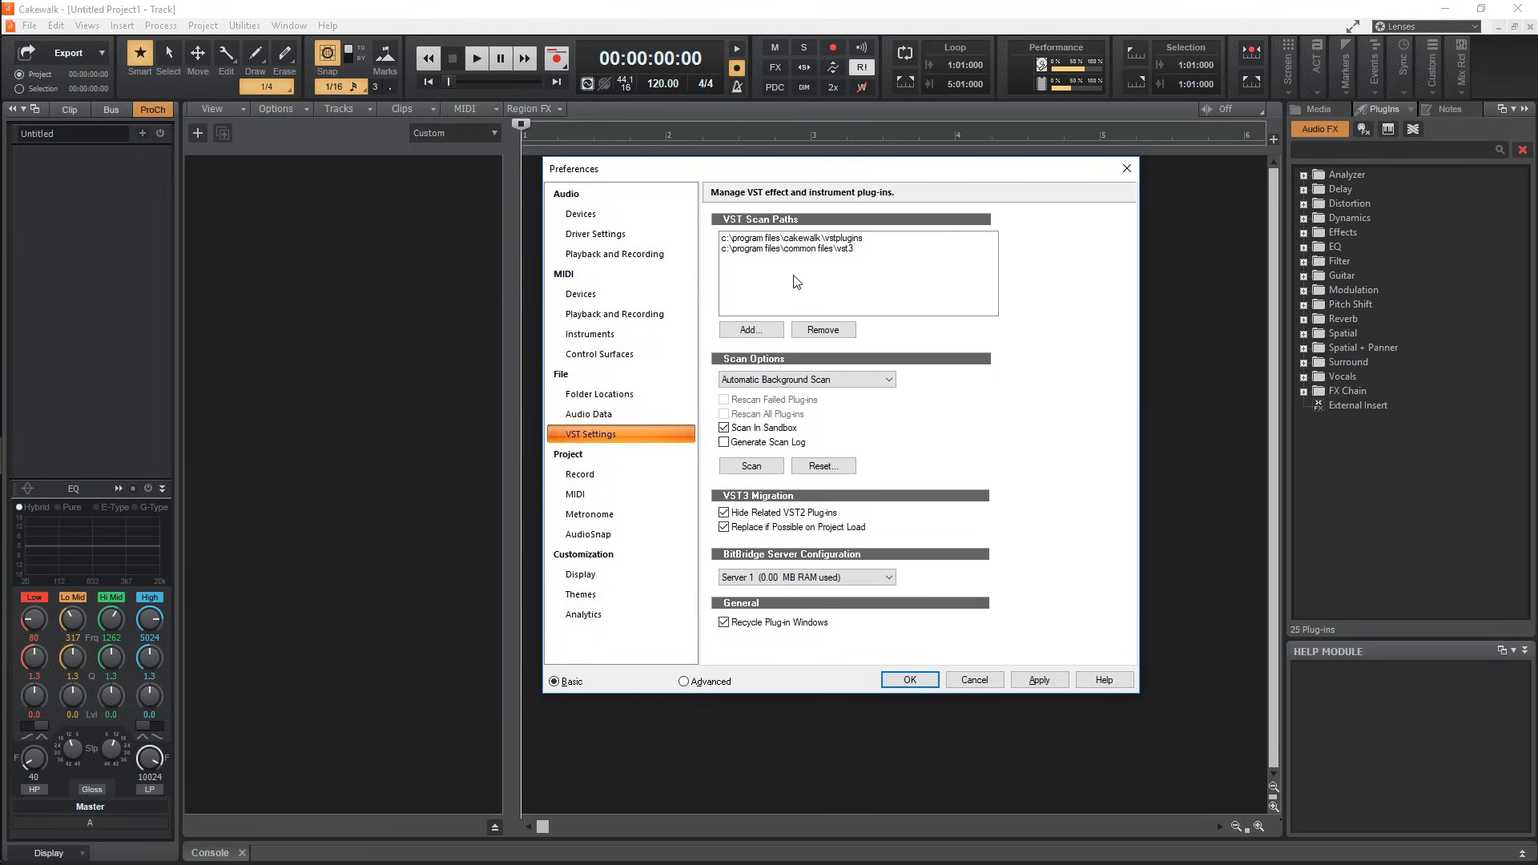
pyautogui.click(750, 329)
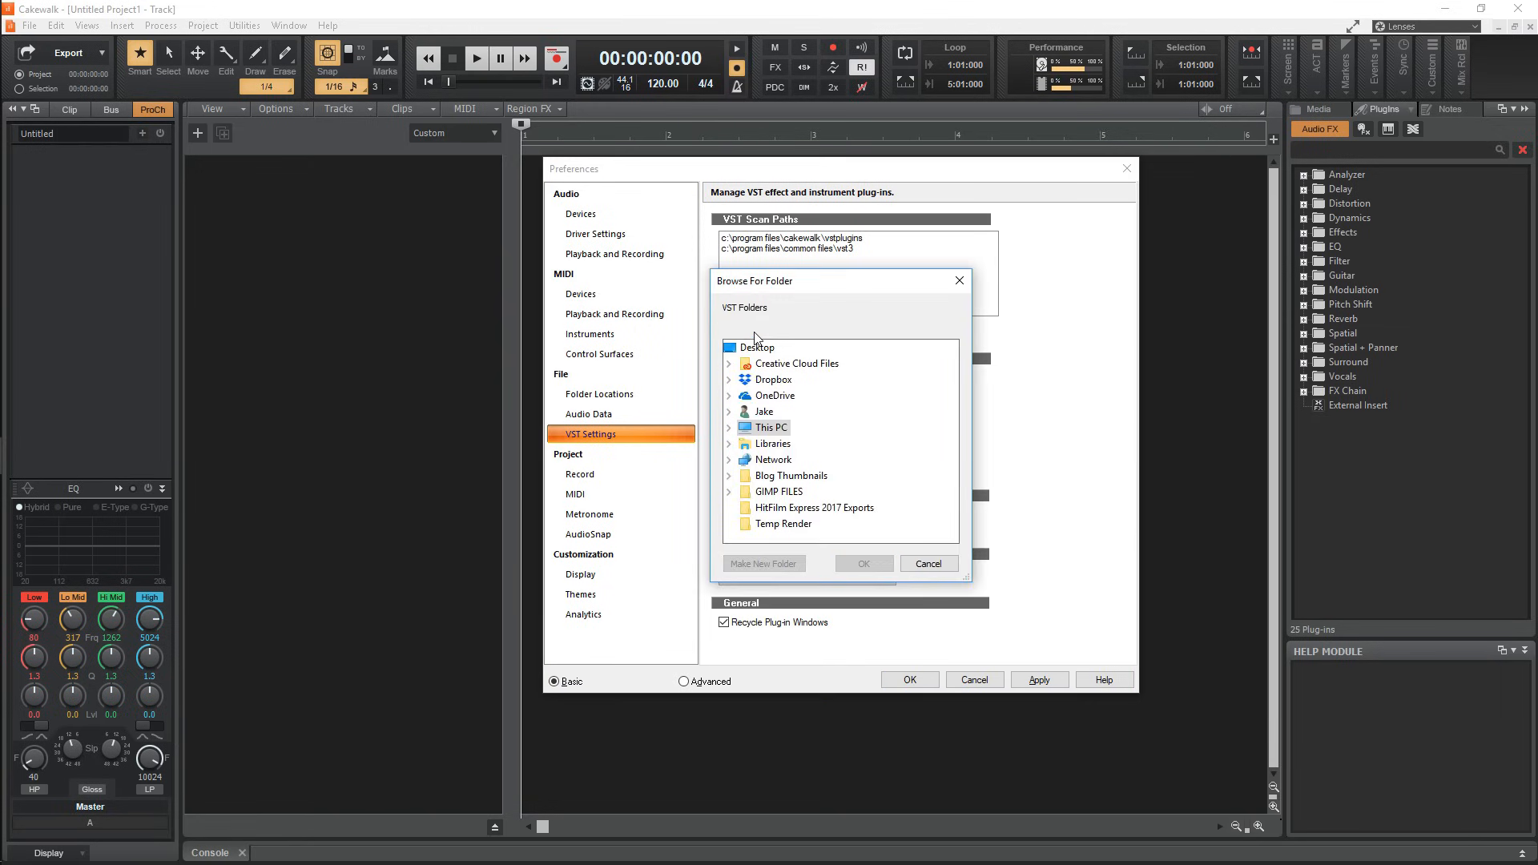
pyautogui.click(926, 563)
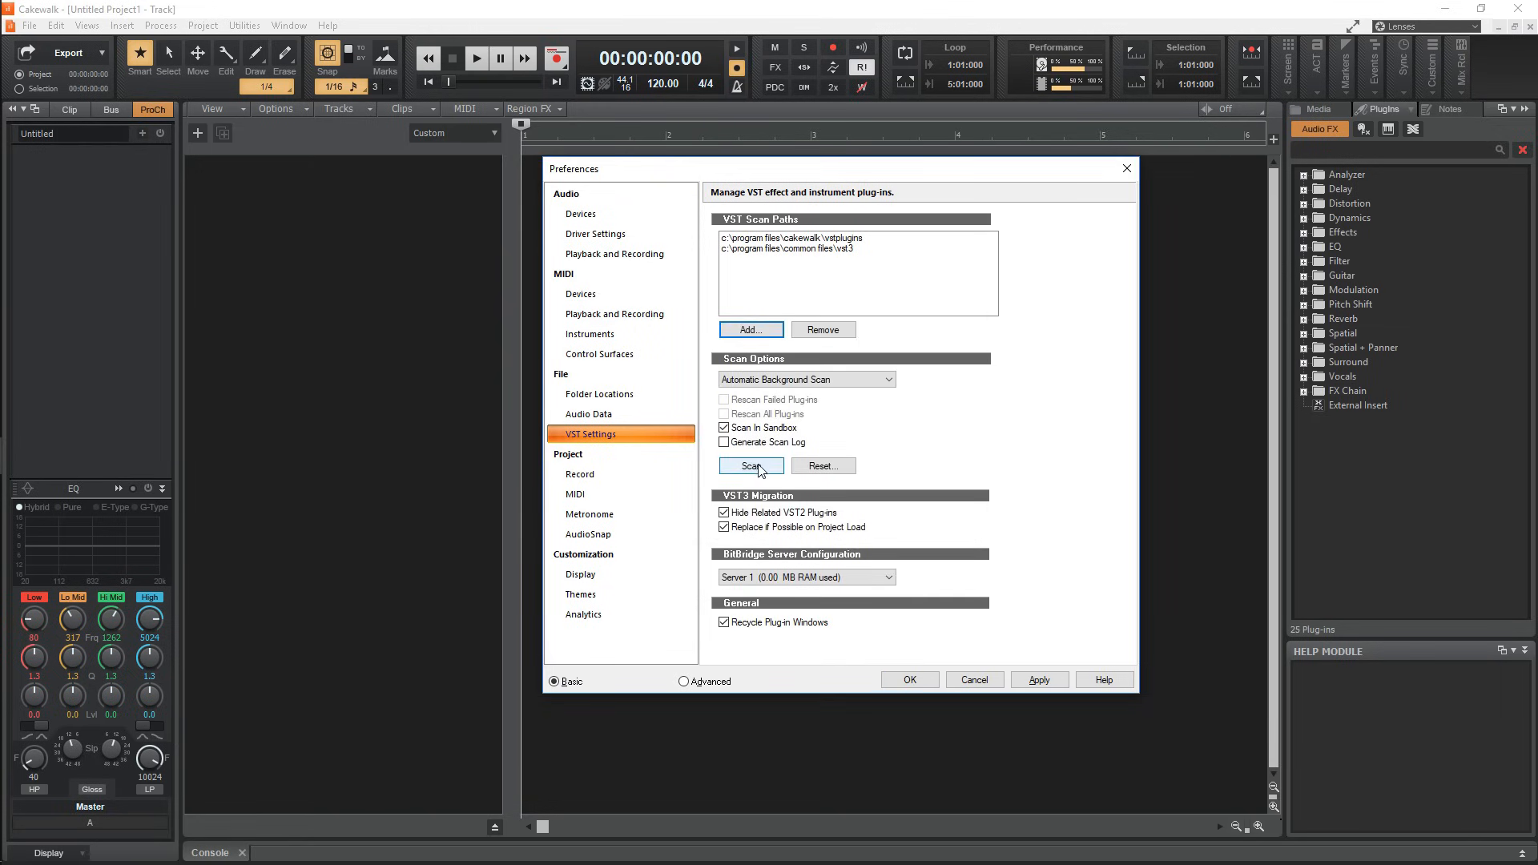
pyautogui.click(751, 464)
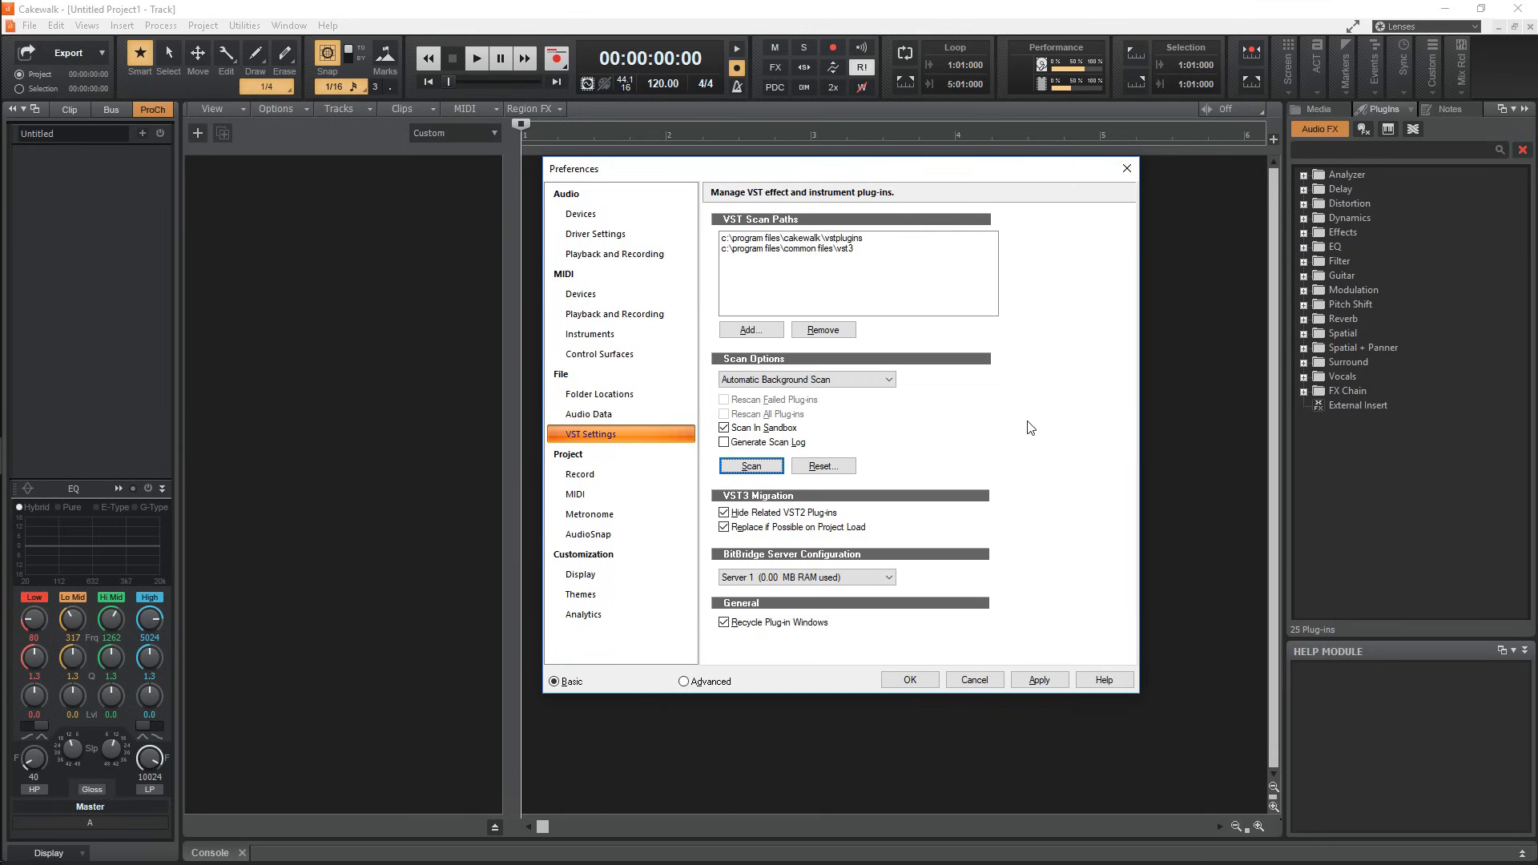
# Review the Playback and Recording settings, then close Preferences with OK.
pyautogui.click(614, 253)
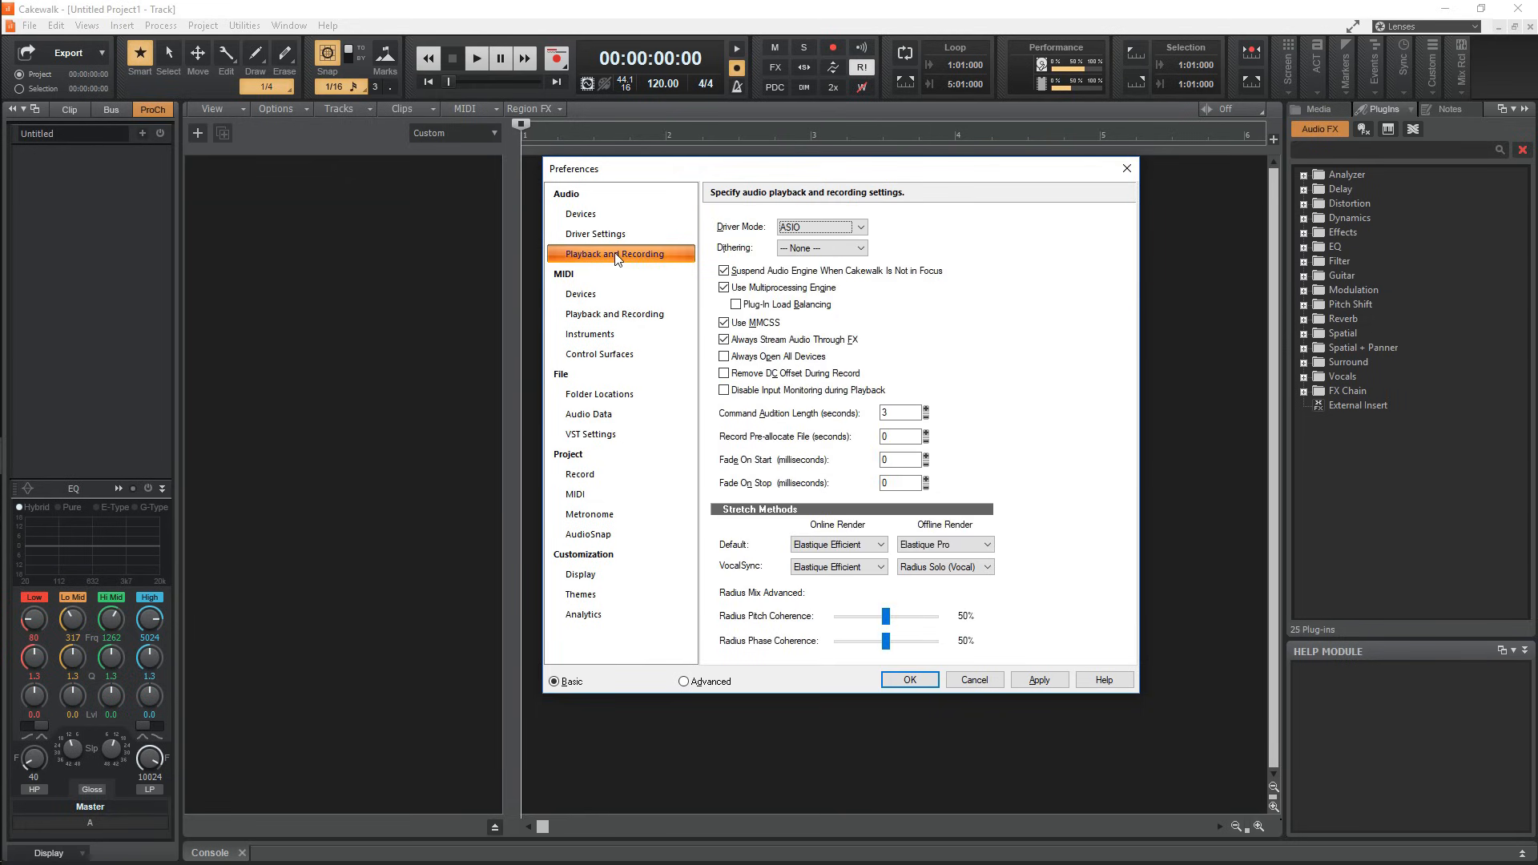
pyautogui.moveTo(743, 237)
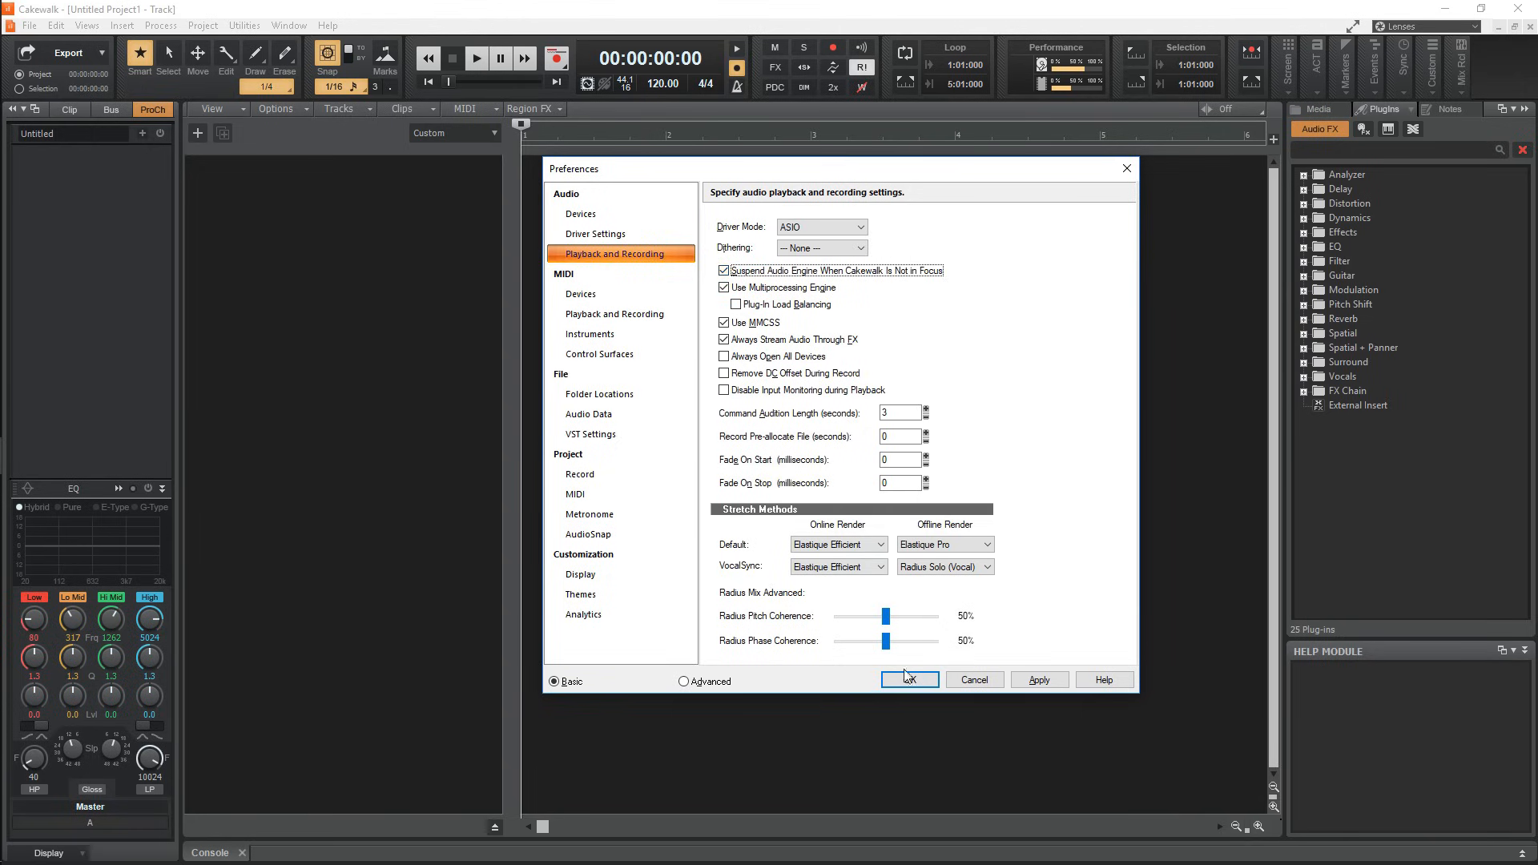
pyautogui.click(908, 678)
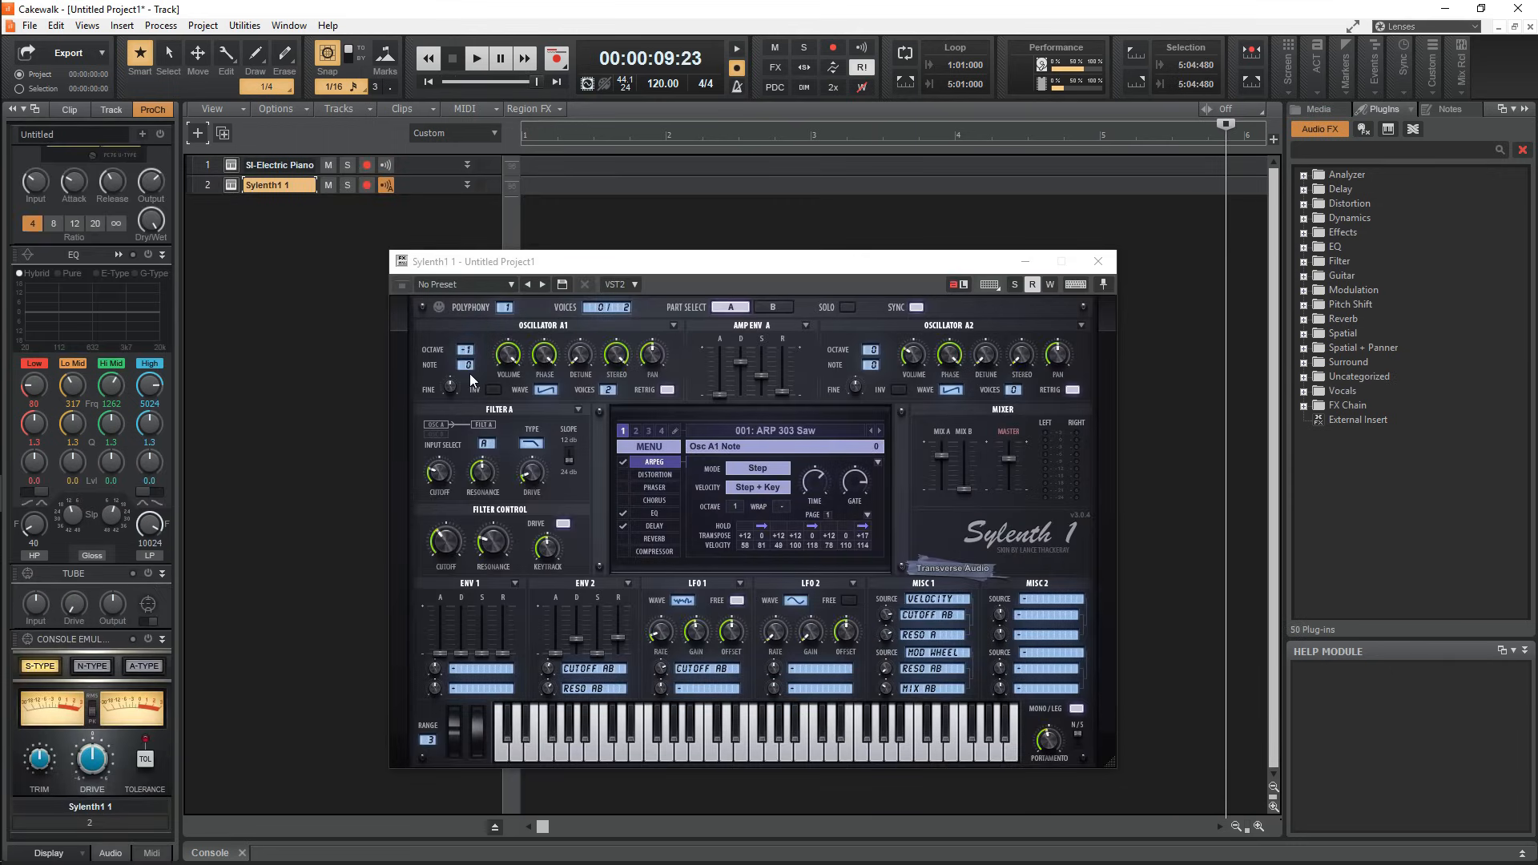
# Close the Sylenth1 editor and remove the SI-Electric Piano and Sylenth1 tracks.
pyautogui.click(278, 163)
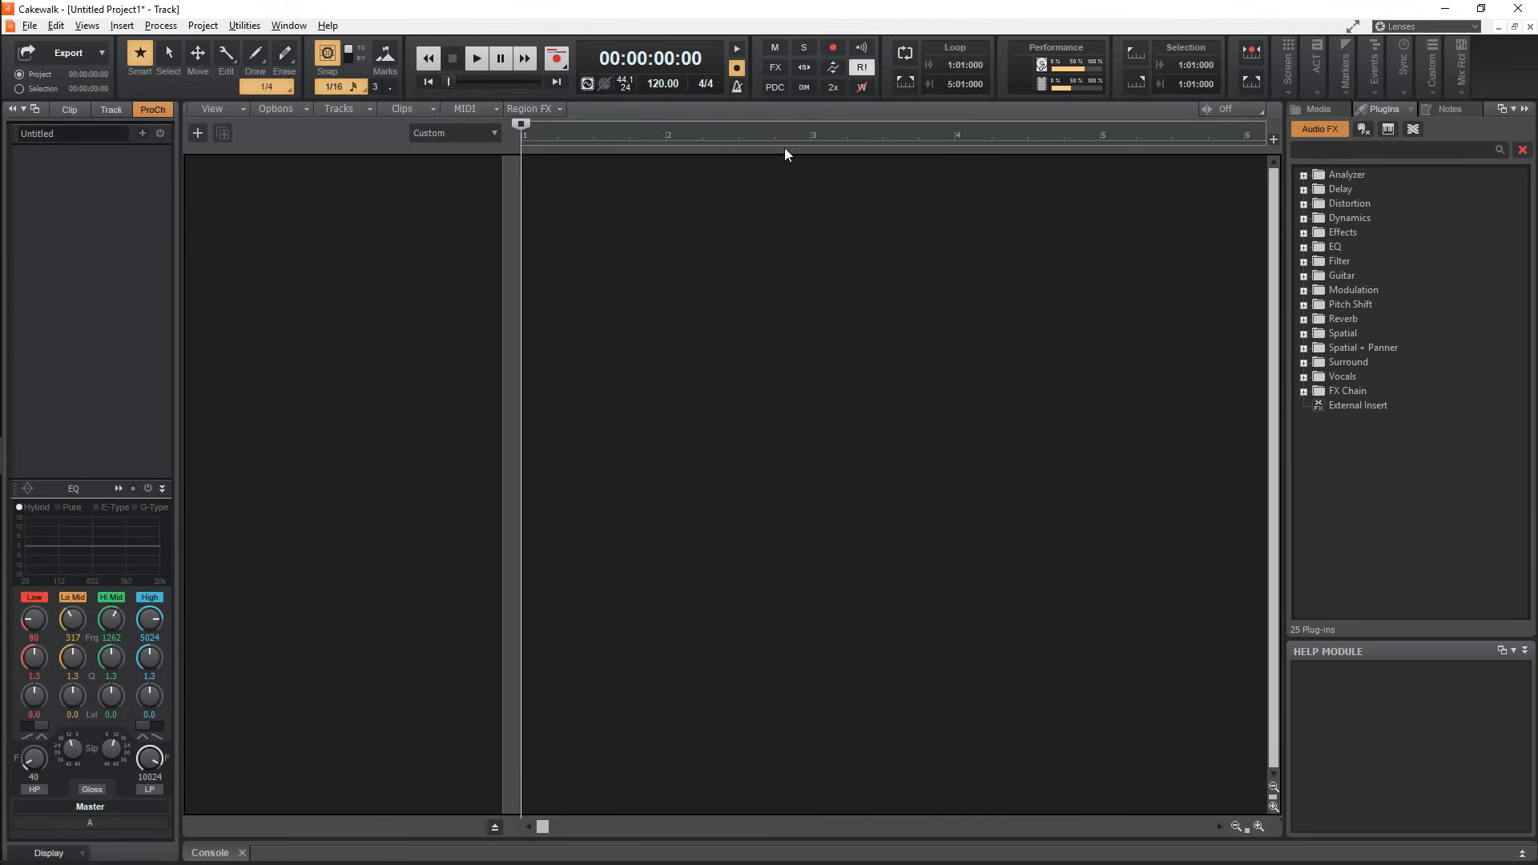
pyautogui.moveTo(1216, 144)
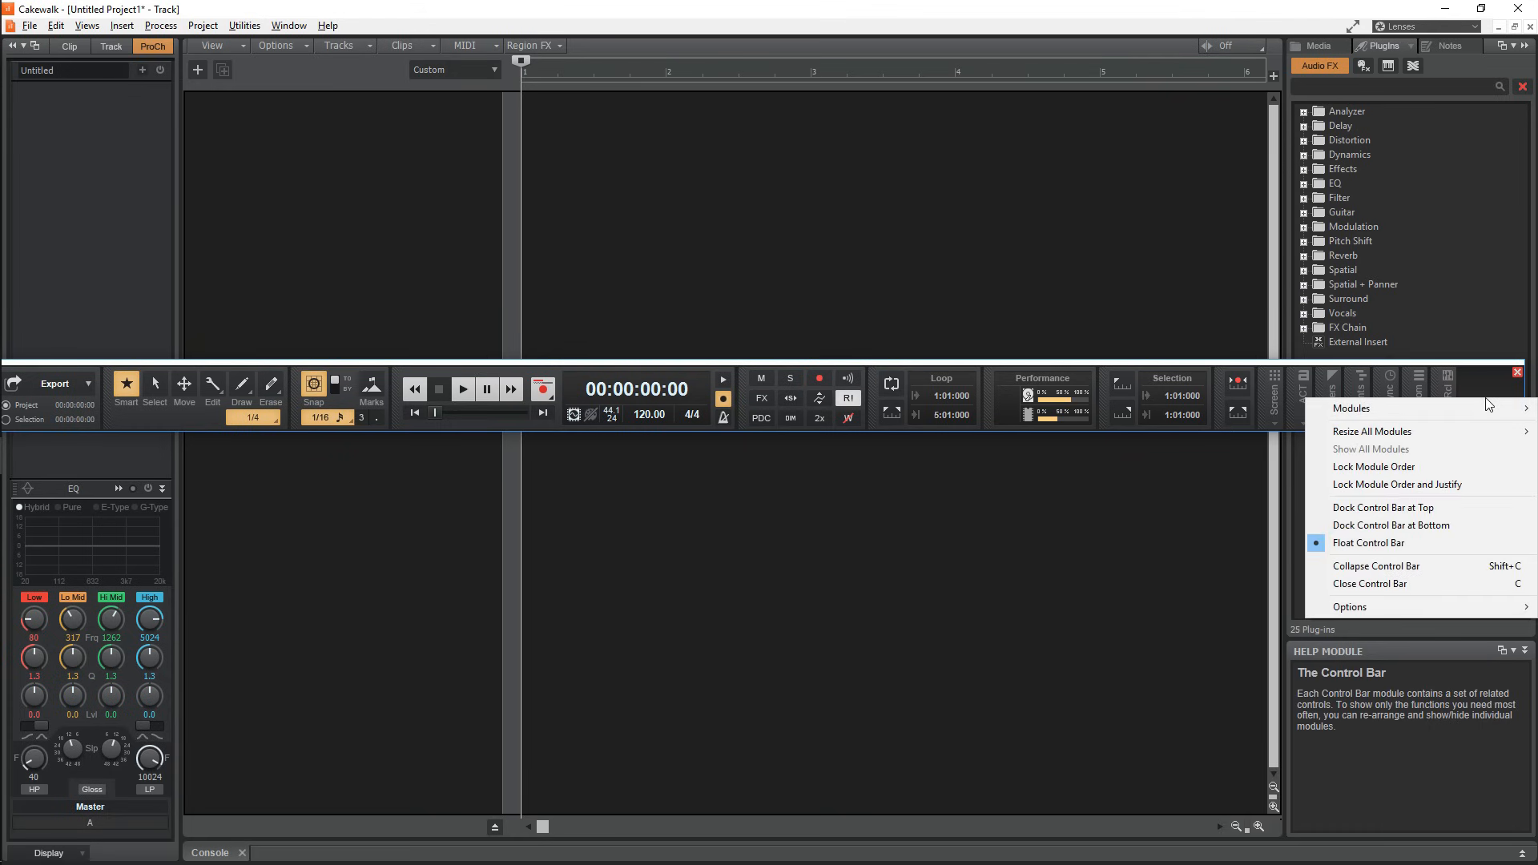
pyautogui.moveTo(1383, 506)
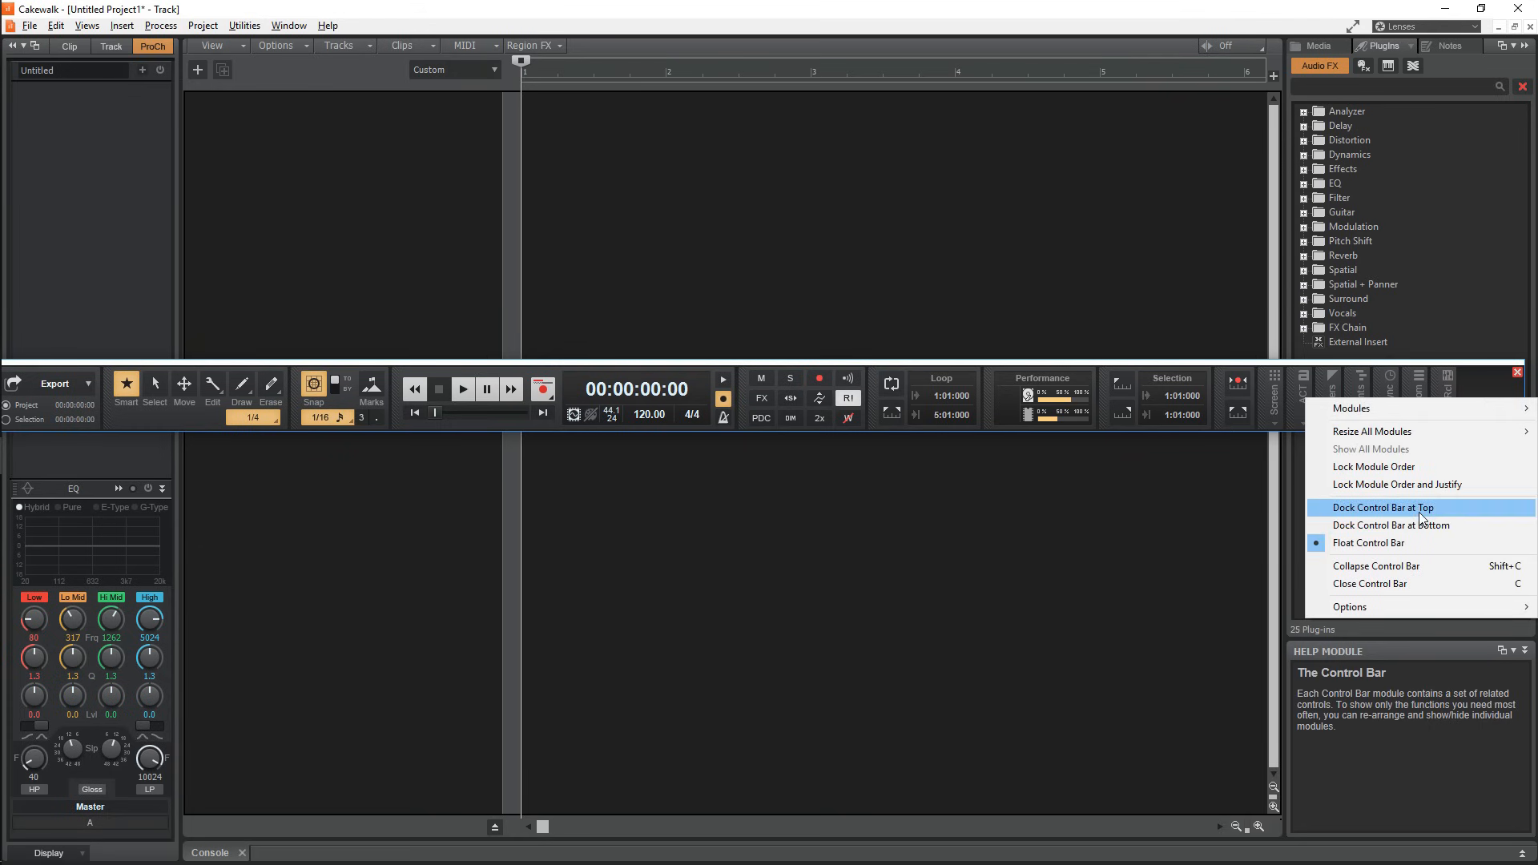
# Re-dock the Control Bar, view the Export module, and insert audio Track 1.
pyautogui.click(1384, 507)
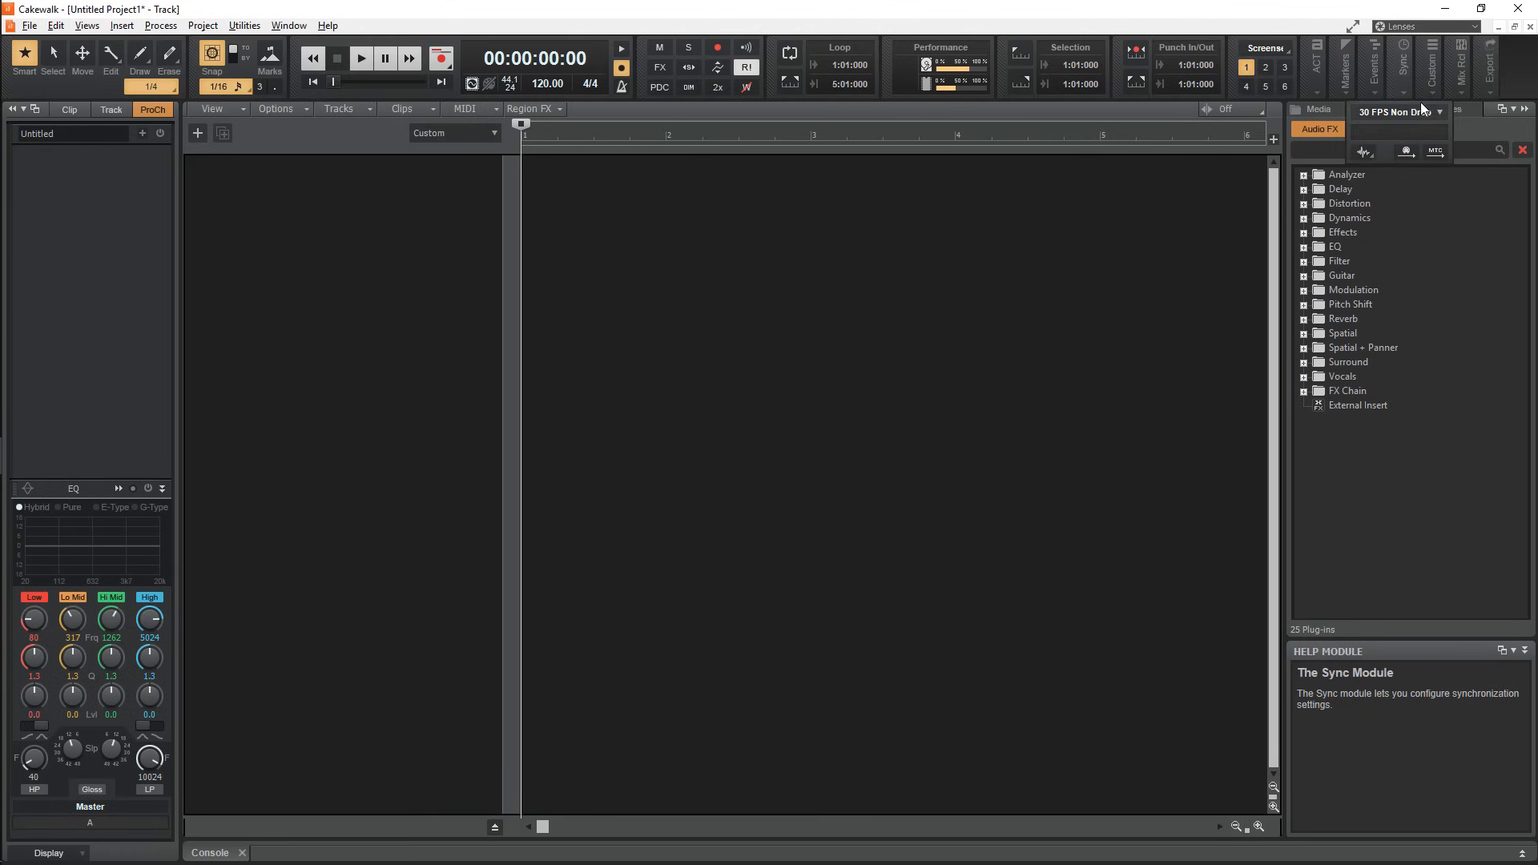
pyautogui.click(1488, 62)
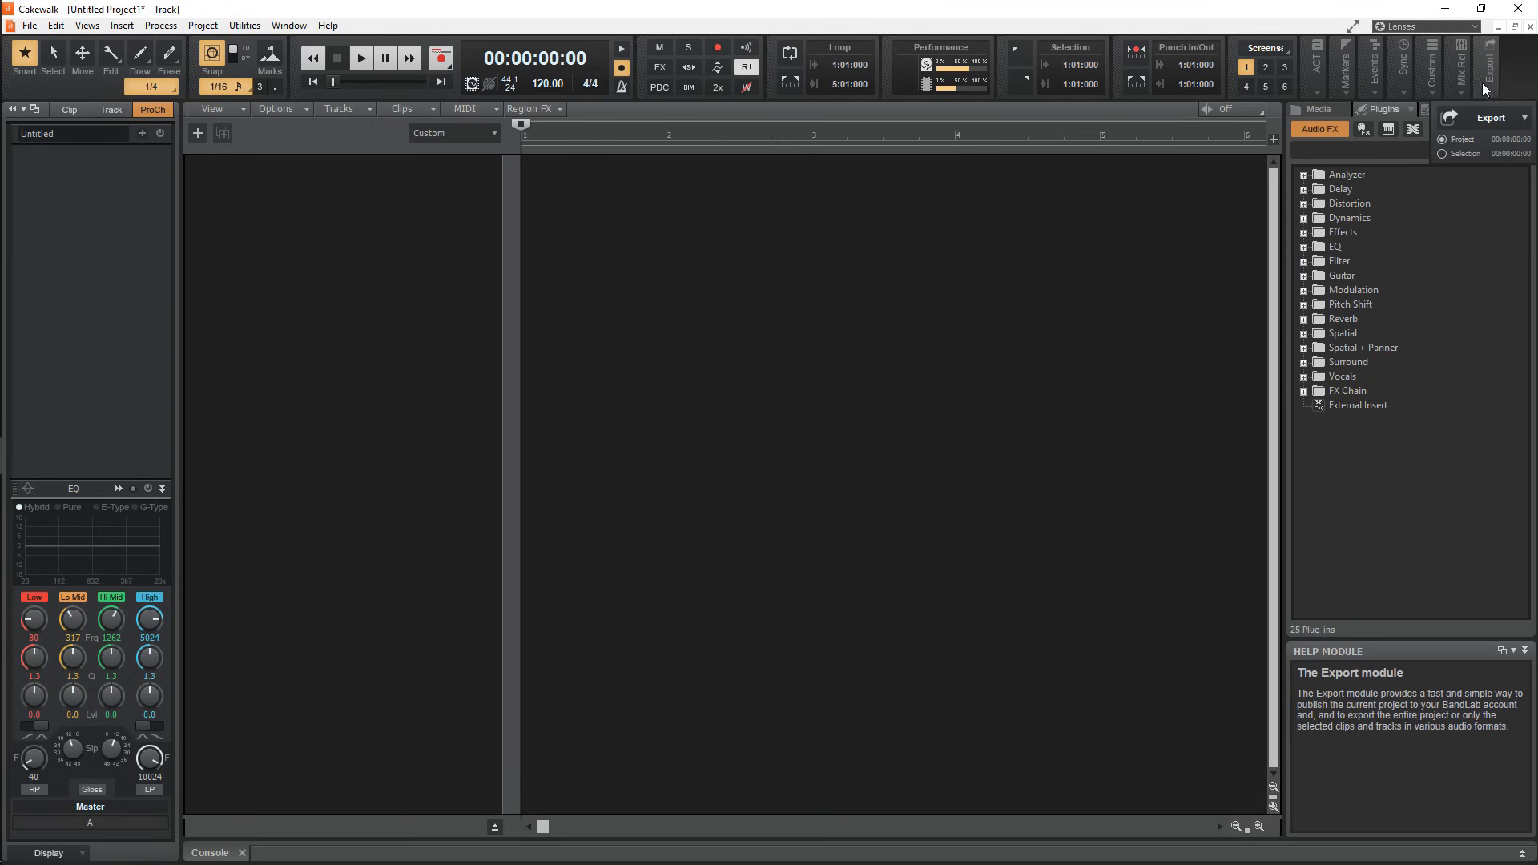
pyautogui.click(1524, 118)
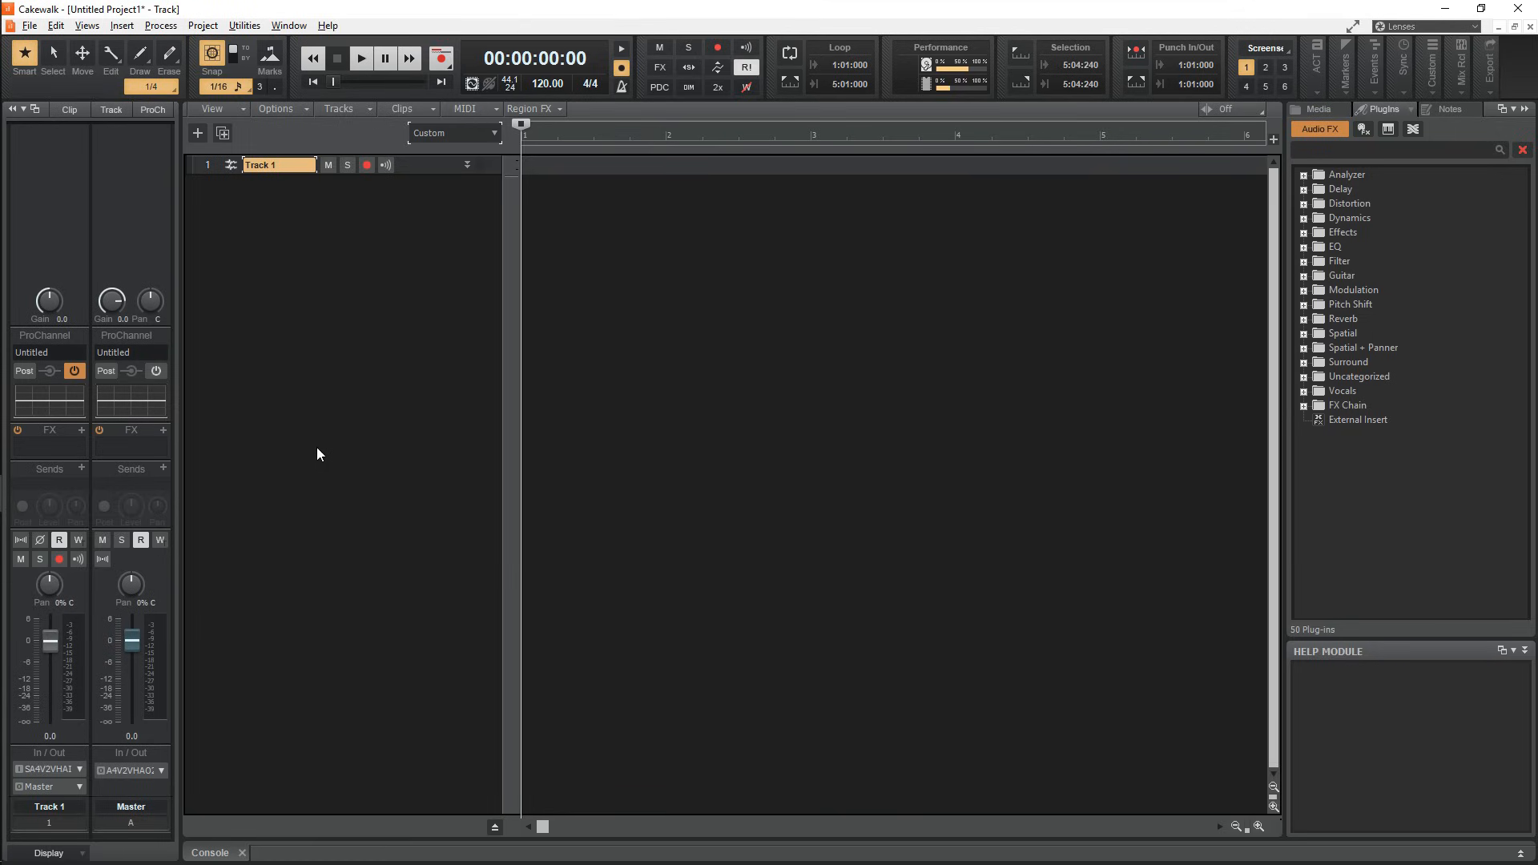
pyautogui.click(206, 164)
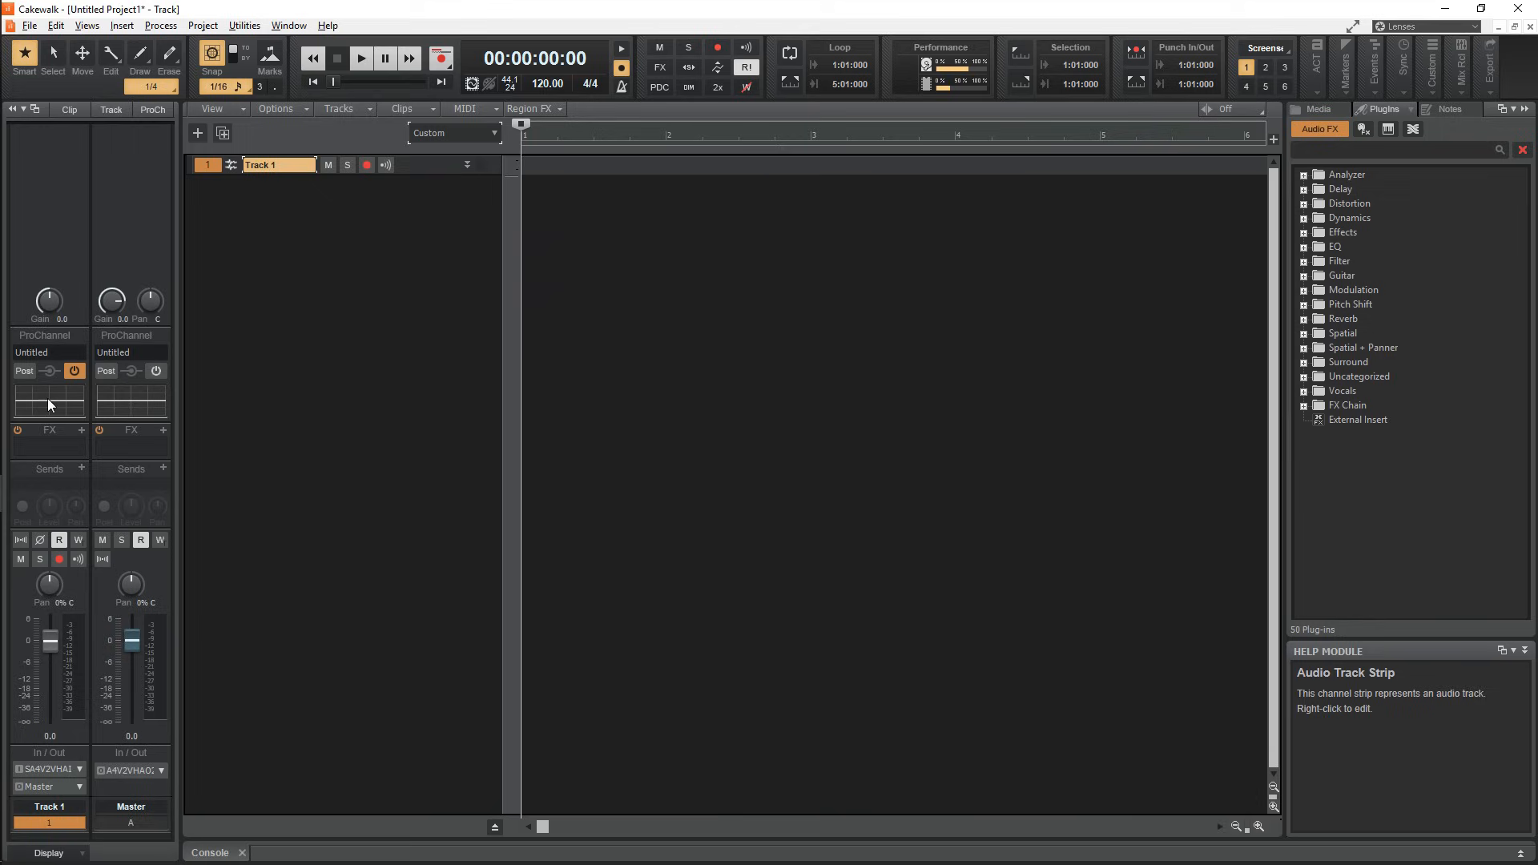
pyautogui.click(130, 821)
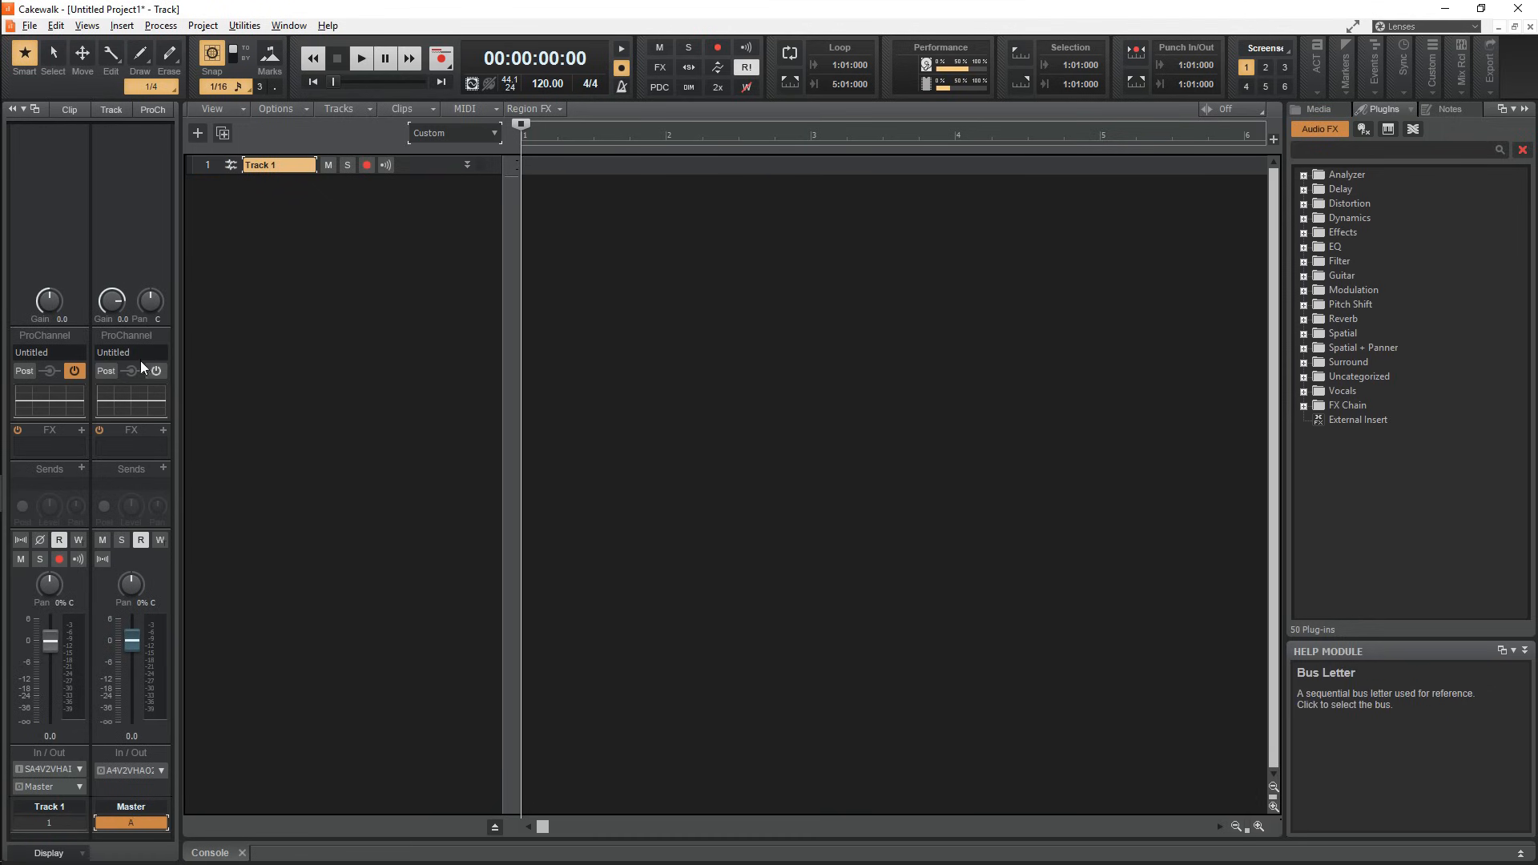
pyautogui.click(152, 109)
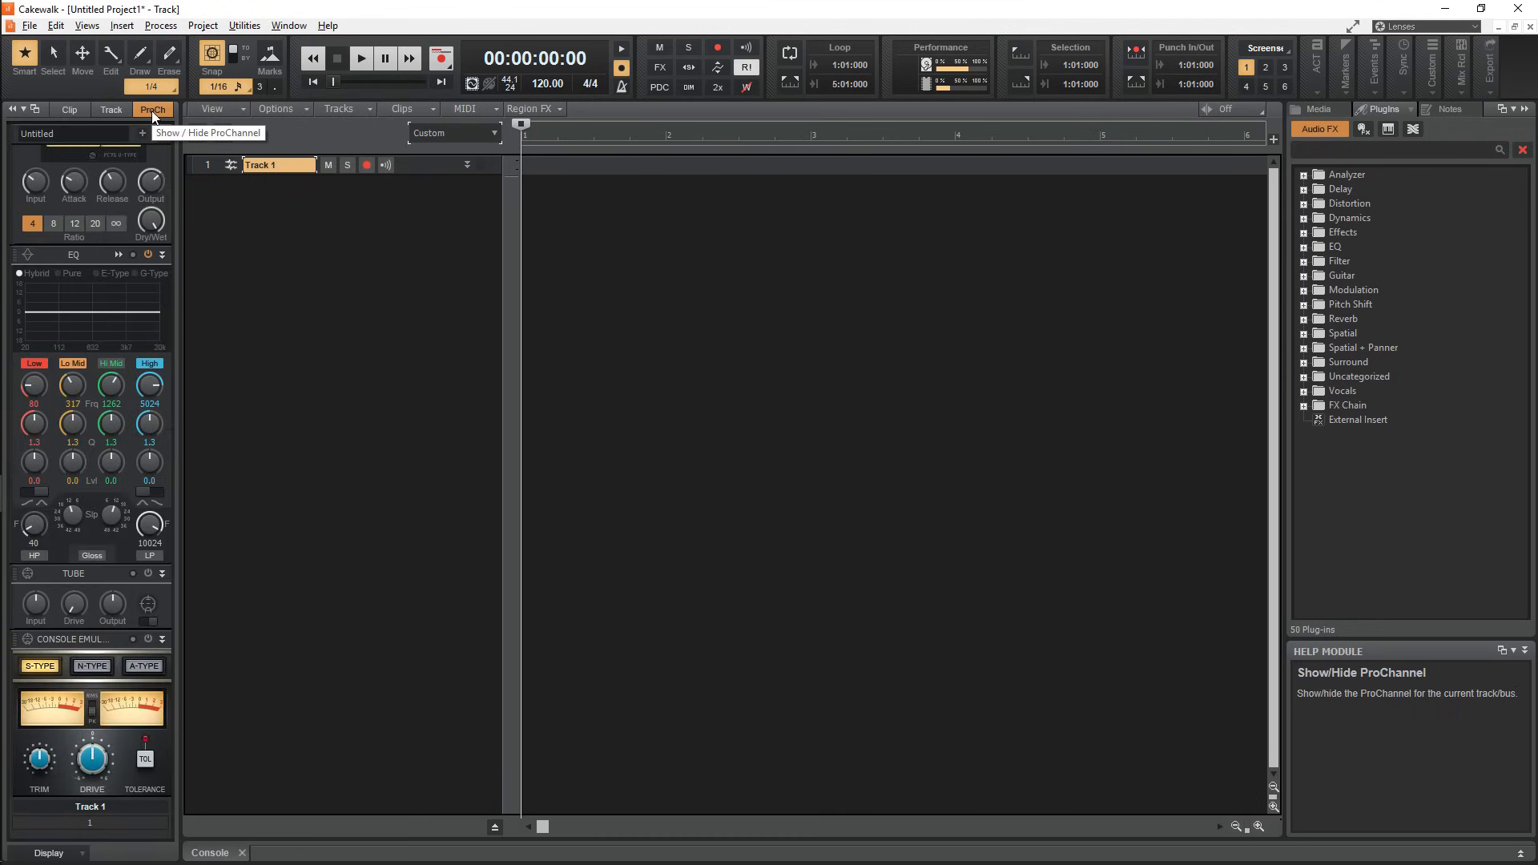
pyautogui.click(110, 109)
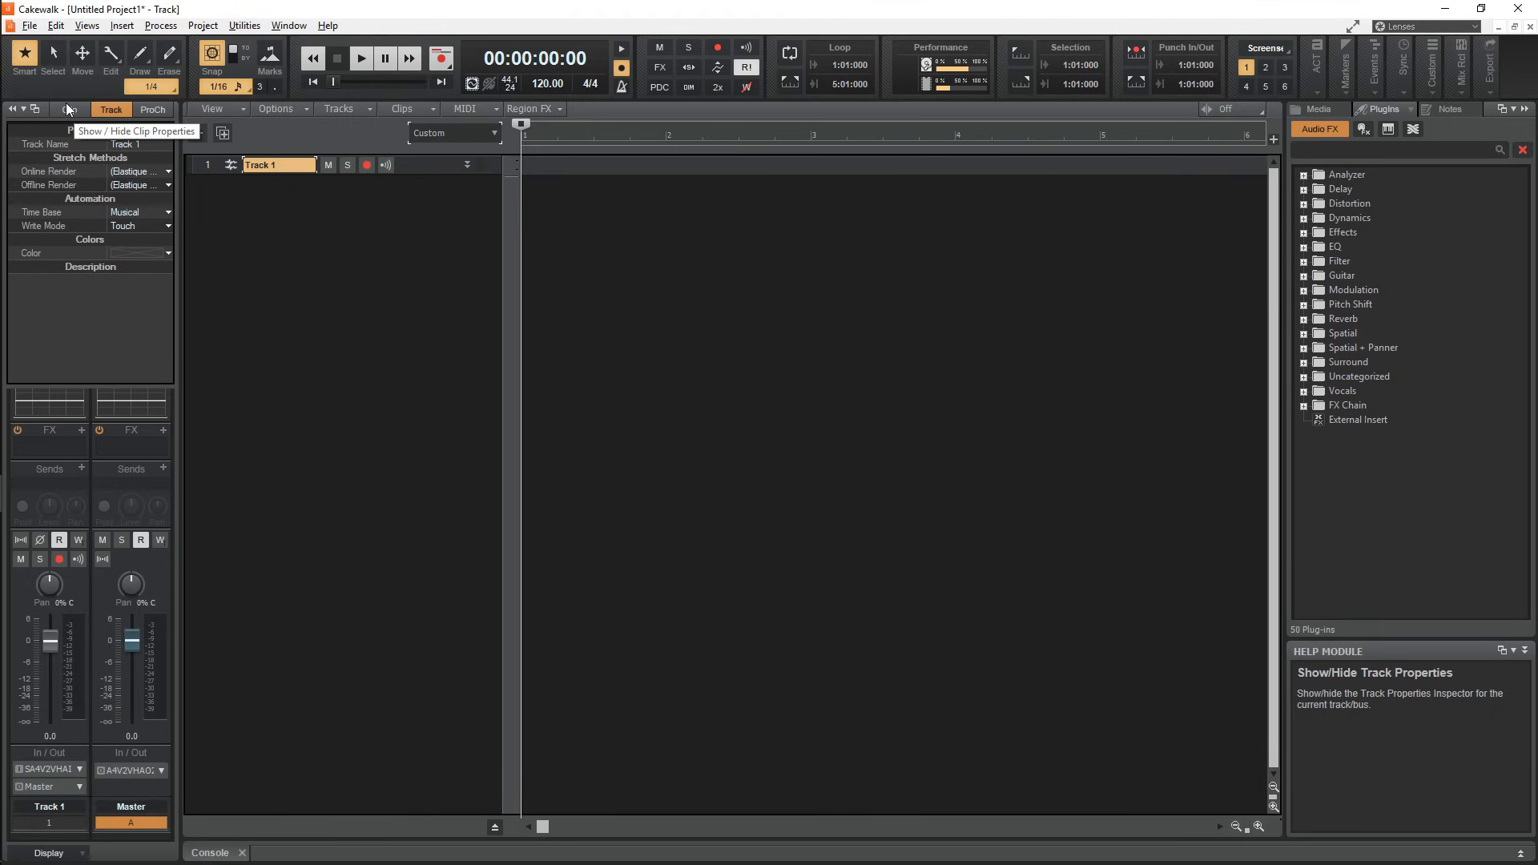
pyautogui.click(69, 109)
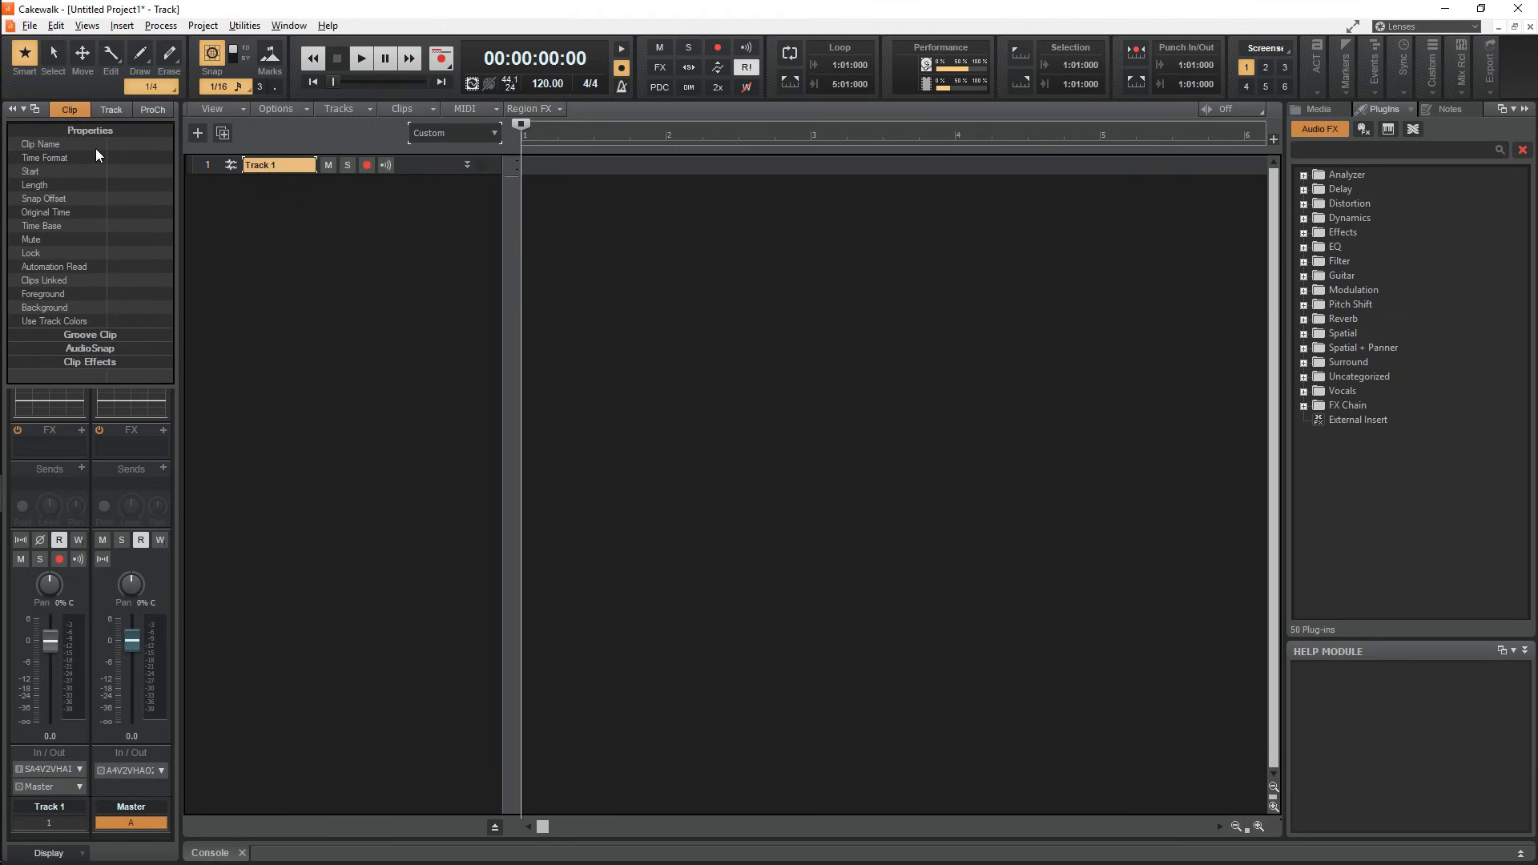
pyautogui.moveTo(69, 109)
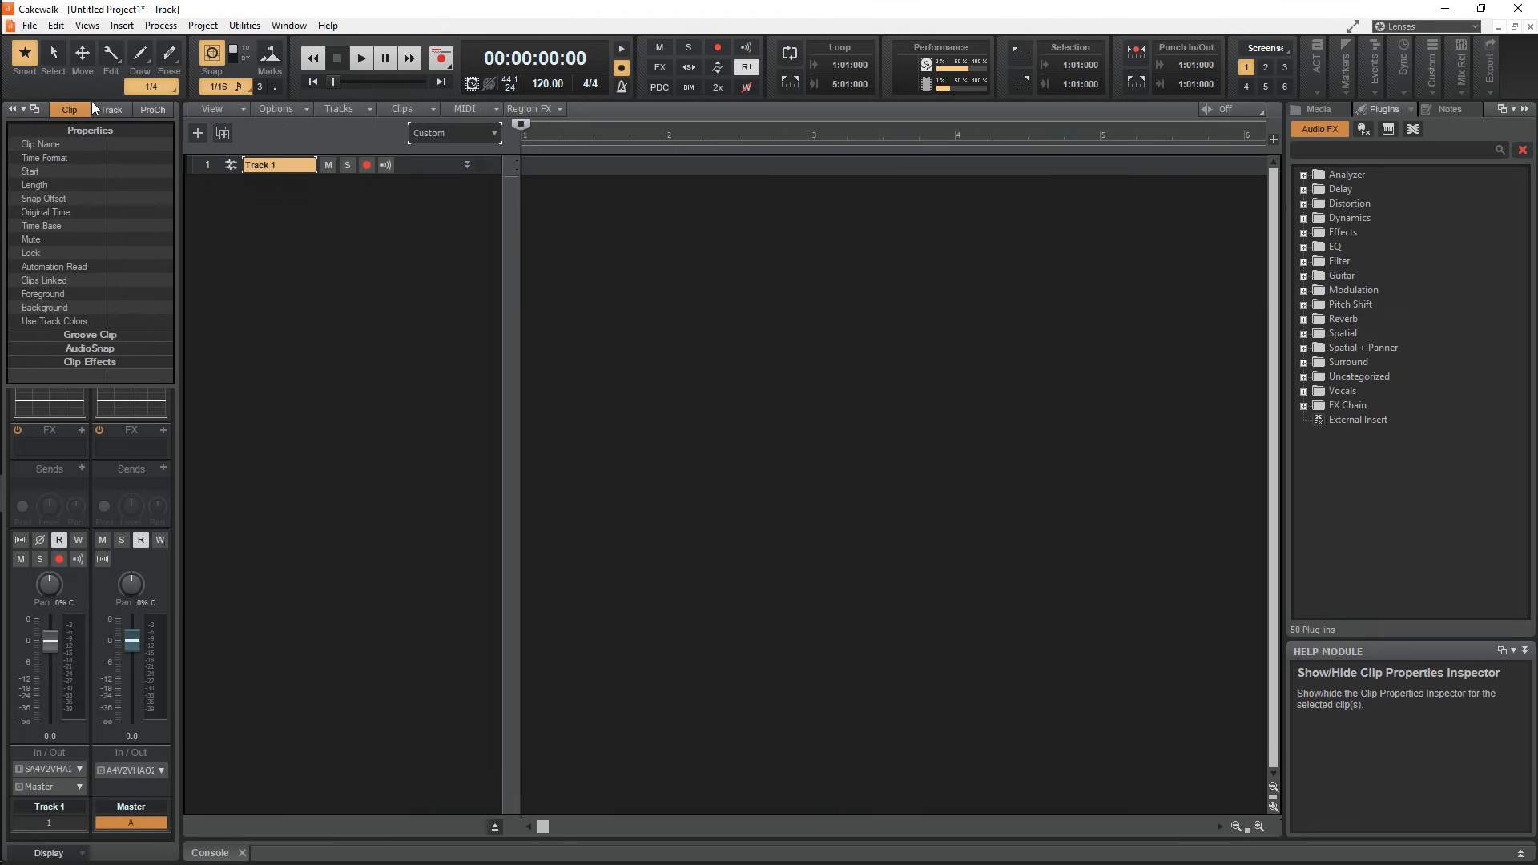
pyautogui.click(69, 109)
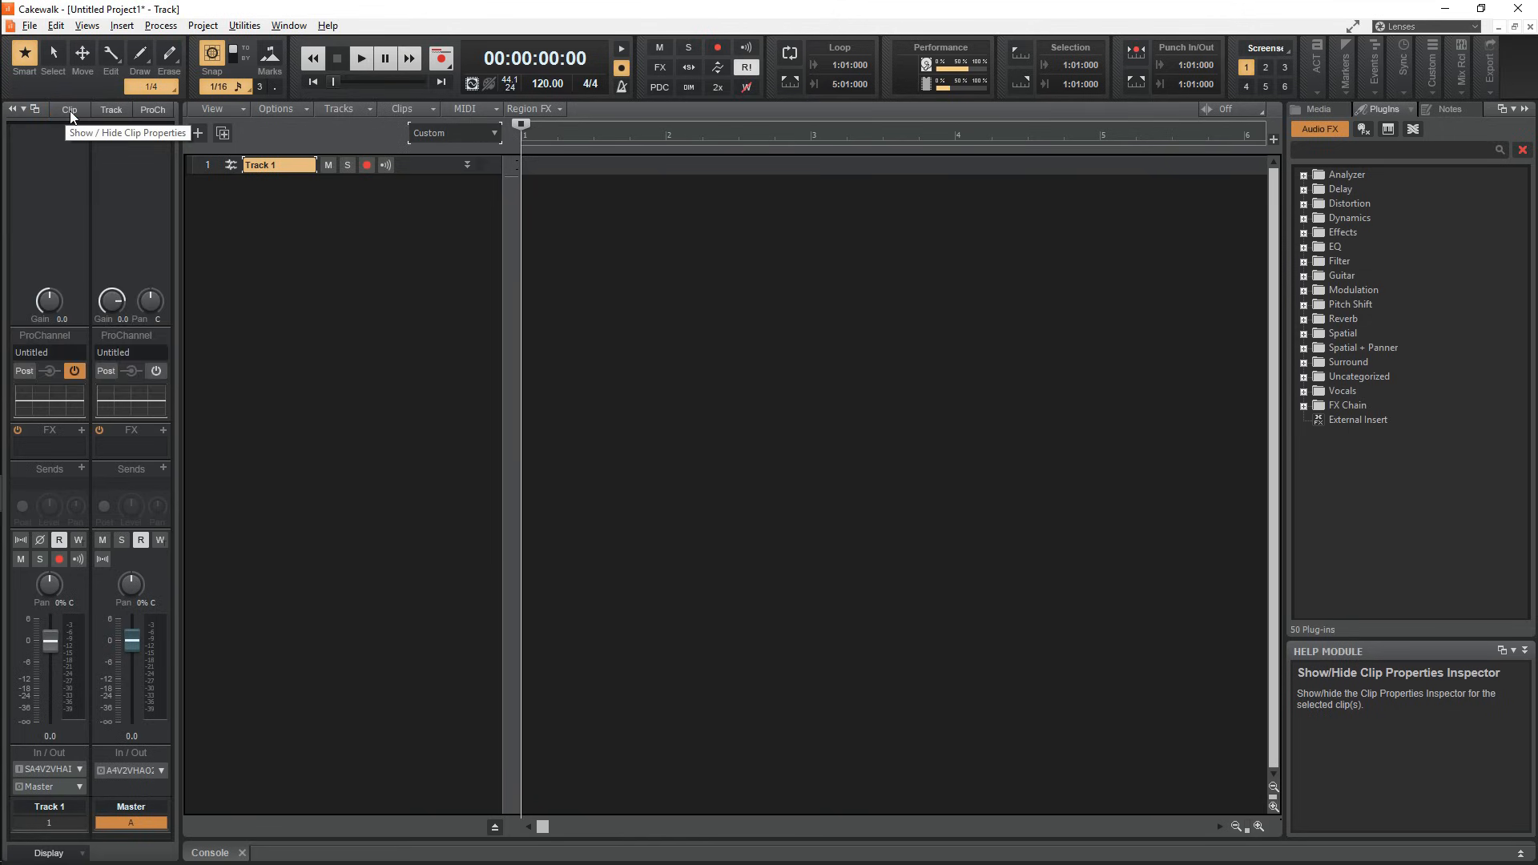
pyautogui.click(110, 109)
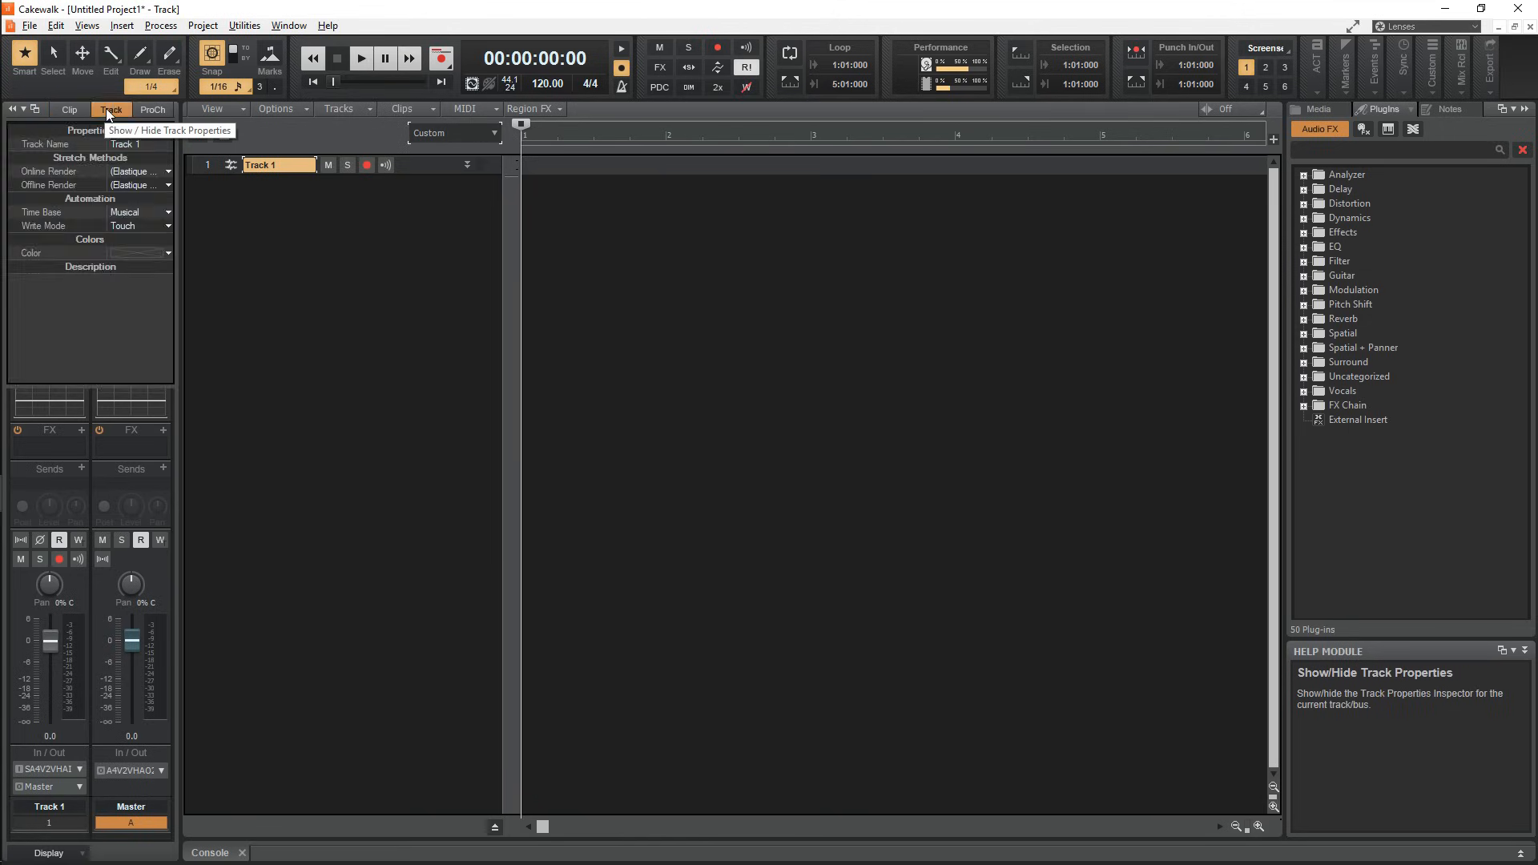
pyautogui.click(110, 109)
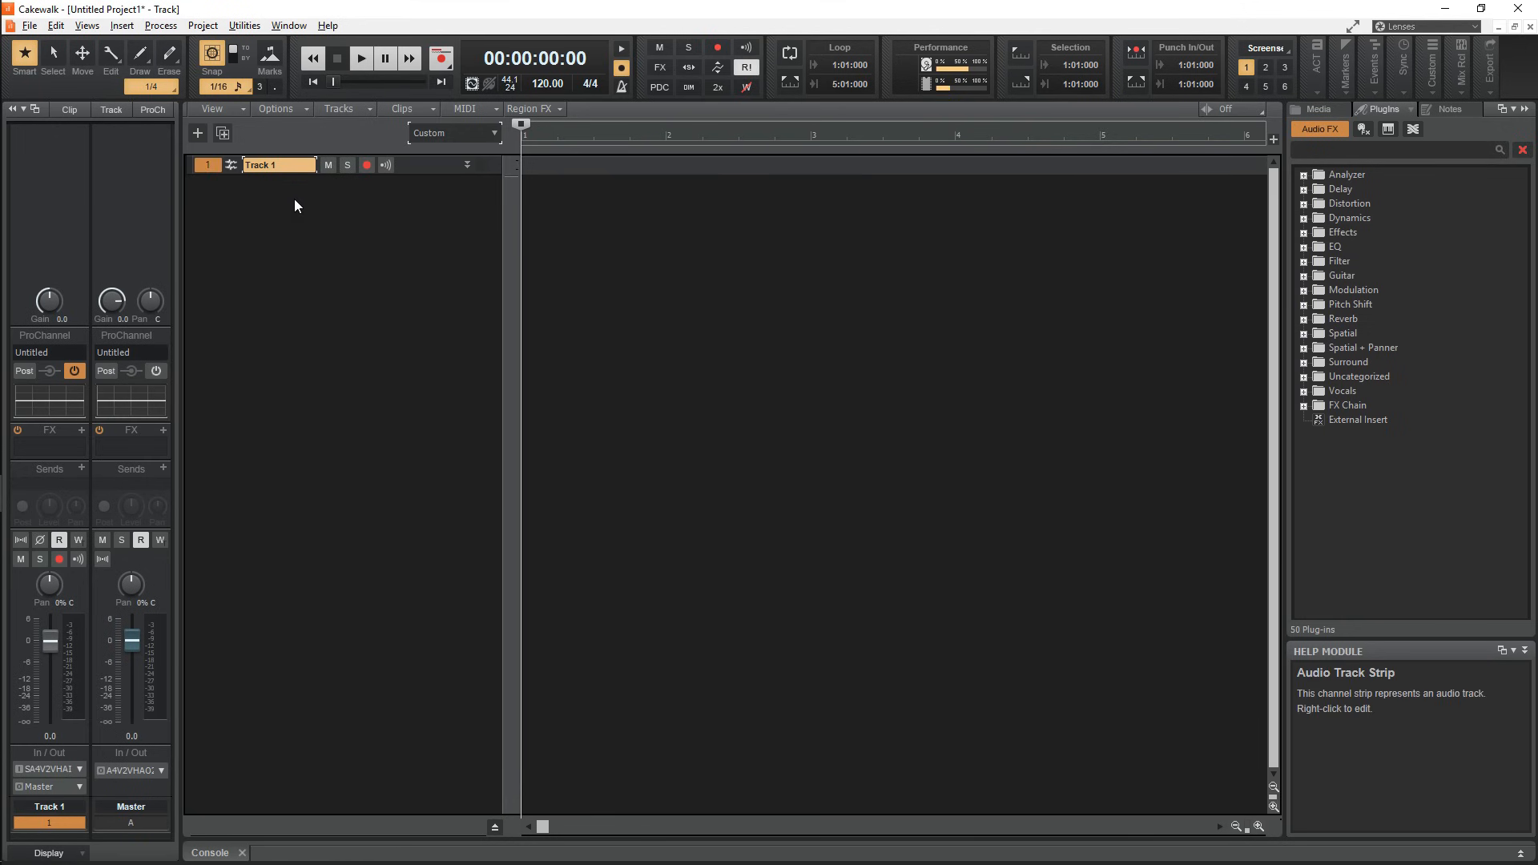
# Toggle Track 1's automation lane and browse the Media content folders.
pyautogui.click(223, 224)
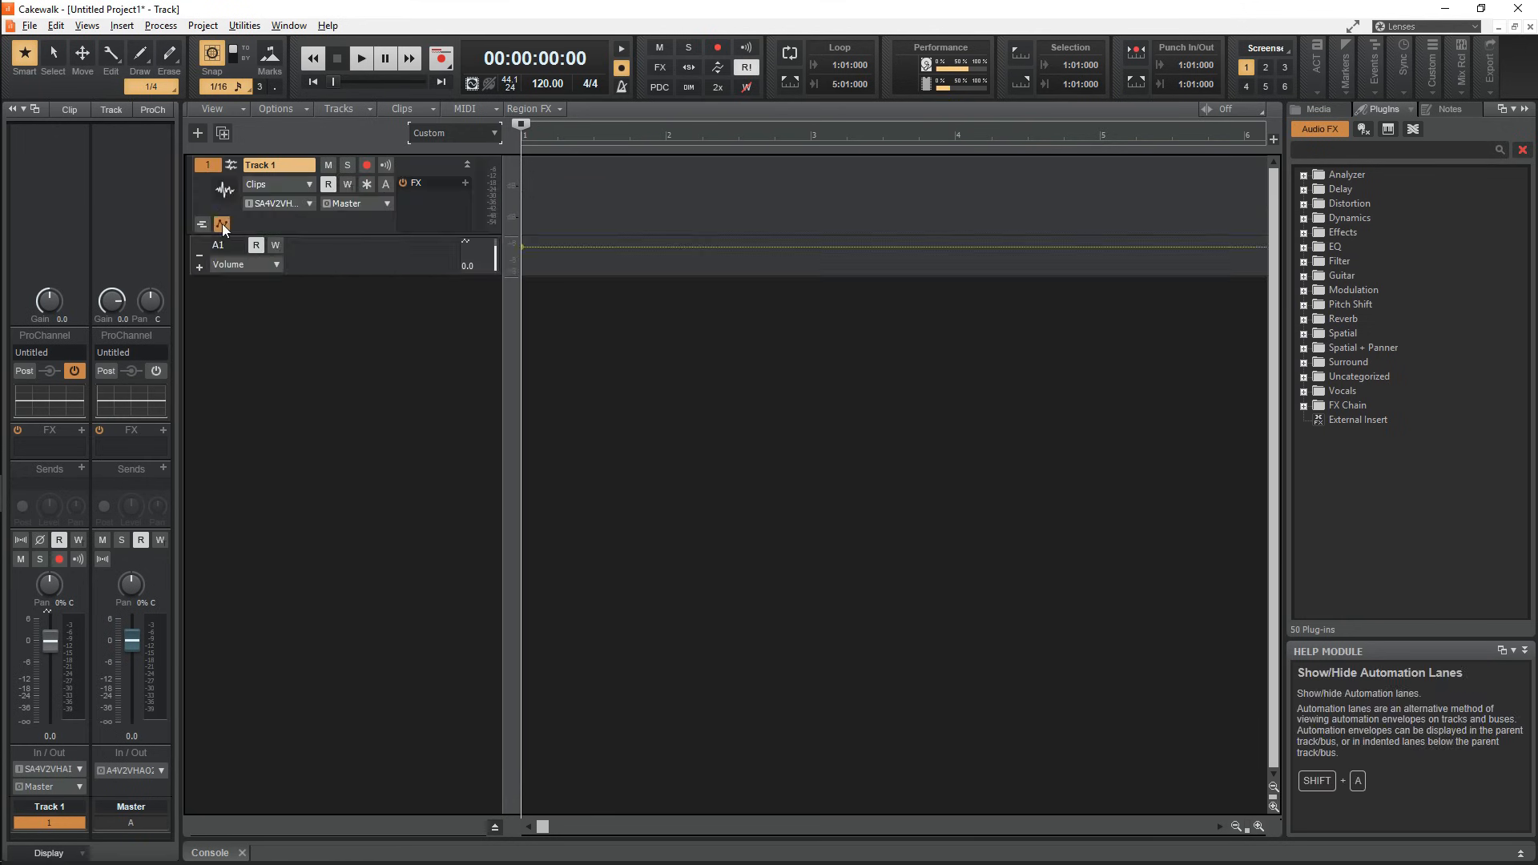
pyautogui.click(222, 224)
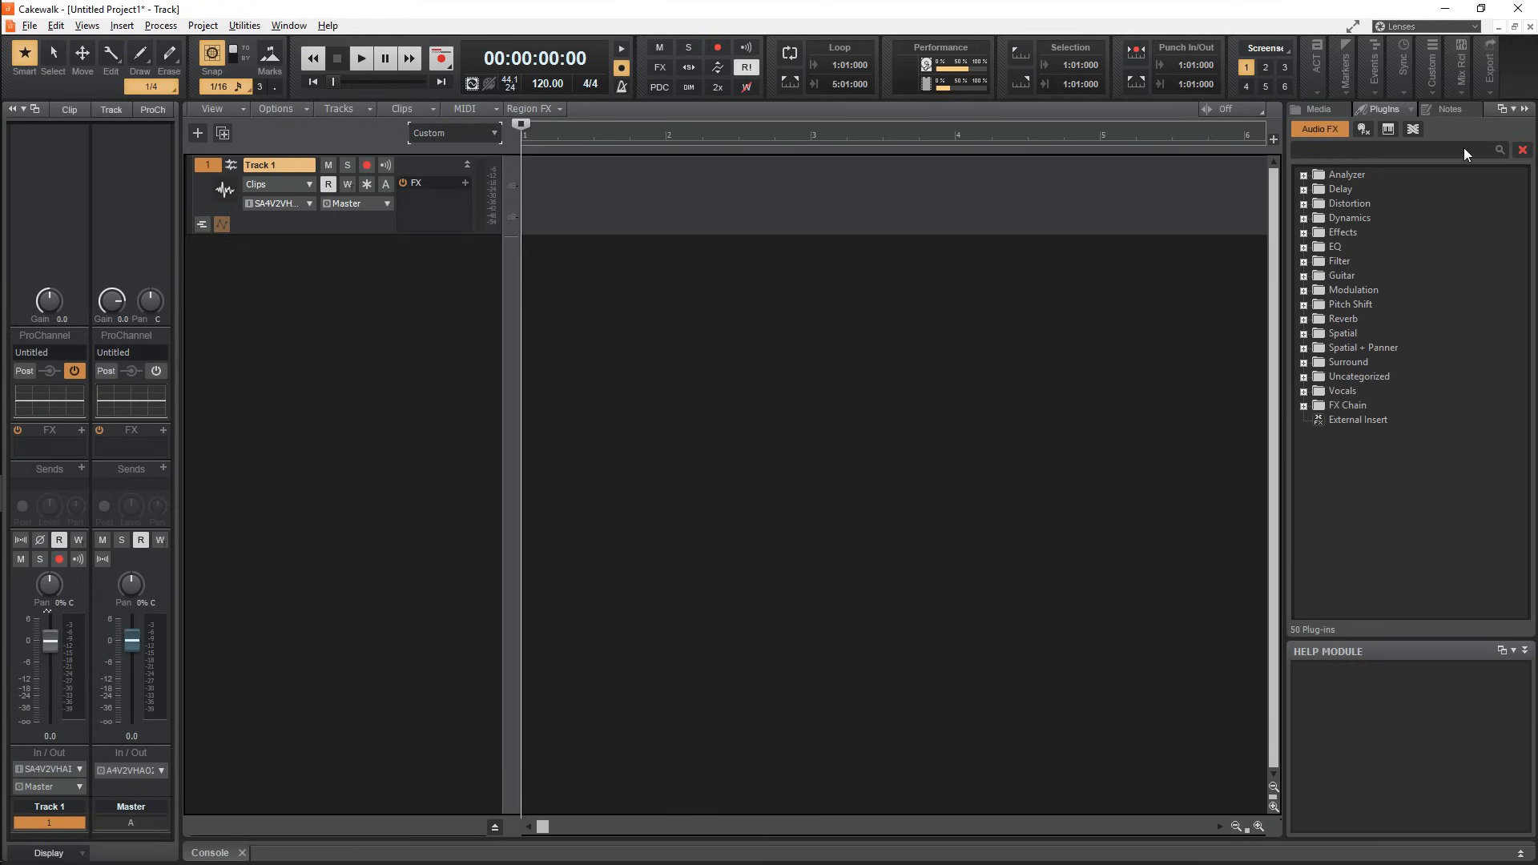
pyautogui.click(1318, 109)
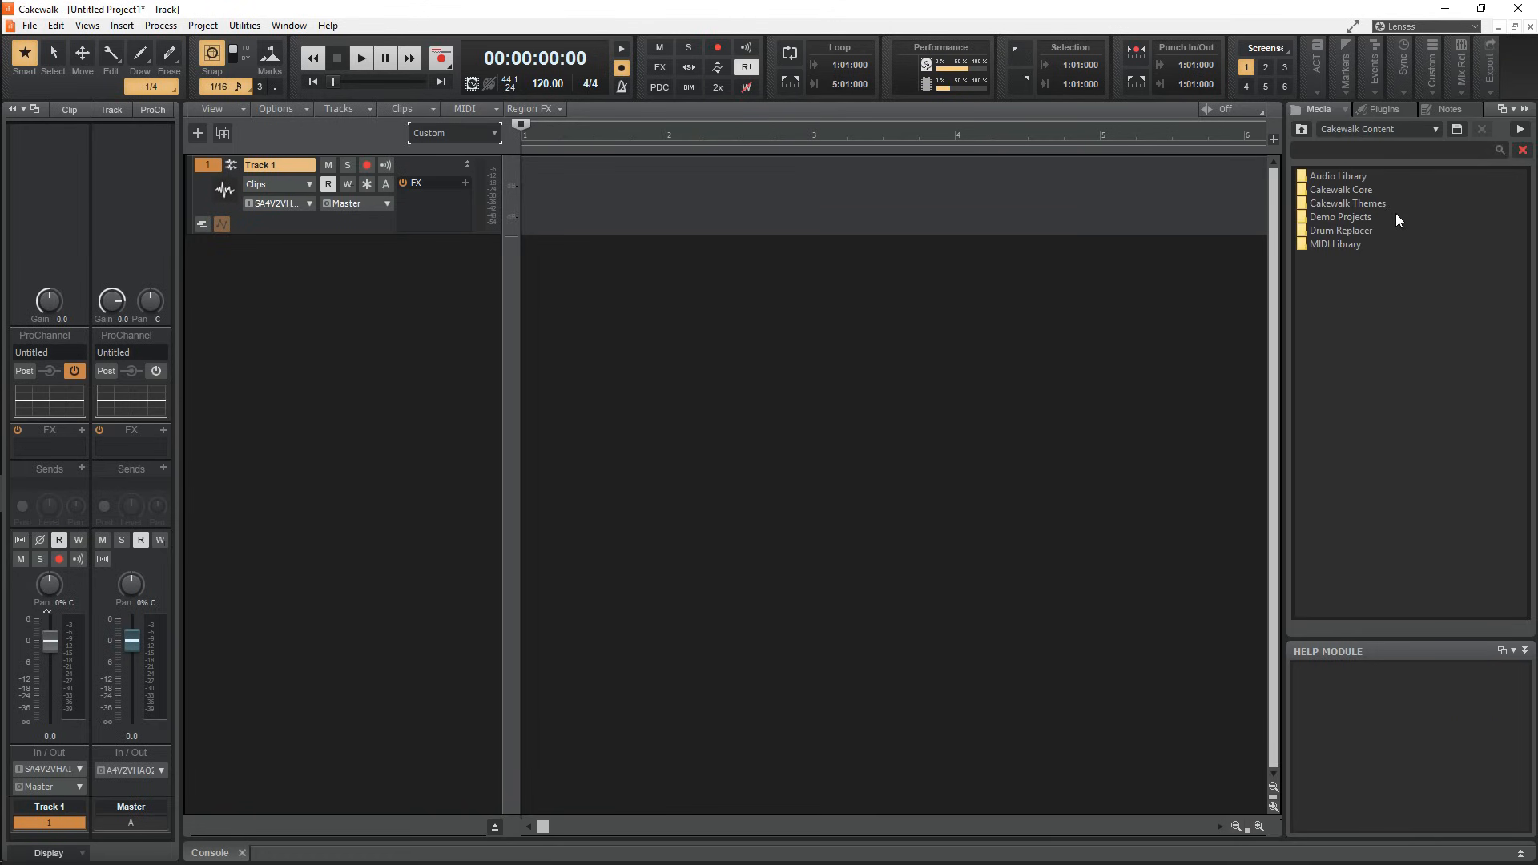
pyautogui.rightClick(1338, 217)
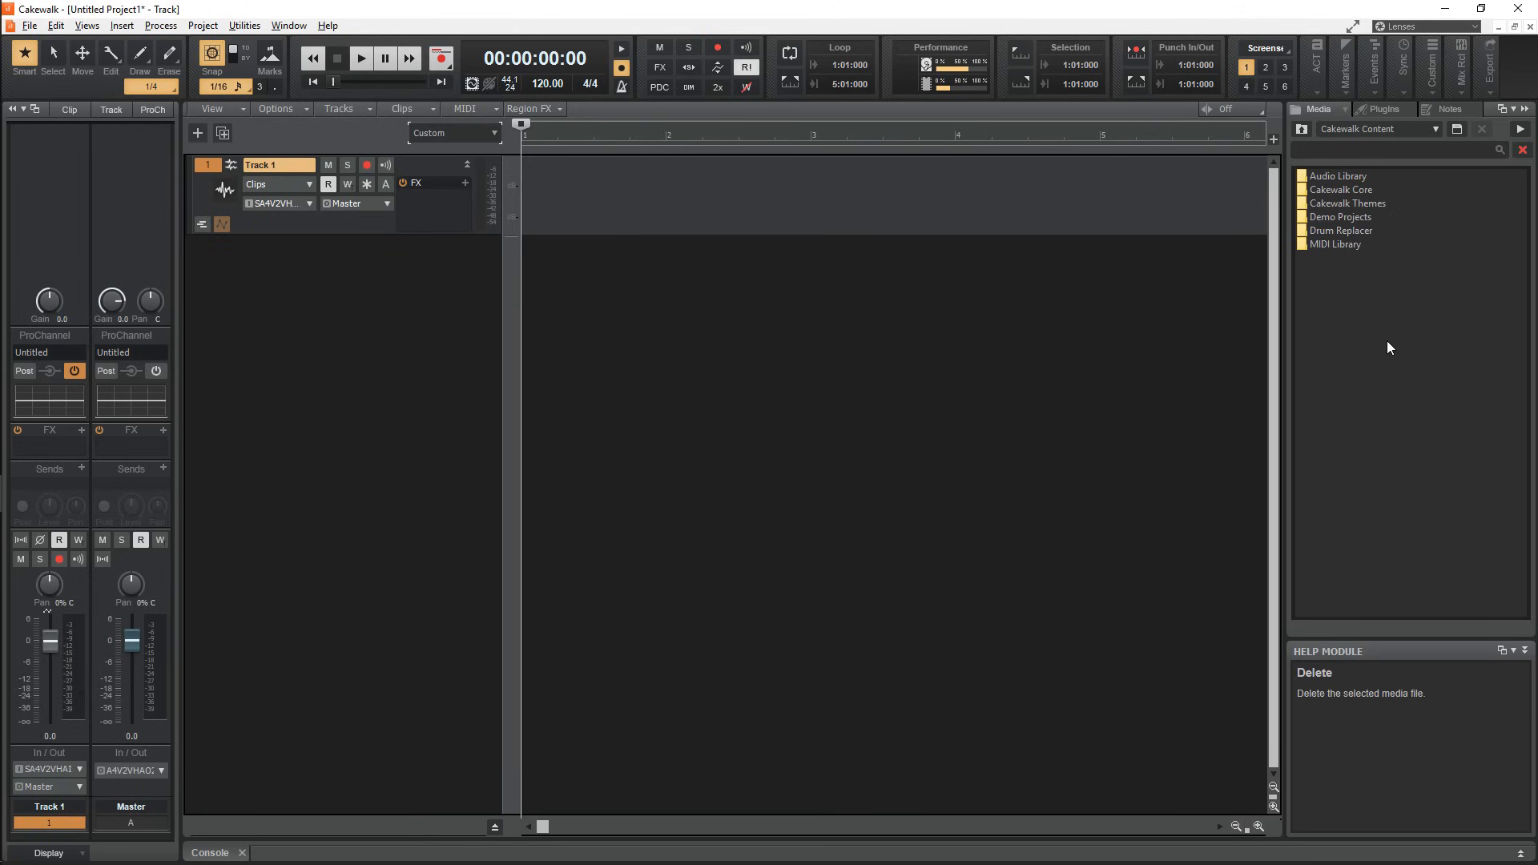
# Browse MIDI FX, Instruments and ReWire plugin lists, then open the project Notes.
pyautogui.click(1384, 109)
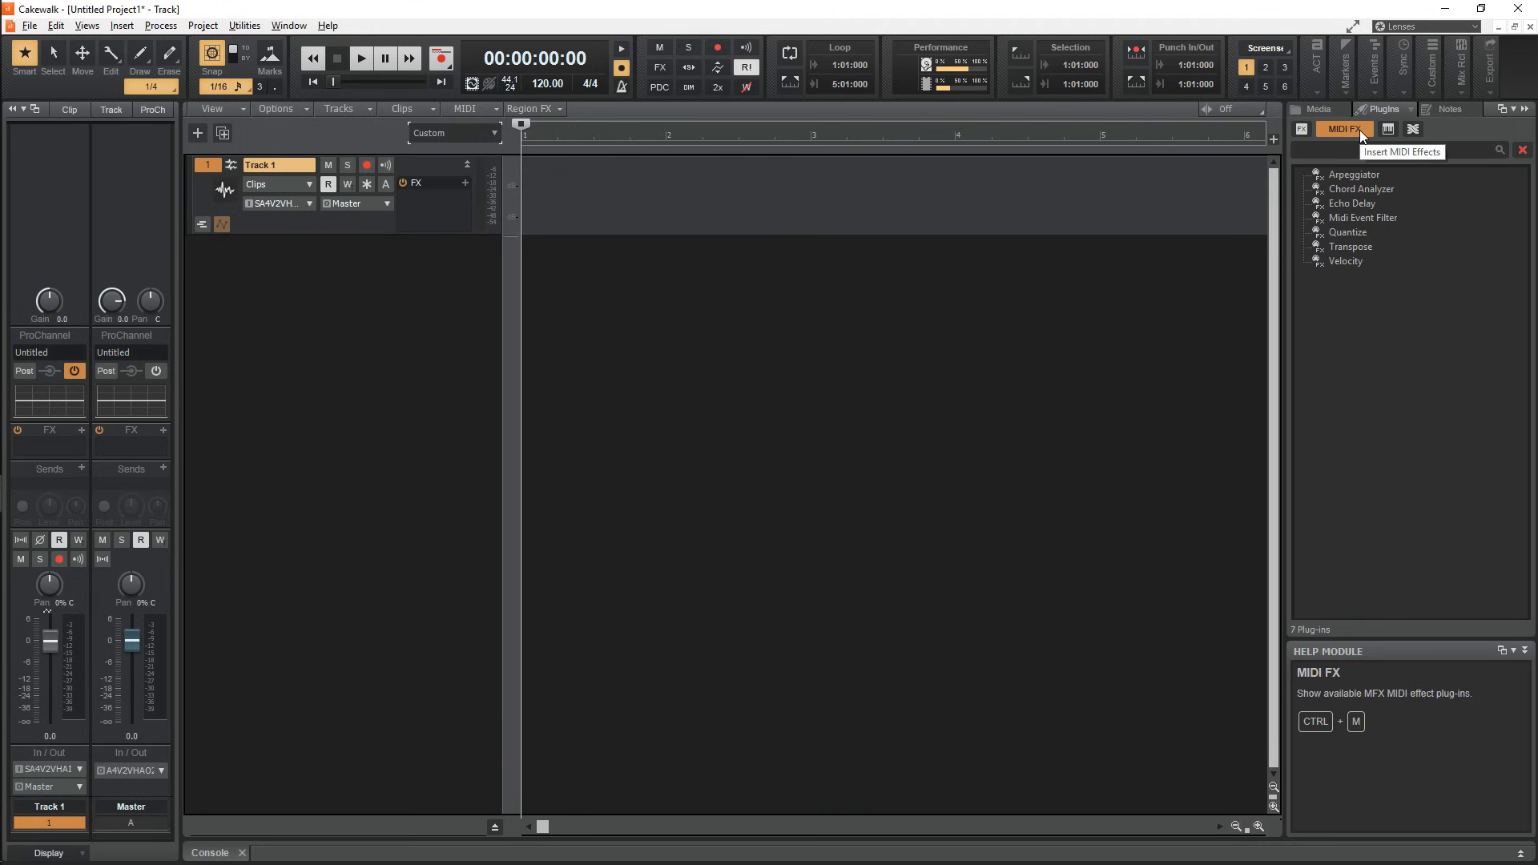
pyautogui.click(1369, 128)
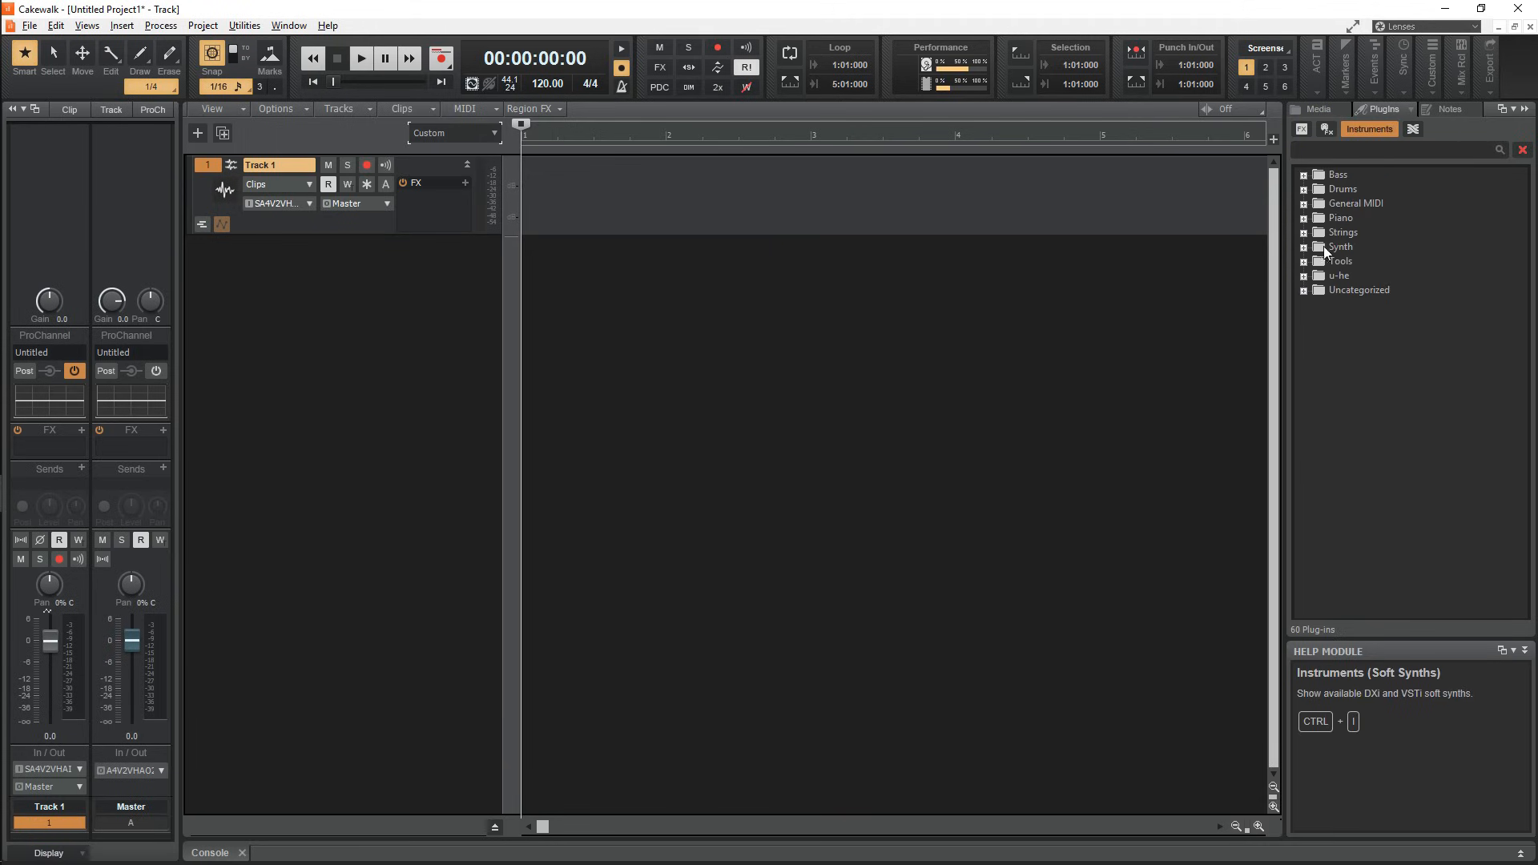
pyautogui.click(1390, 128)
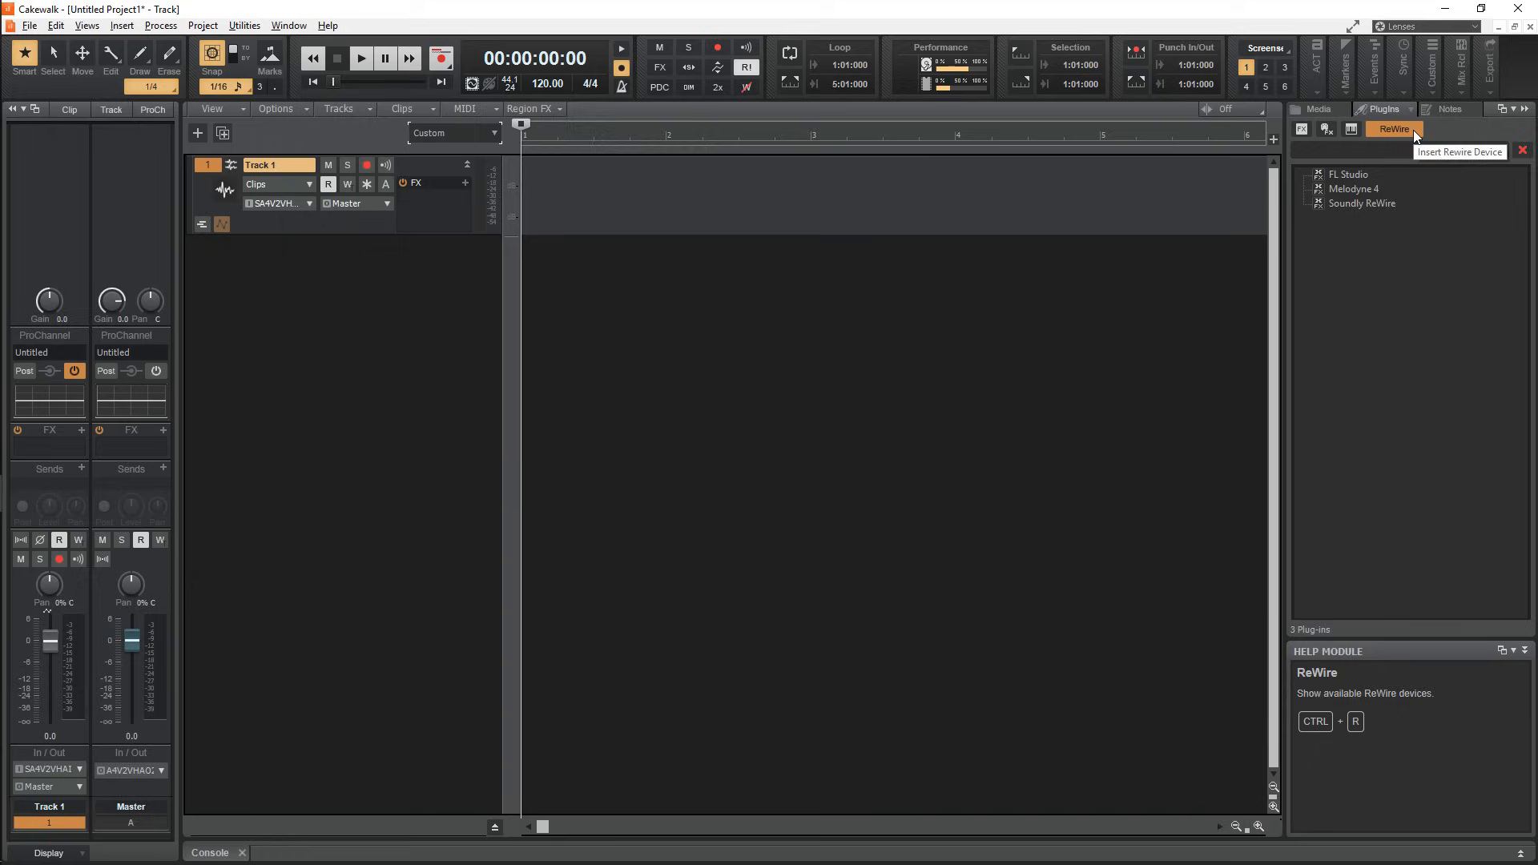
pyautogui.click(1450, 109)
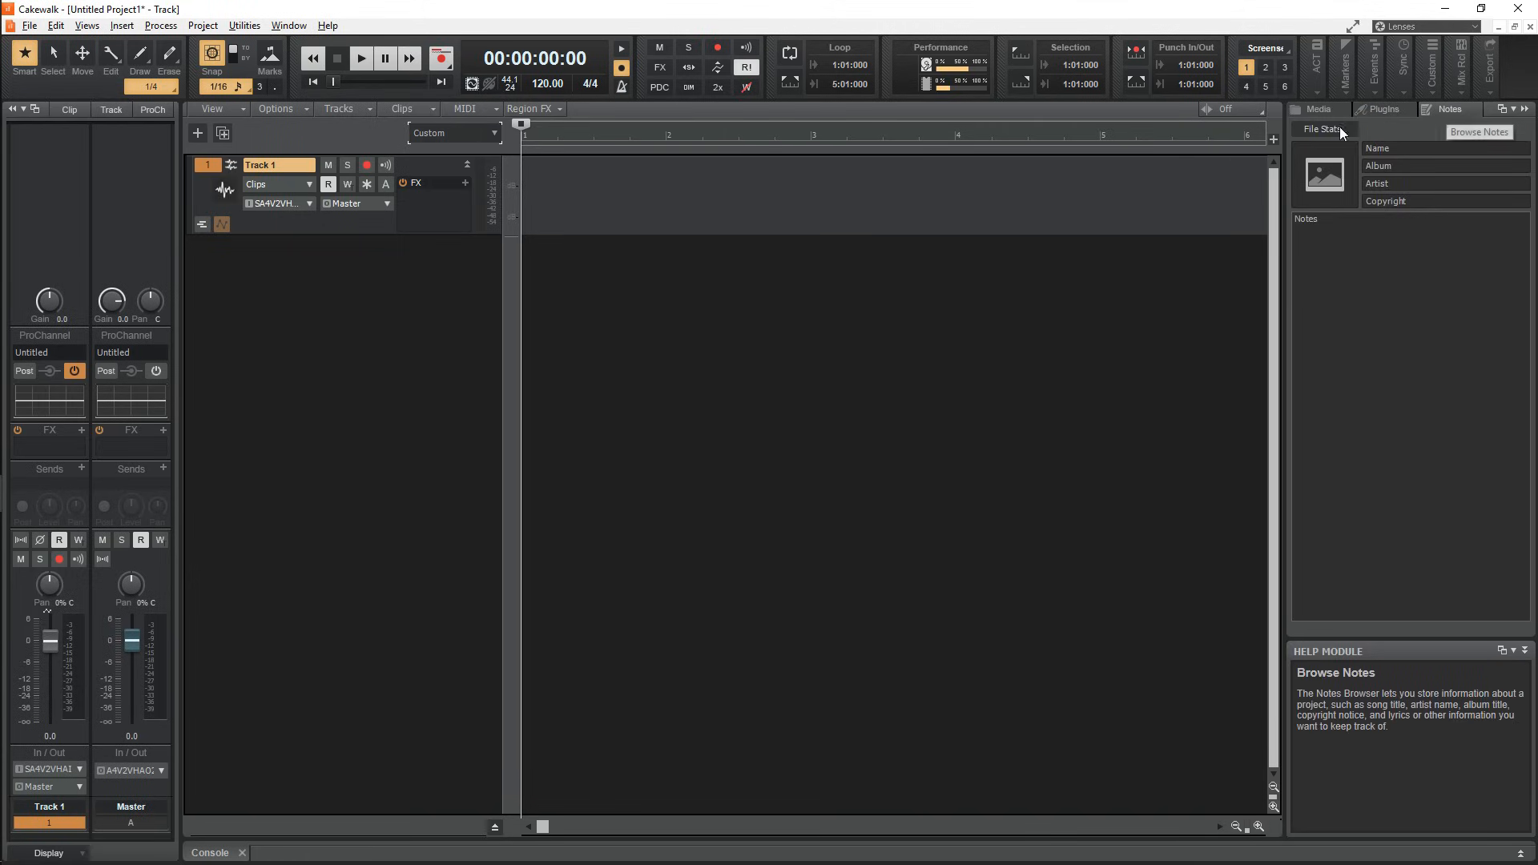
pyautogui.moveTo(1333, 130)
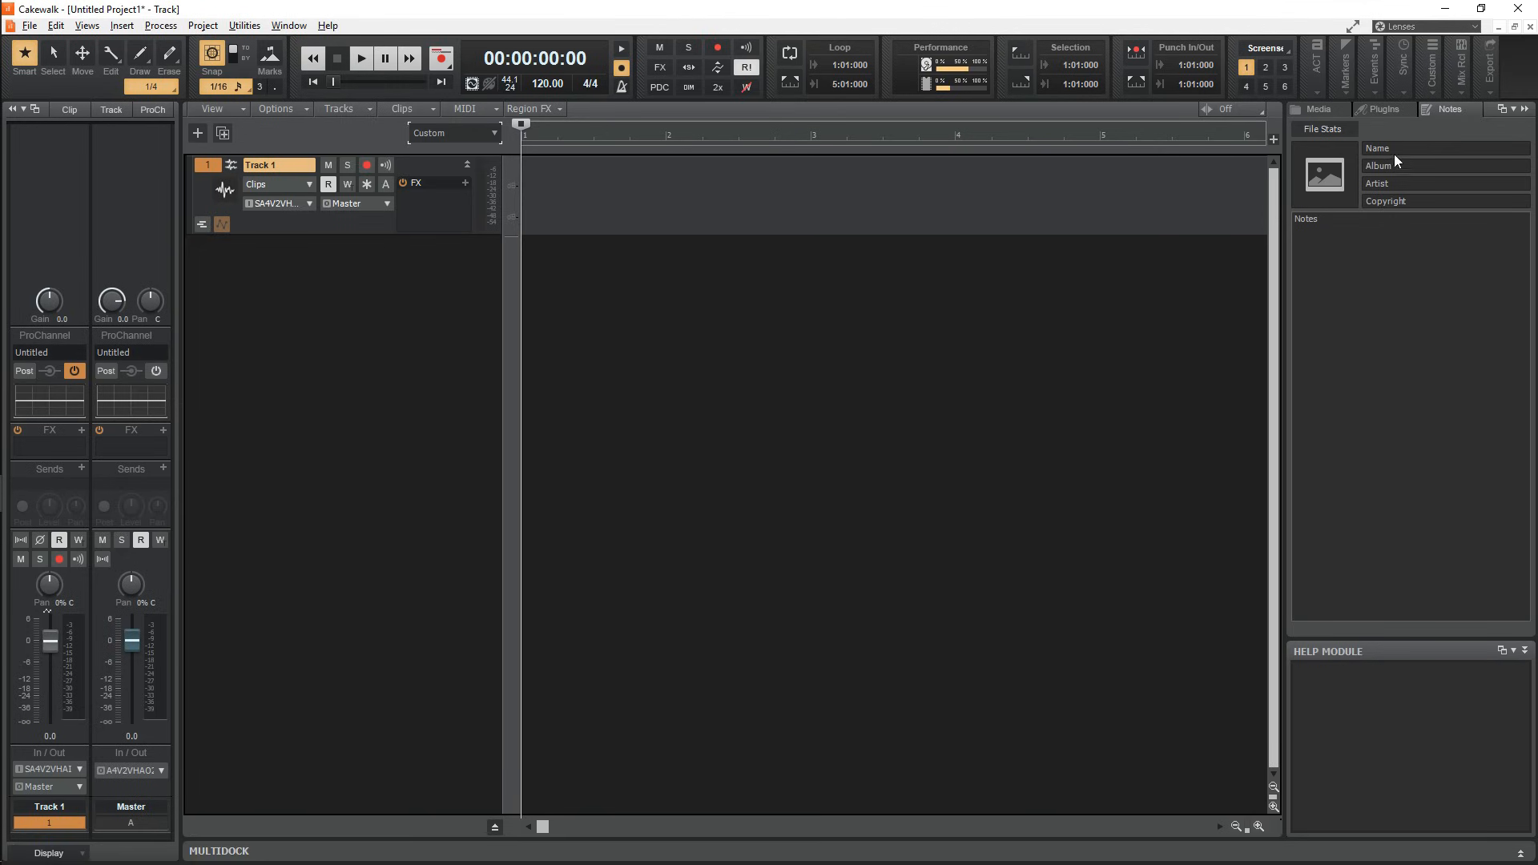
pyautogui.moveTo(394, 847)
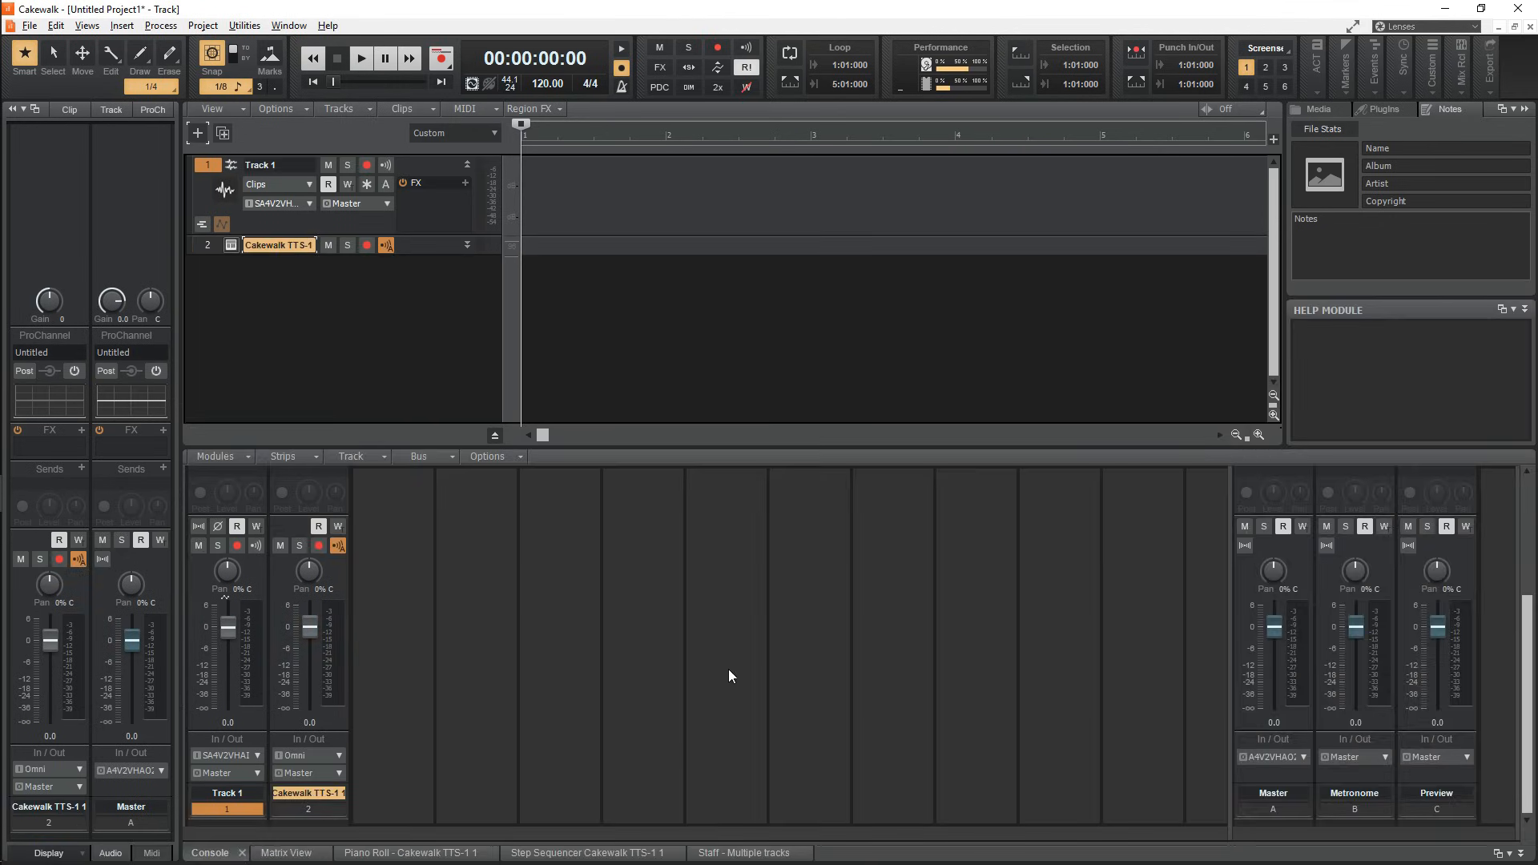
# Switch between Matrix, Step Sequencer and Piano Roll views, then save as 'tut'.
pyautogui.moveTo(228, 617); pyautogui.dragTo(227, 652)
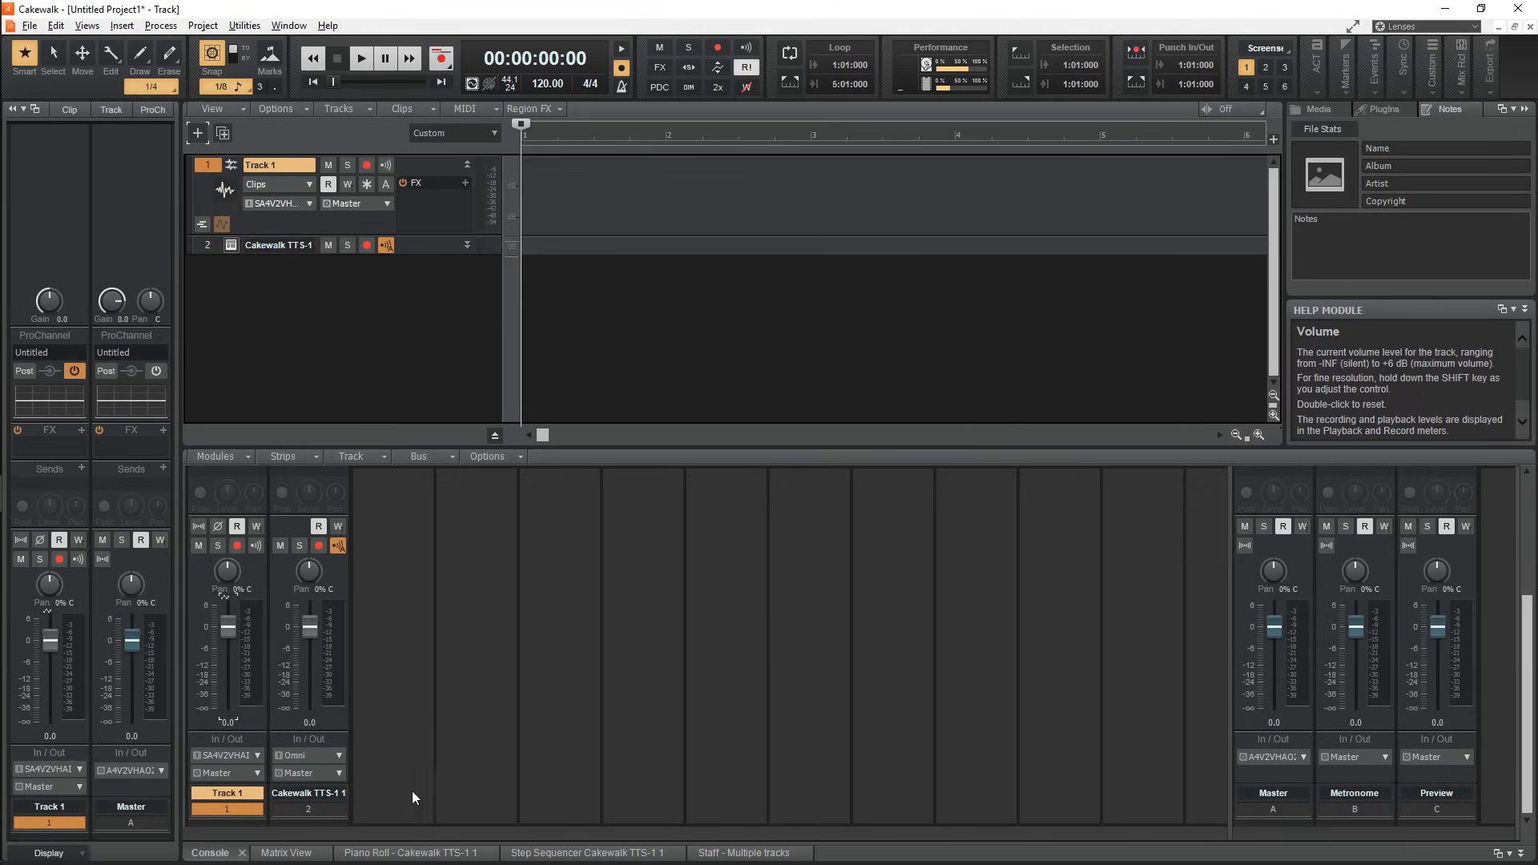
pyautogui.click(284, 852)
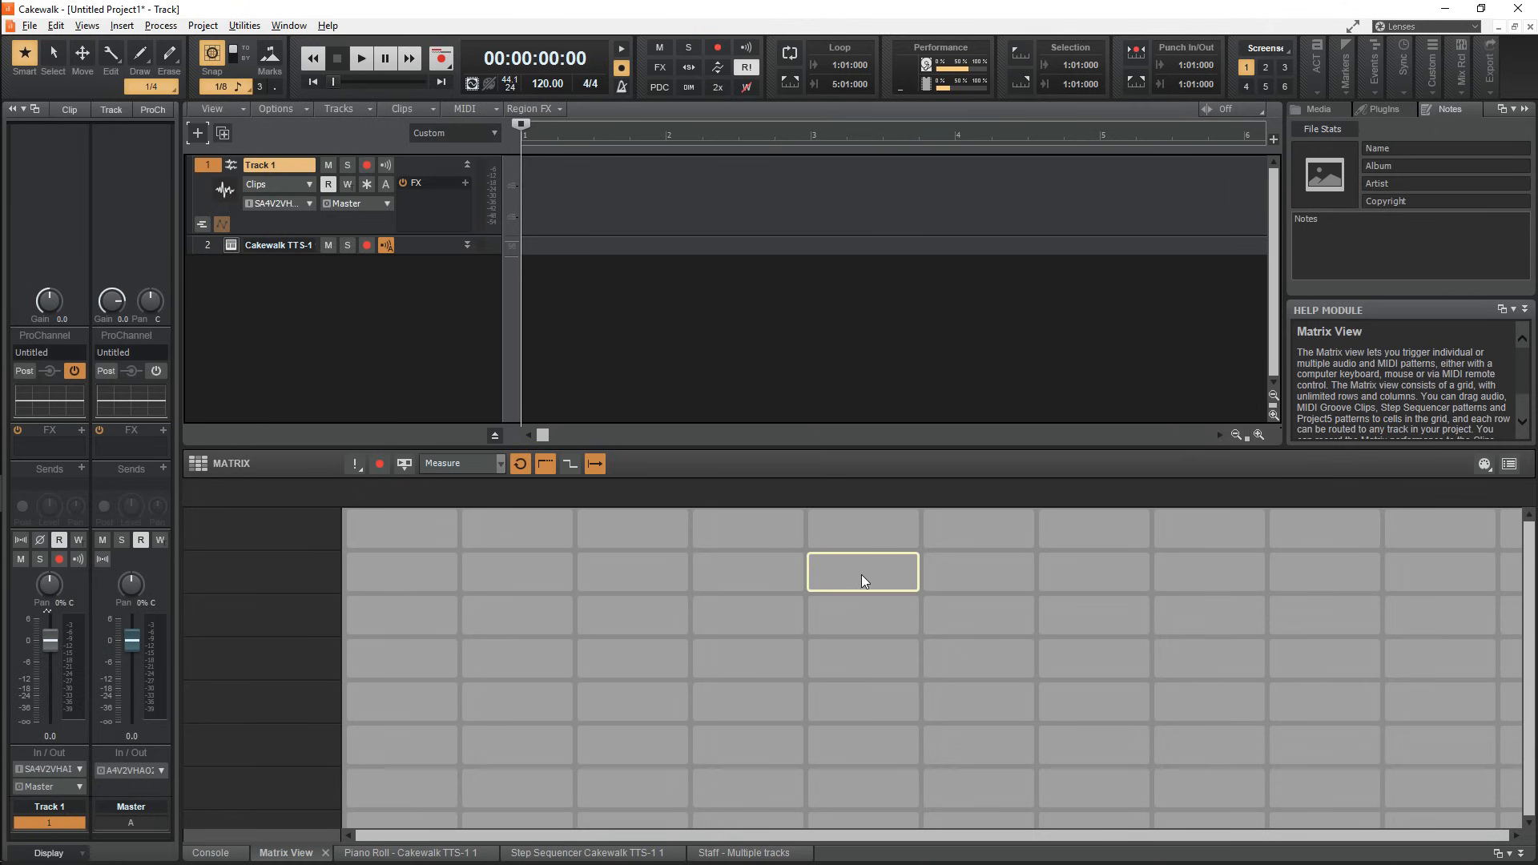
pyautogui.click(416, 852)
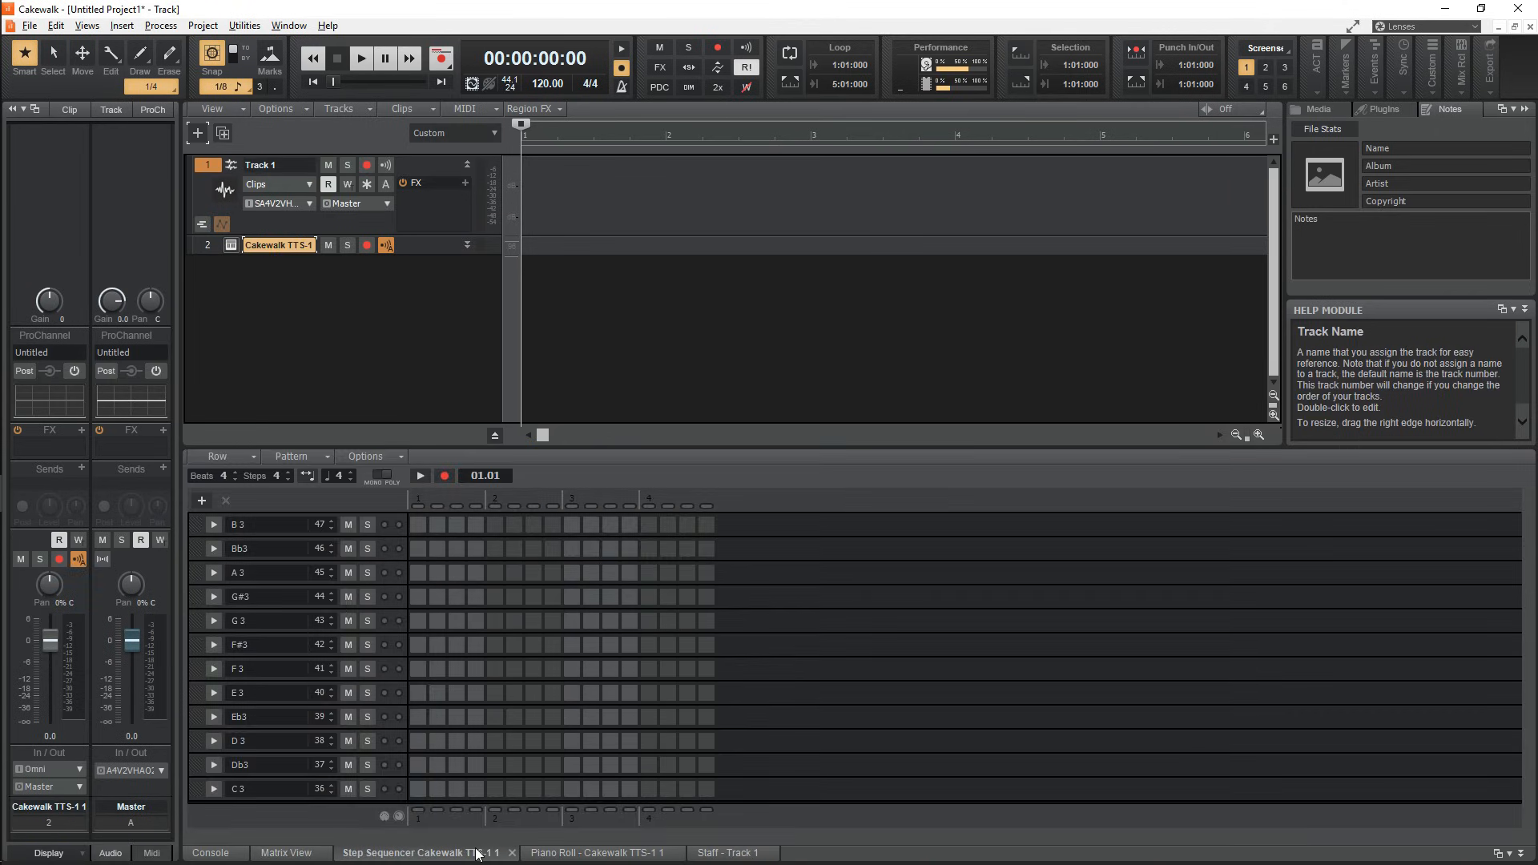
pyautogui.click(598, 852)
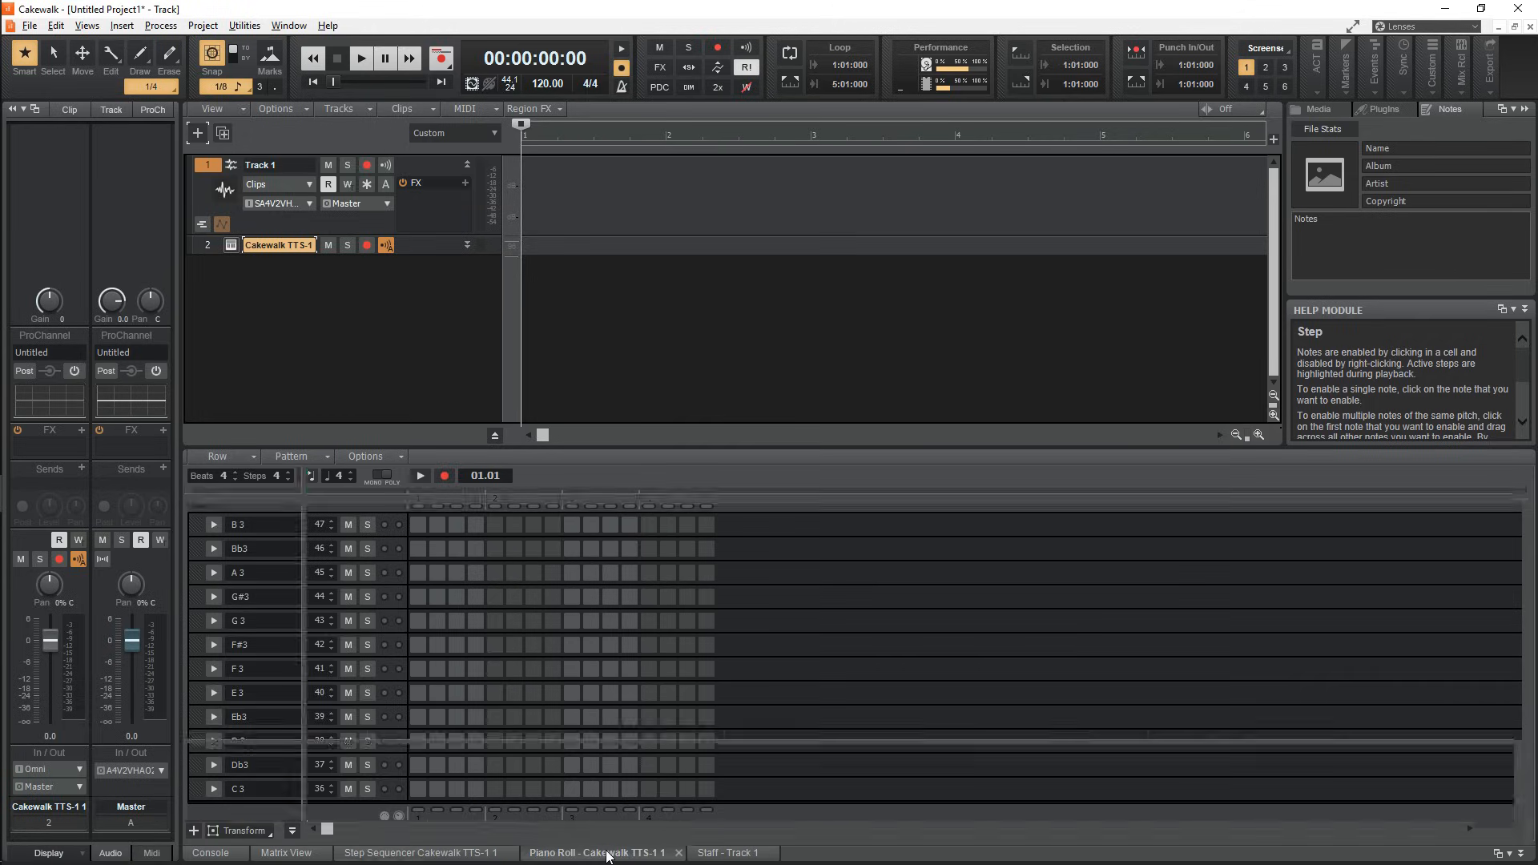
pyautogui.click(598, 852)
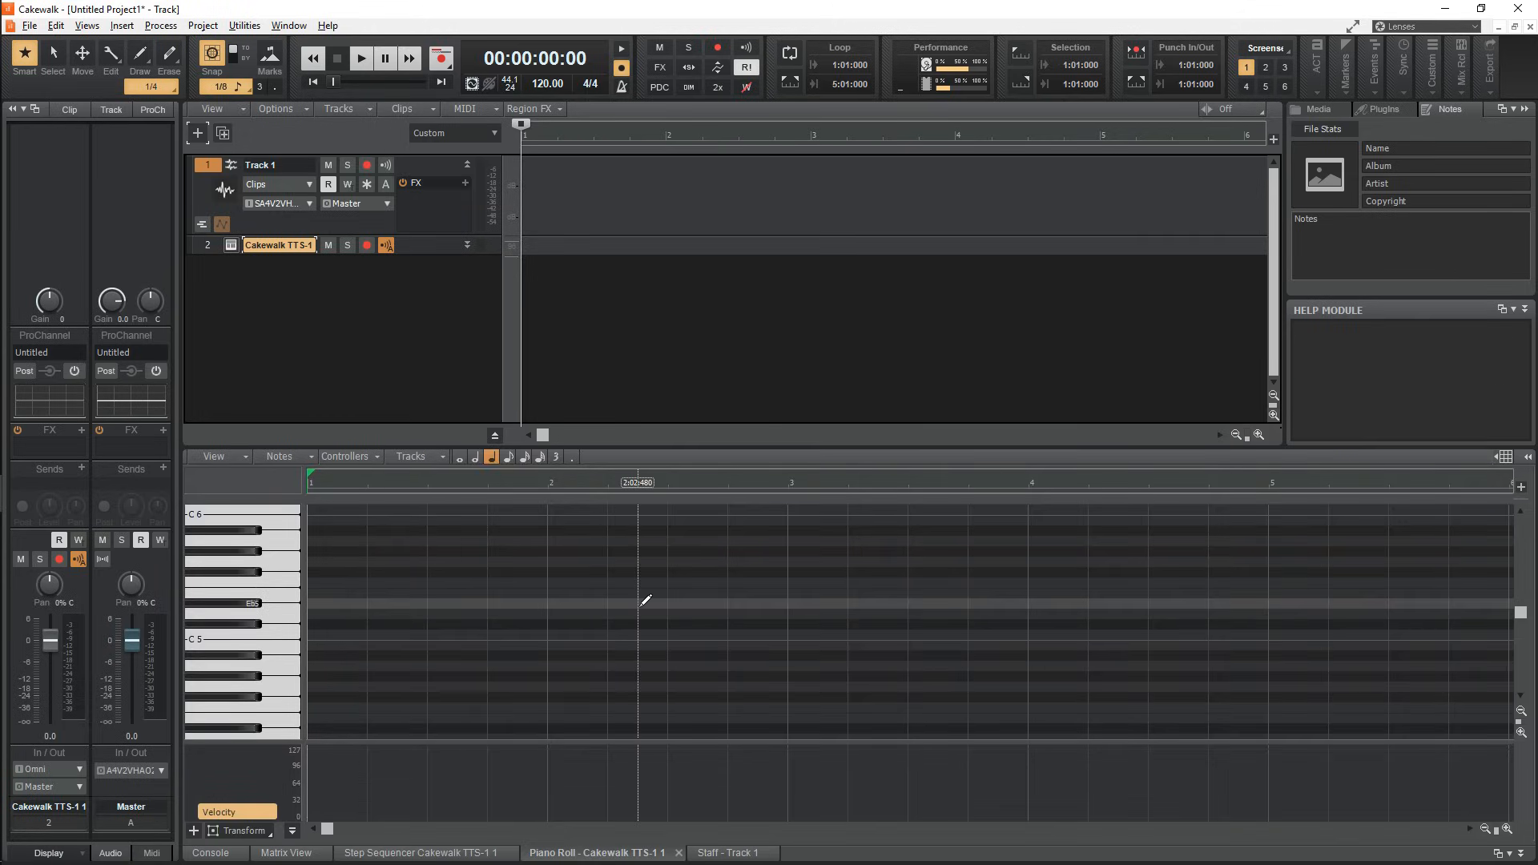
pyautogui.click(726, 852)
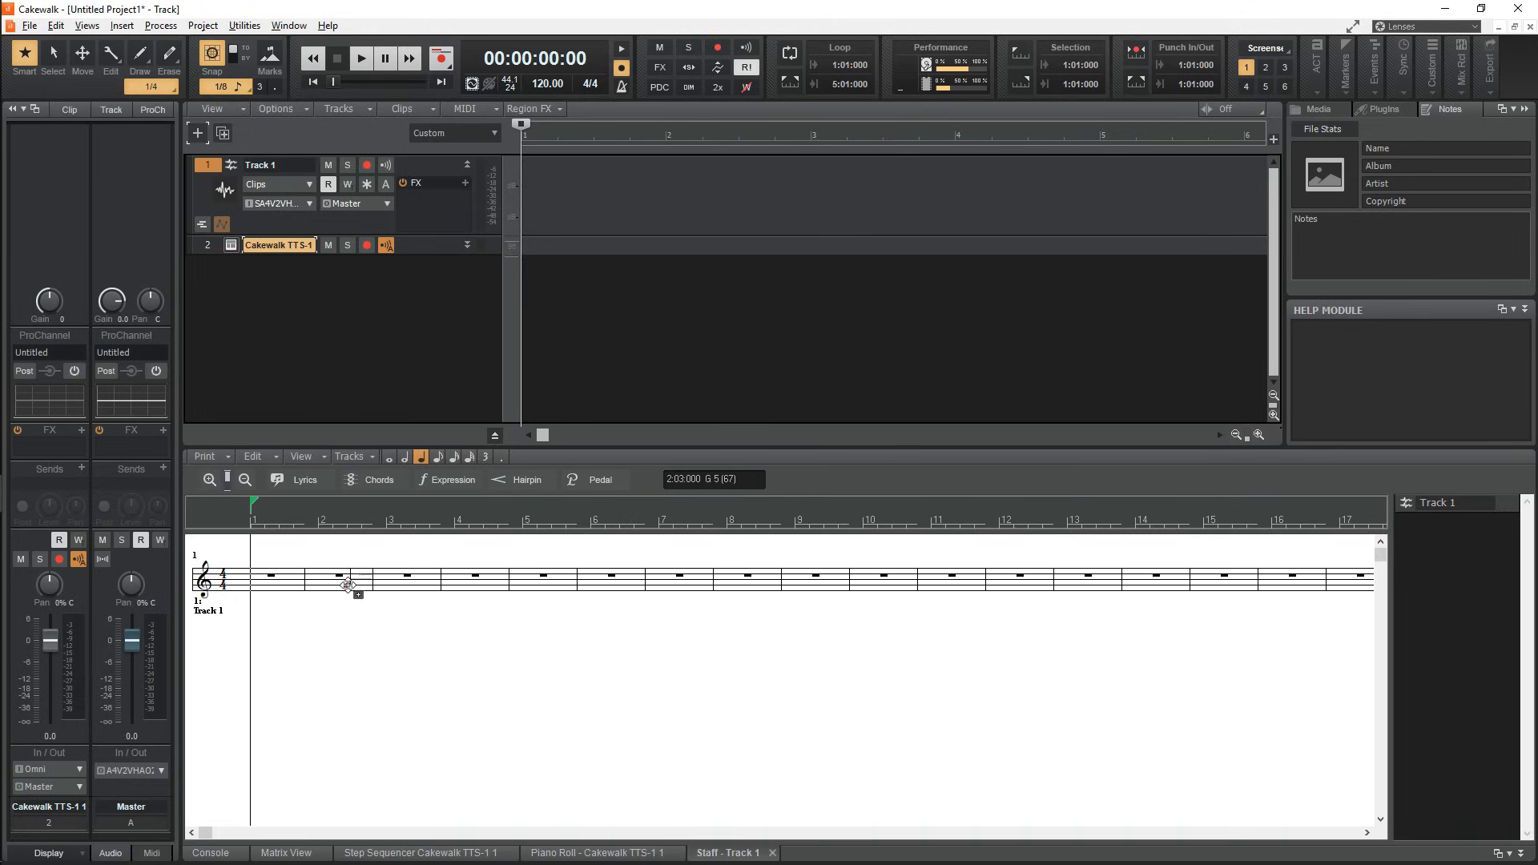
pyautogui.click(454, 577)
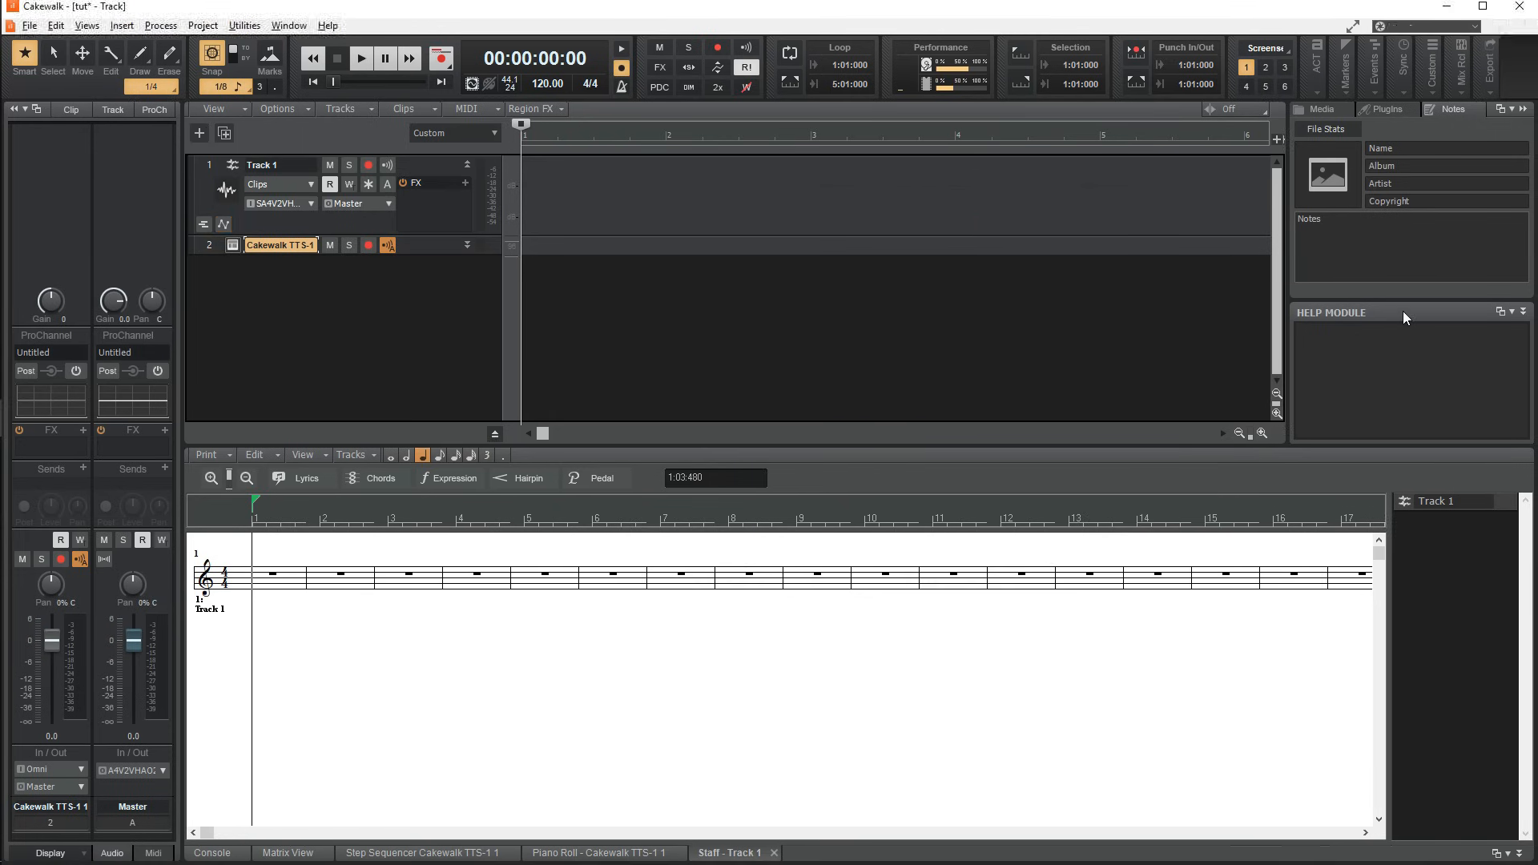
# Undock the Browser panel and switch to another saved screenset layout.
pyautogui.click(1523, 309)
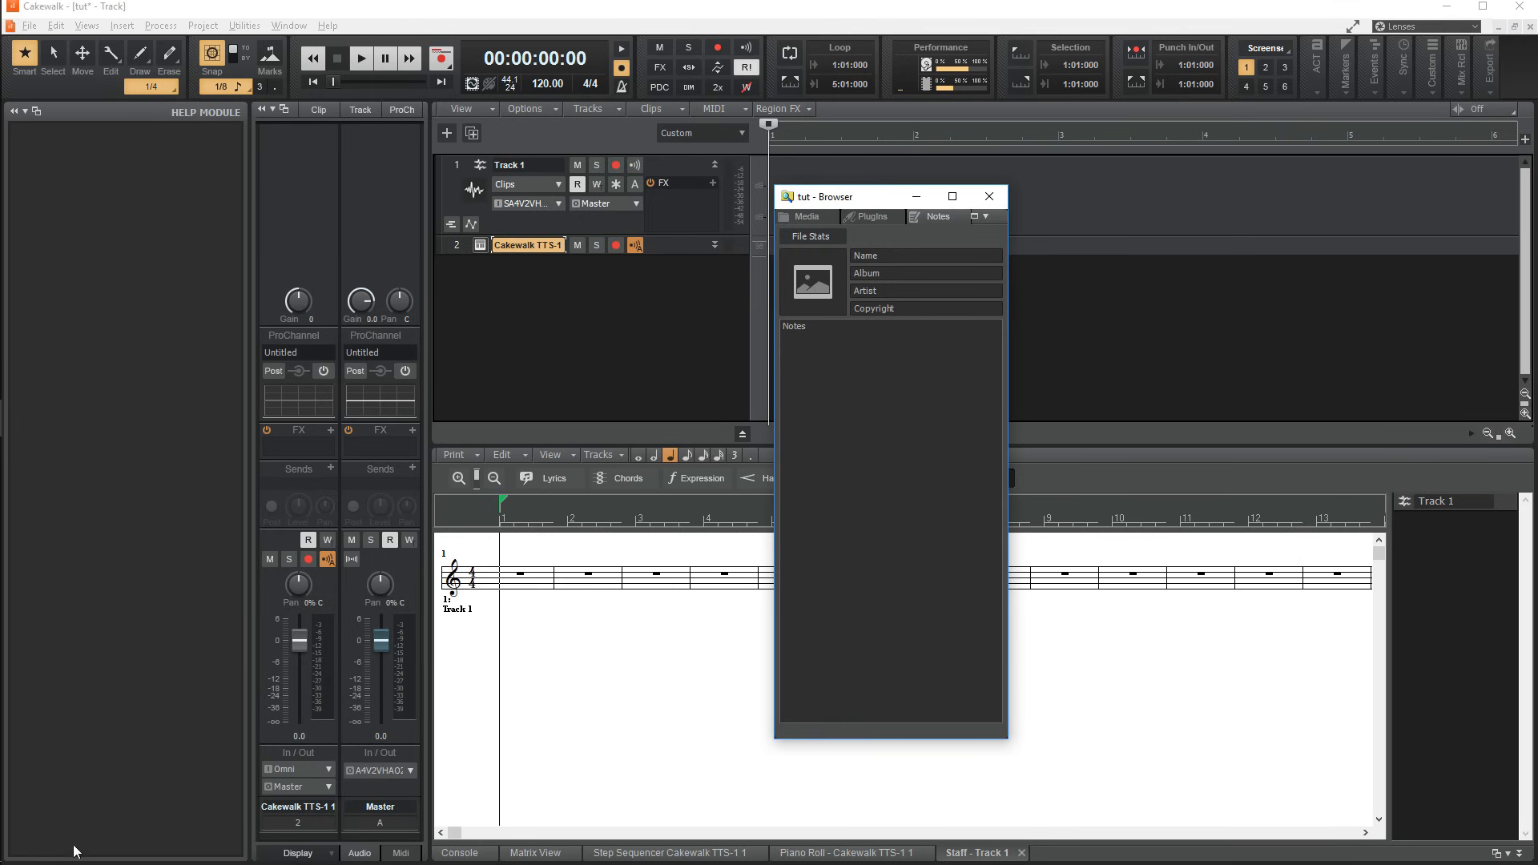
pyautogui.click(36, 109)
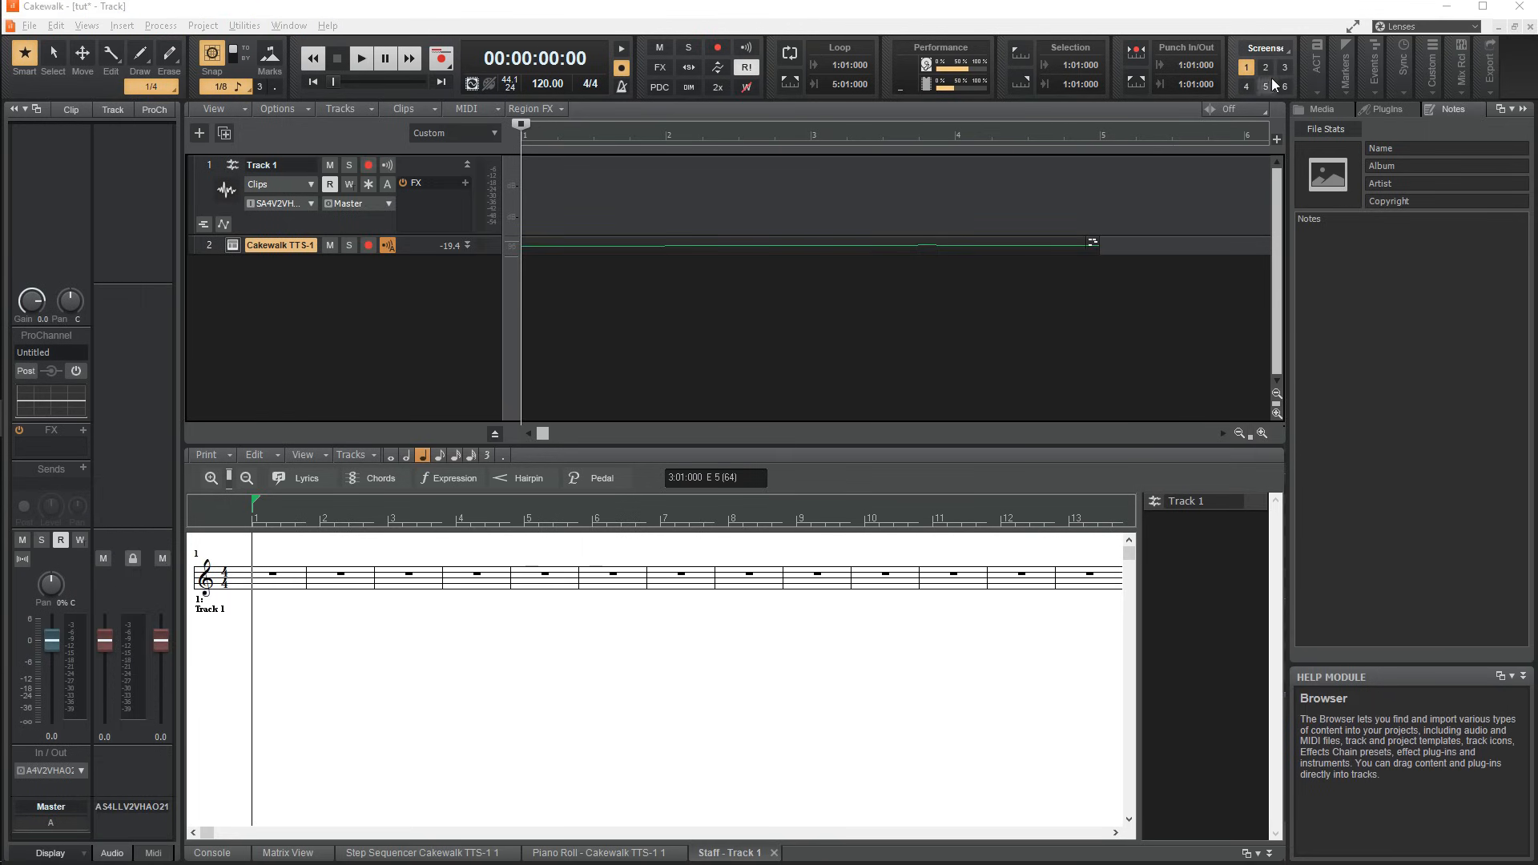
pyautogui.click(1265, 66)
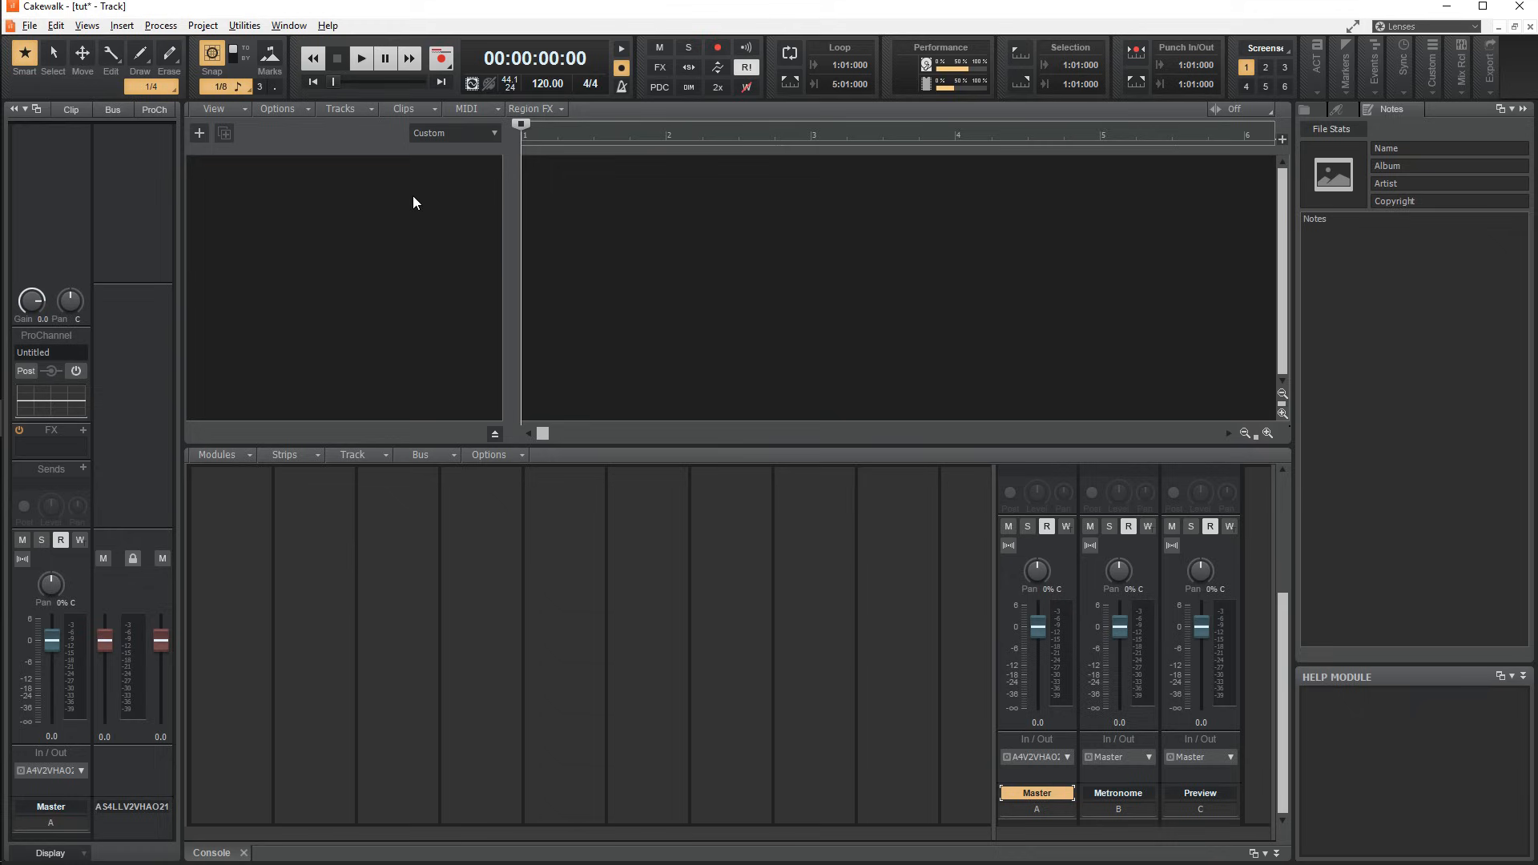
pyautogui.moveTo(401, 208)
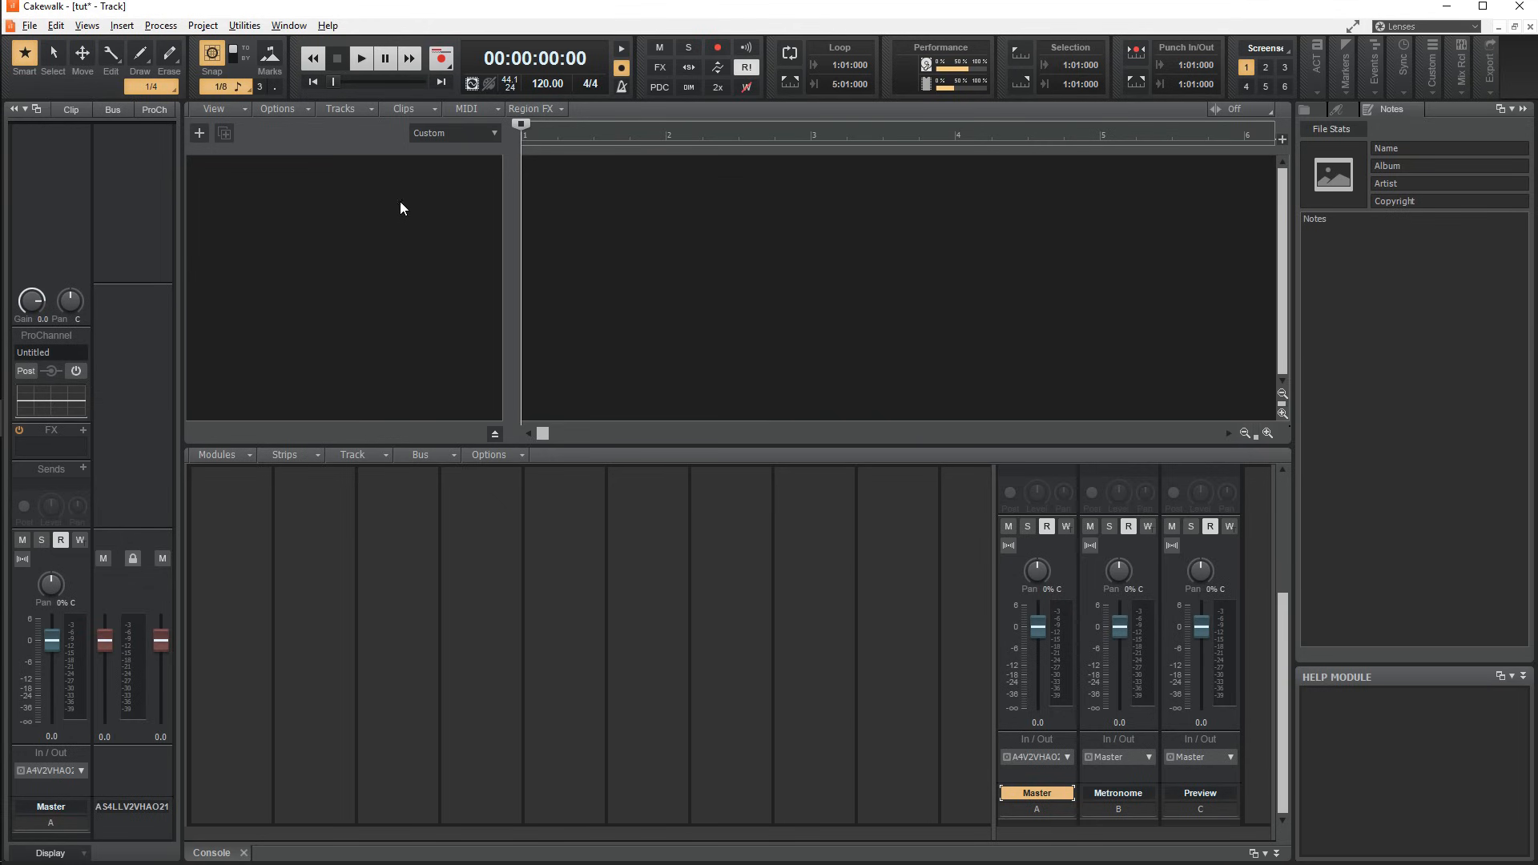
# Insert a Sylenth1 instrument track using Insert Instrument and the Add Track dialog.
pyautogui.click(198, 132)
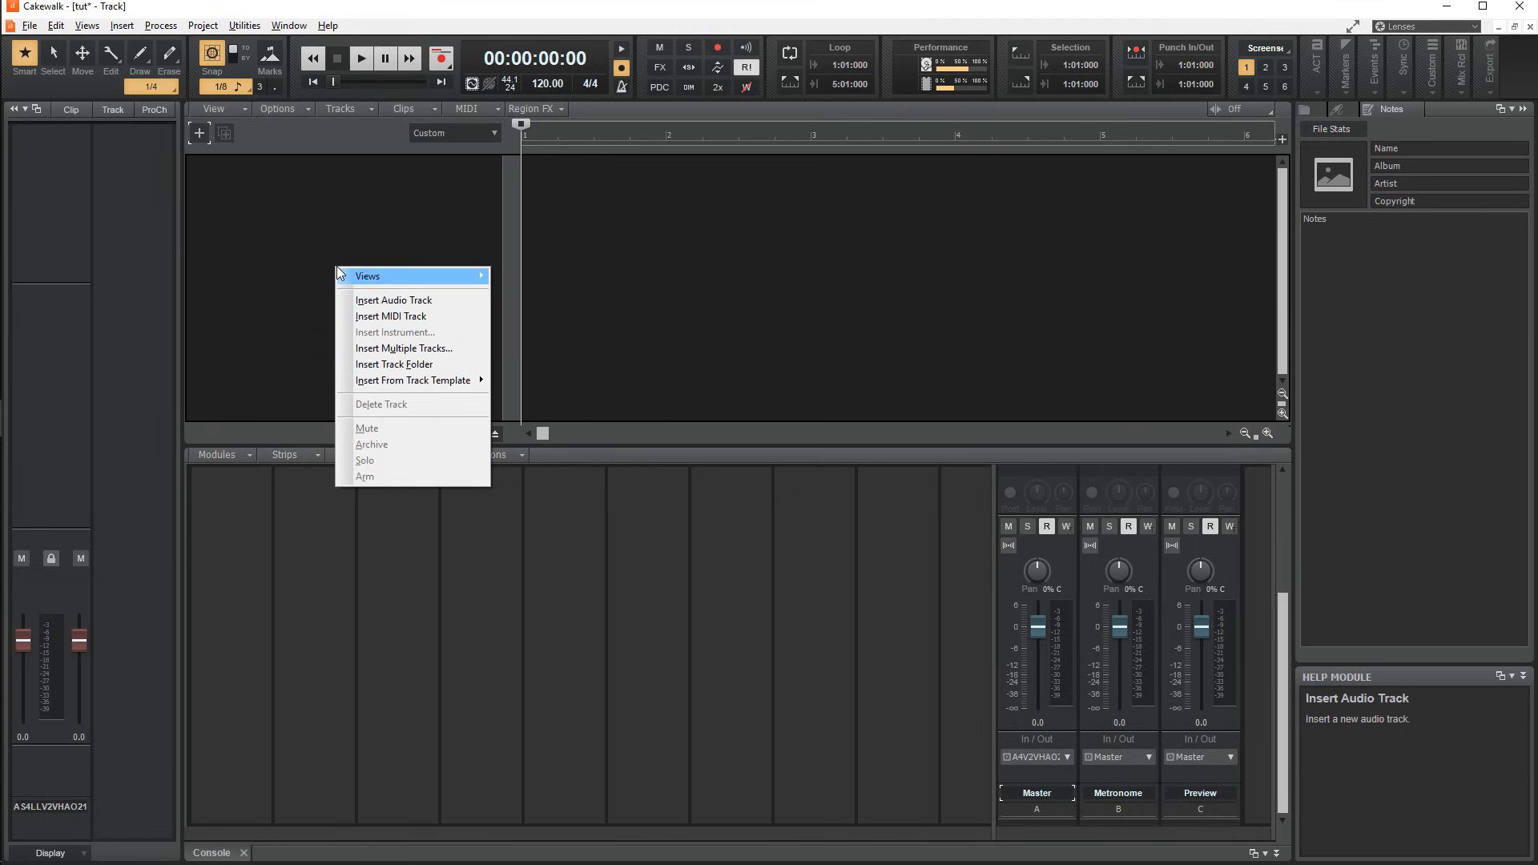
pyautogui.click(393, 298)
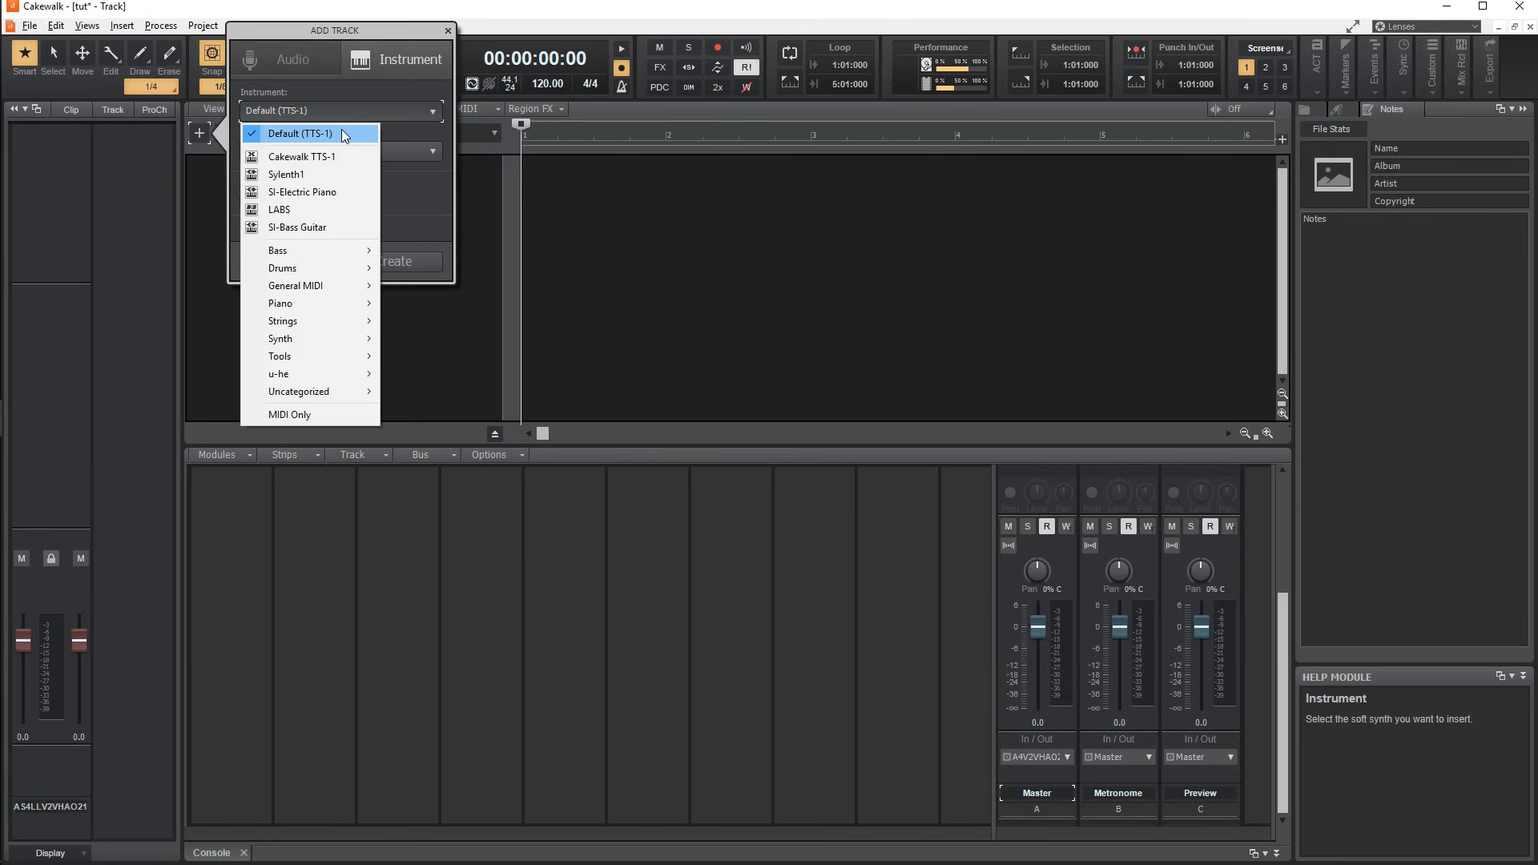
pyautogui.click(286, 174)
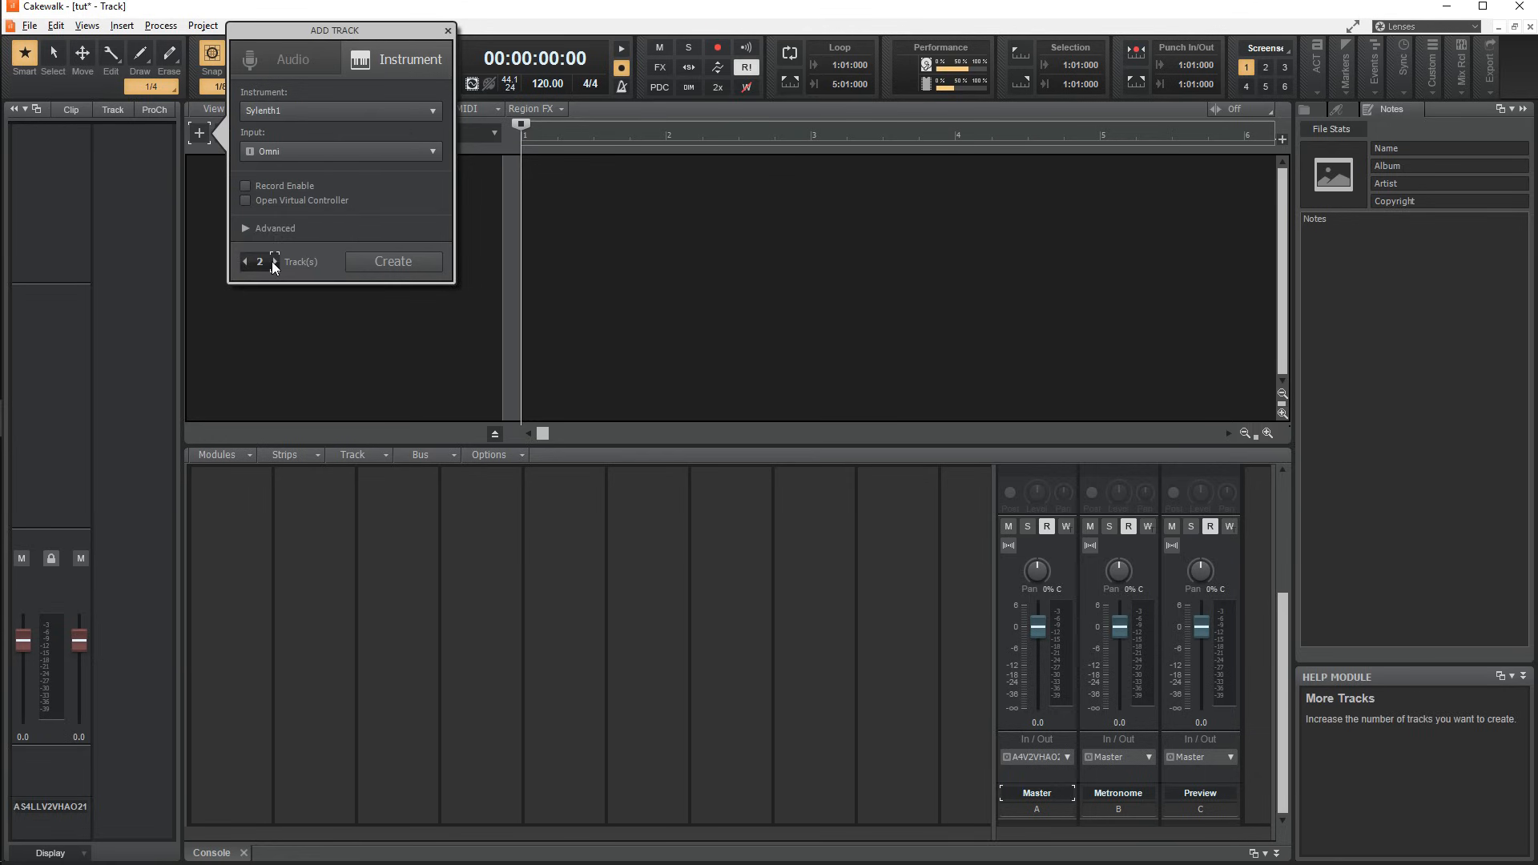
pyautogui.click(392, 261)
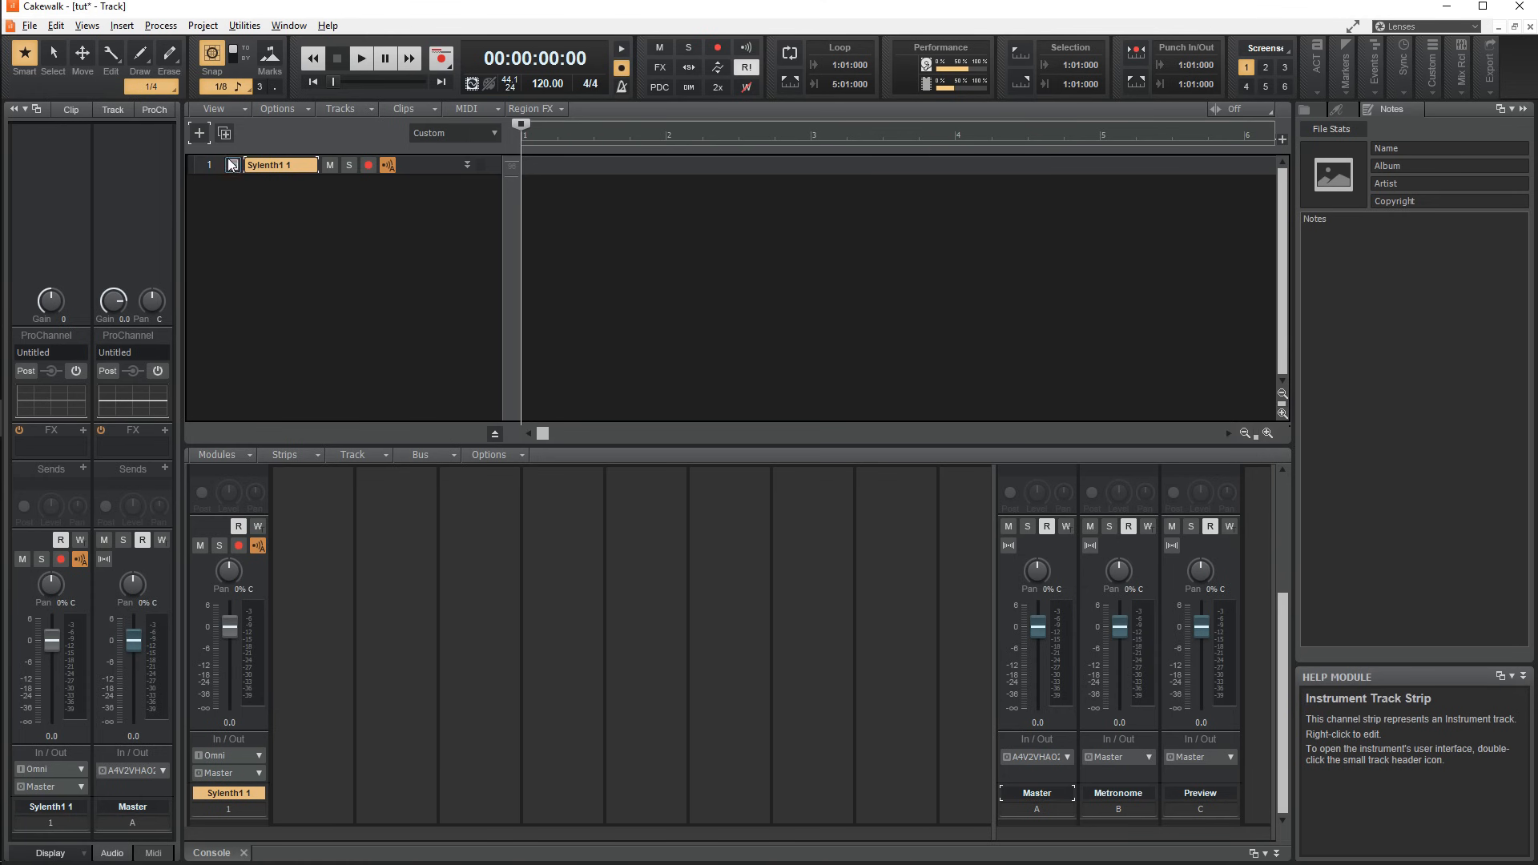
# Open the Sylenth1 synth editor and the track's Edit Filter display list.
pyautogui.doubleClick(231, 164)
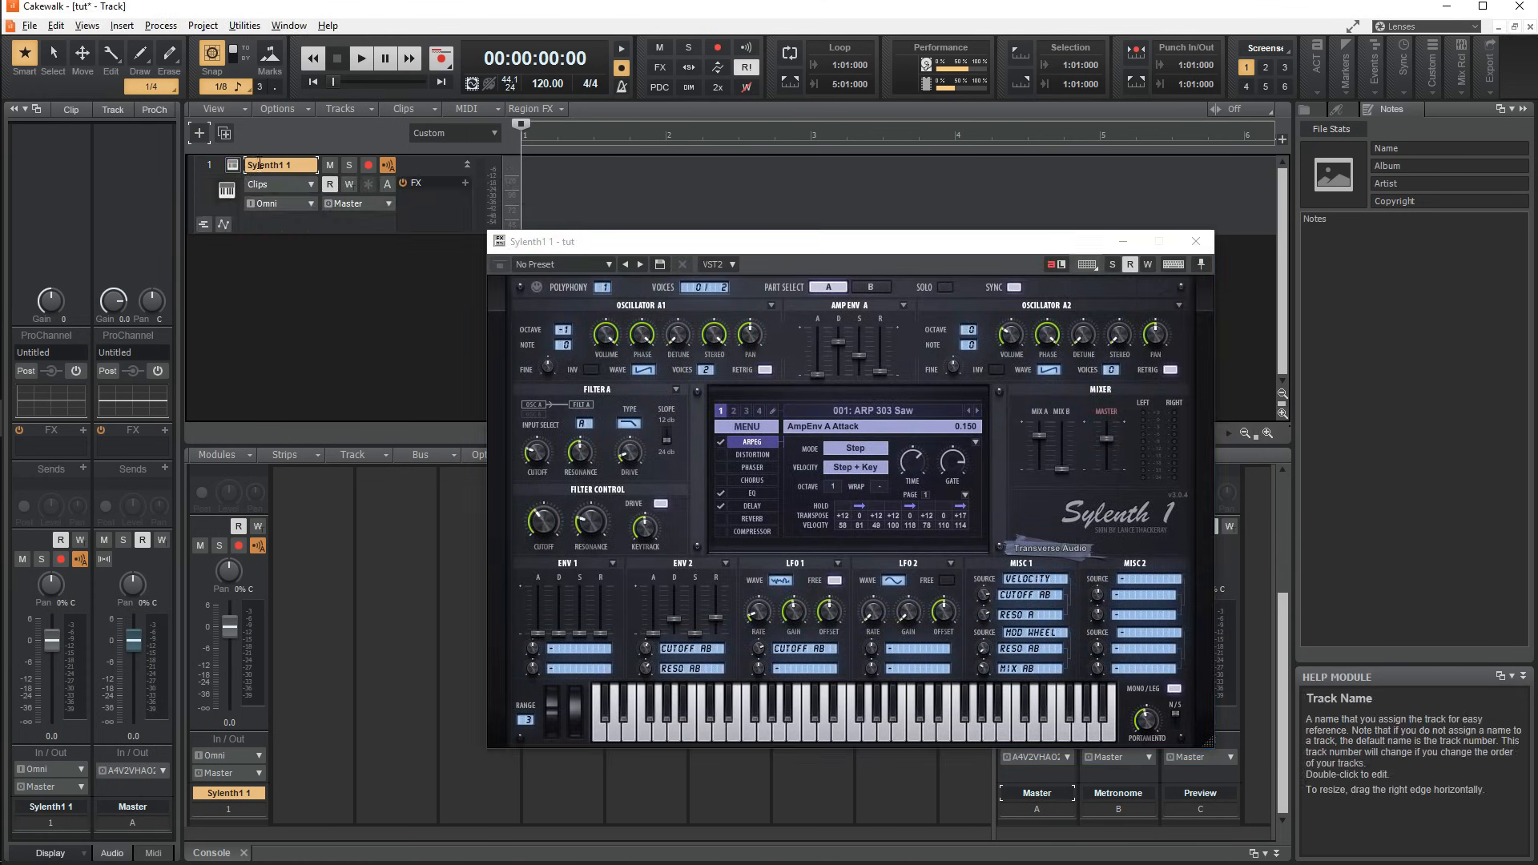
pyautogui.click(272, 184)
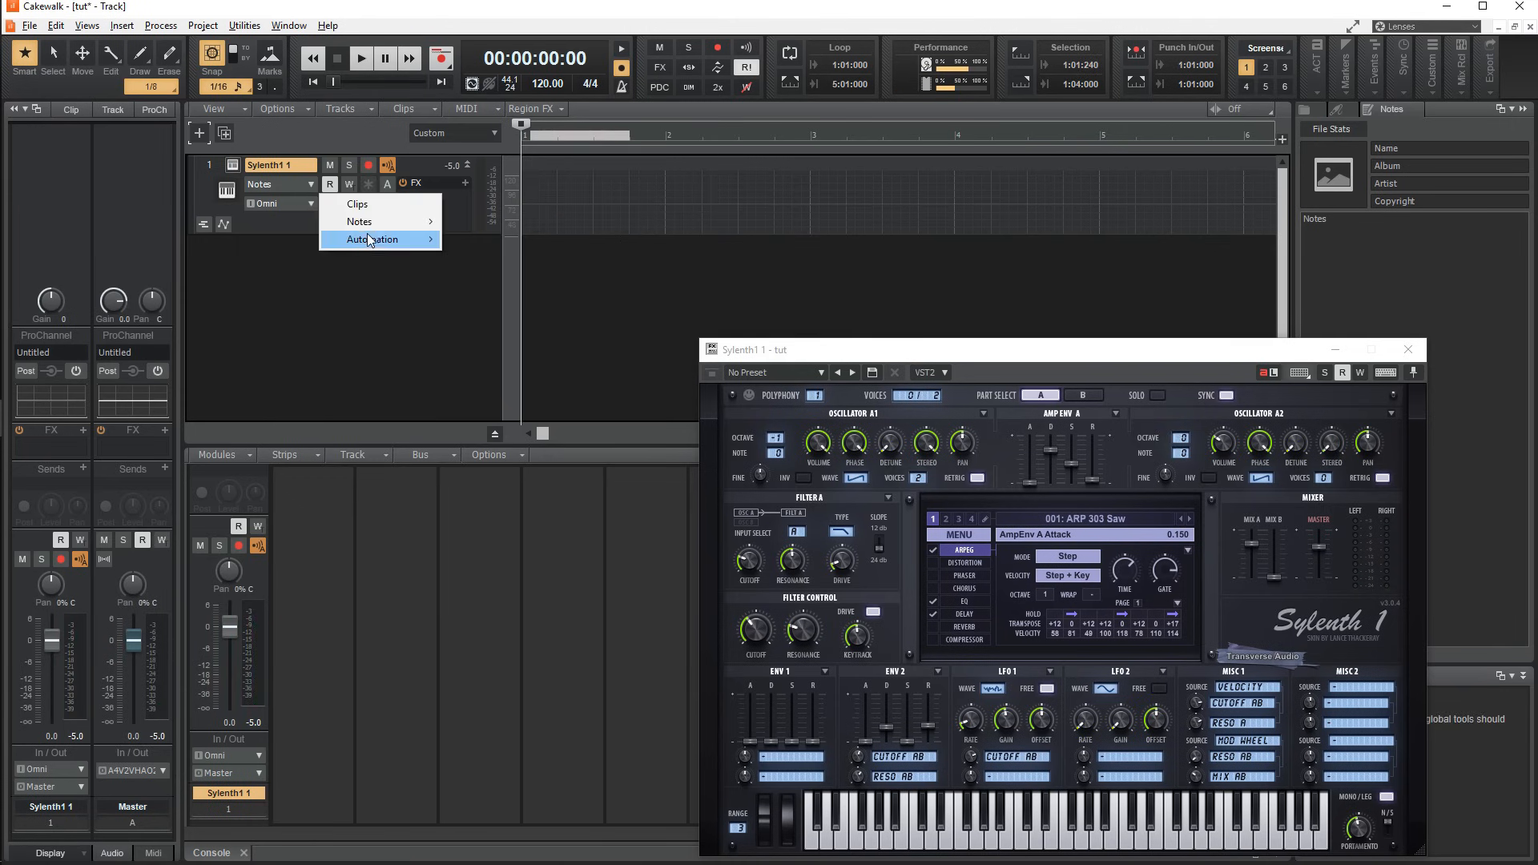
pyautogui.moveTo(373, 240)
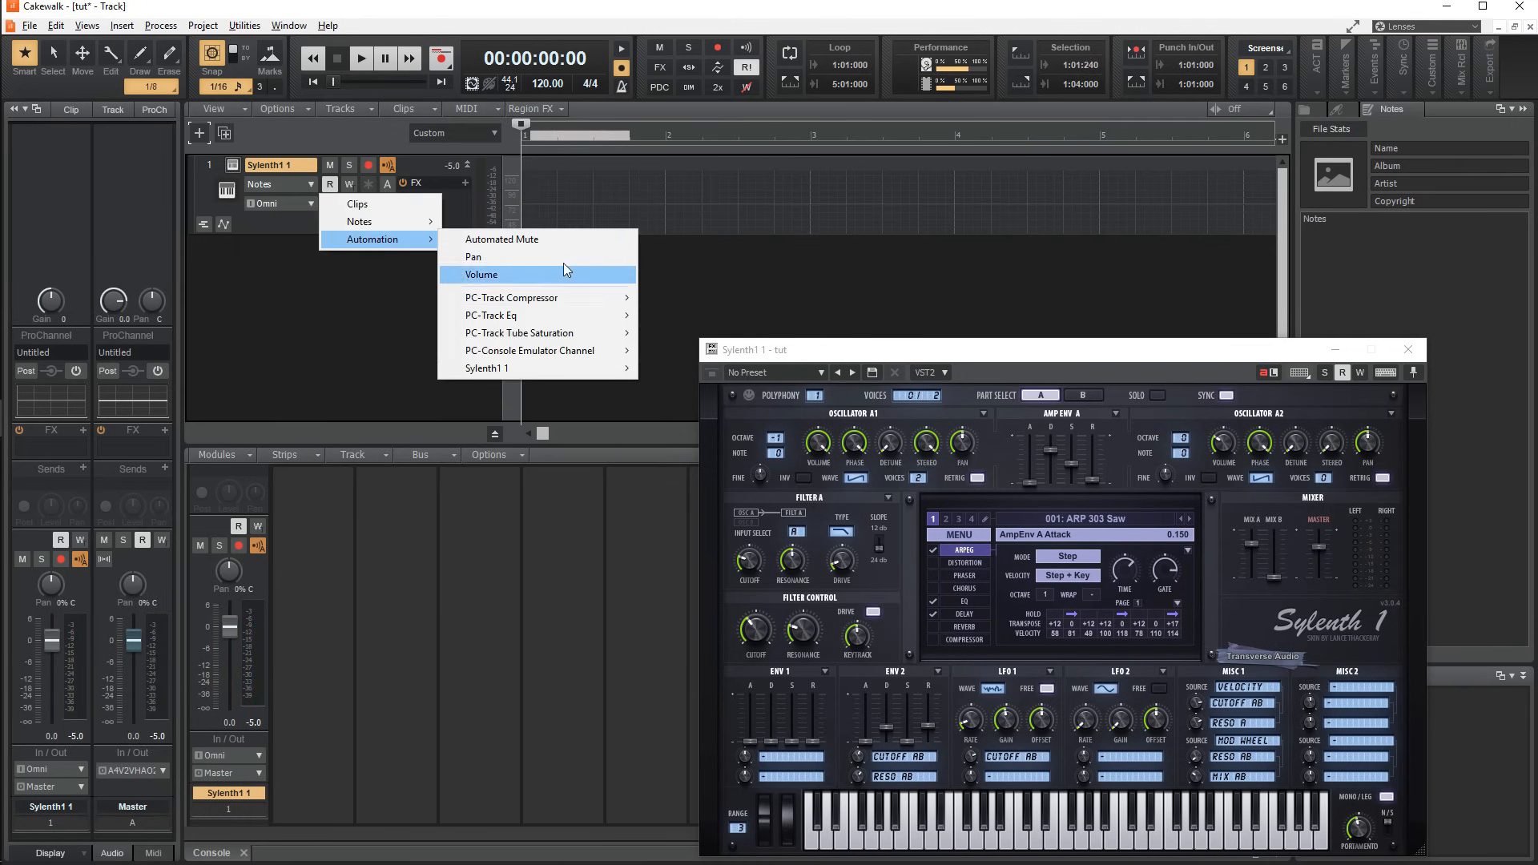
# Show Volume automation and draw an envelope that drops at the start, then recovers.
pyautogui.click(481, 273)
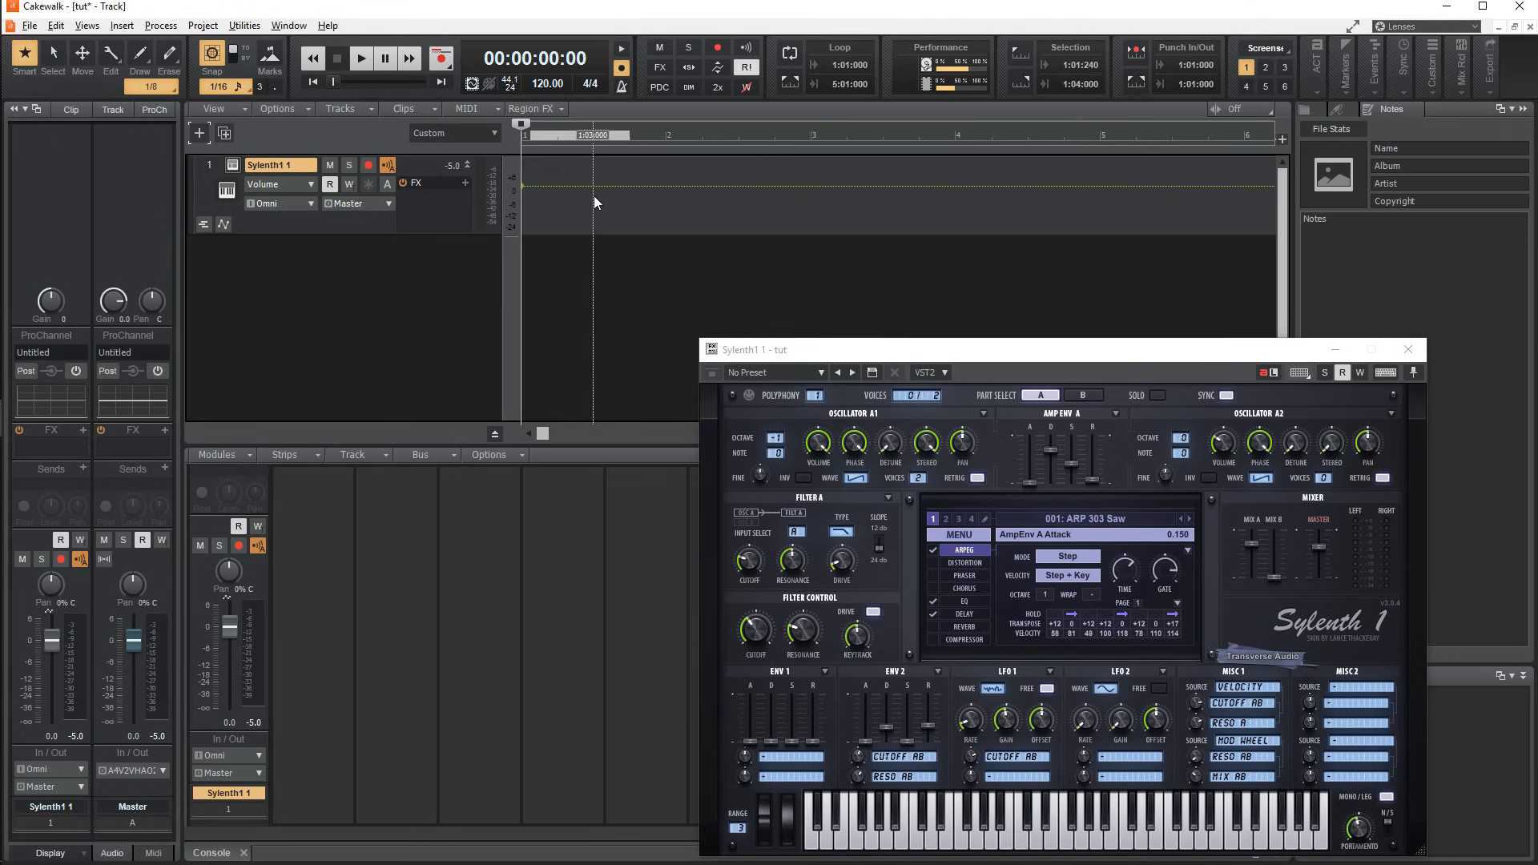
pyautogui.moveTo(522, 185); pyautogui.dragTo(582, 214)
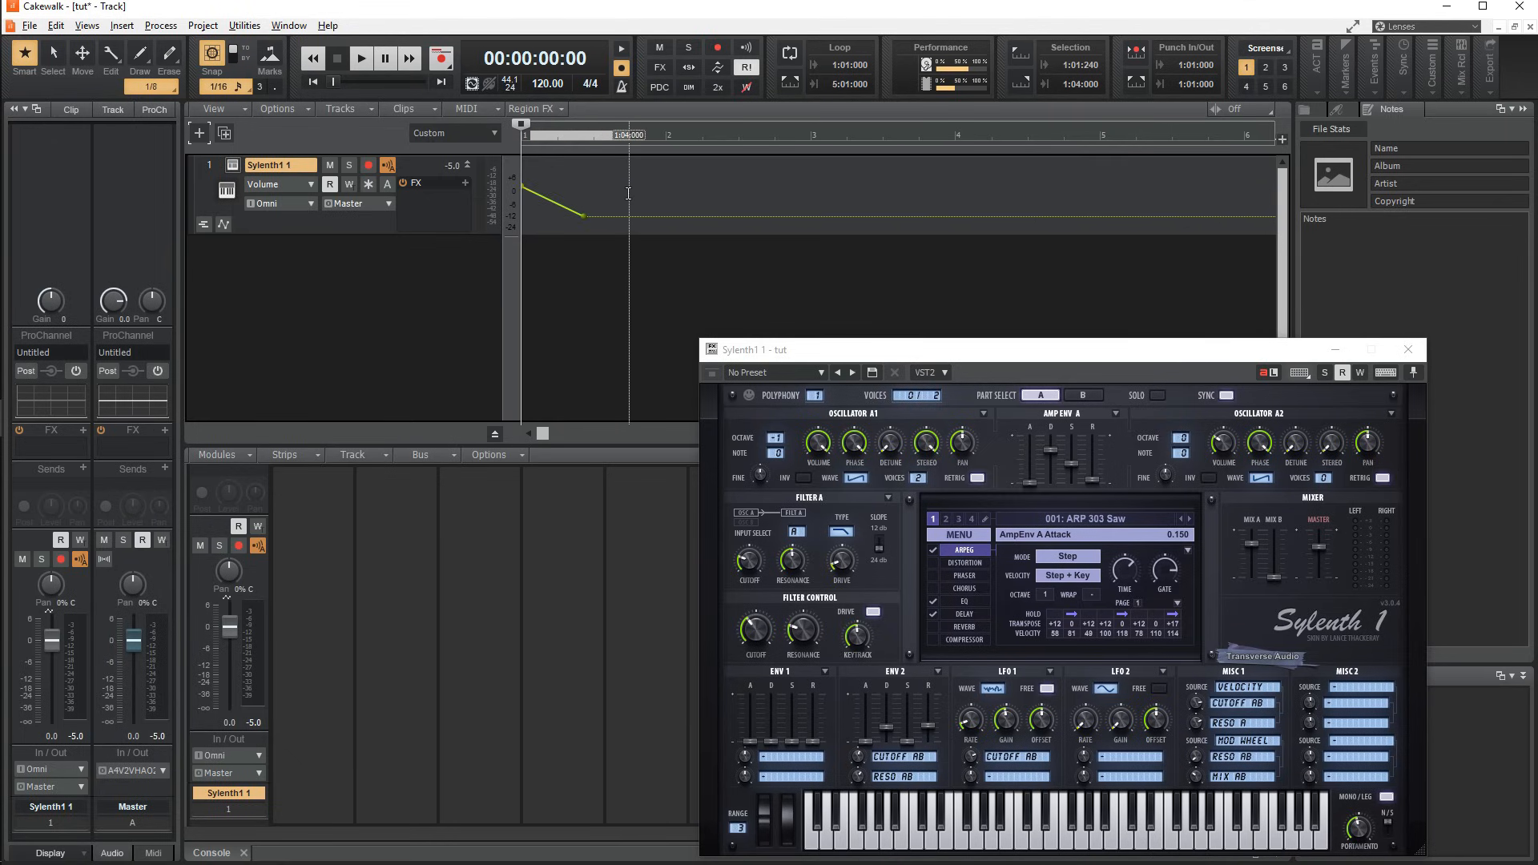
pyautogui.moveTo(581, 215); pyautogui.dragTo(680, 182)
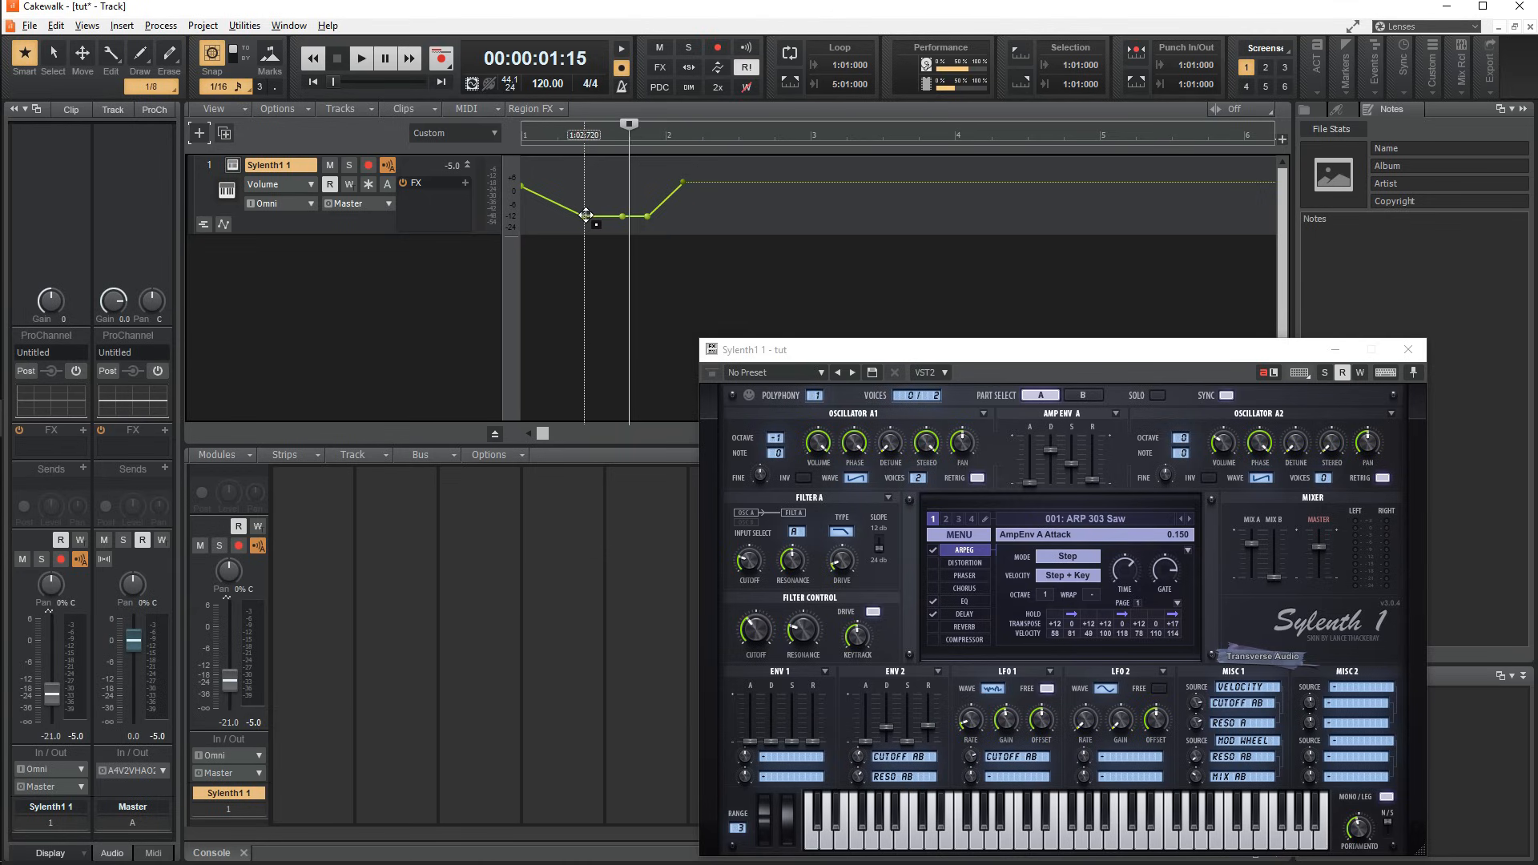
pyautogui.rightClick(593, 215)
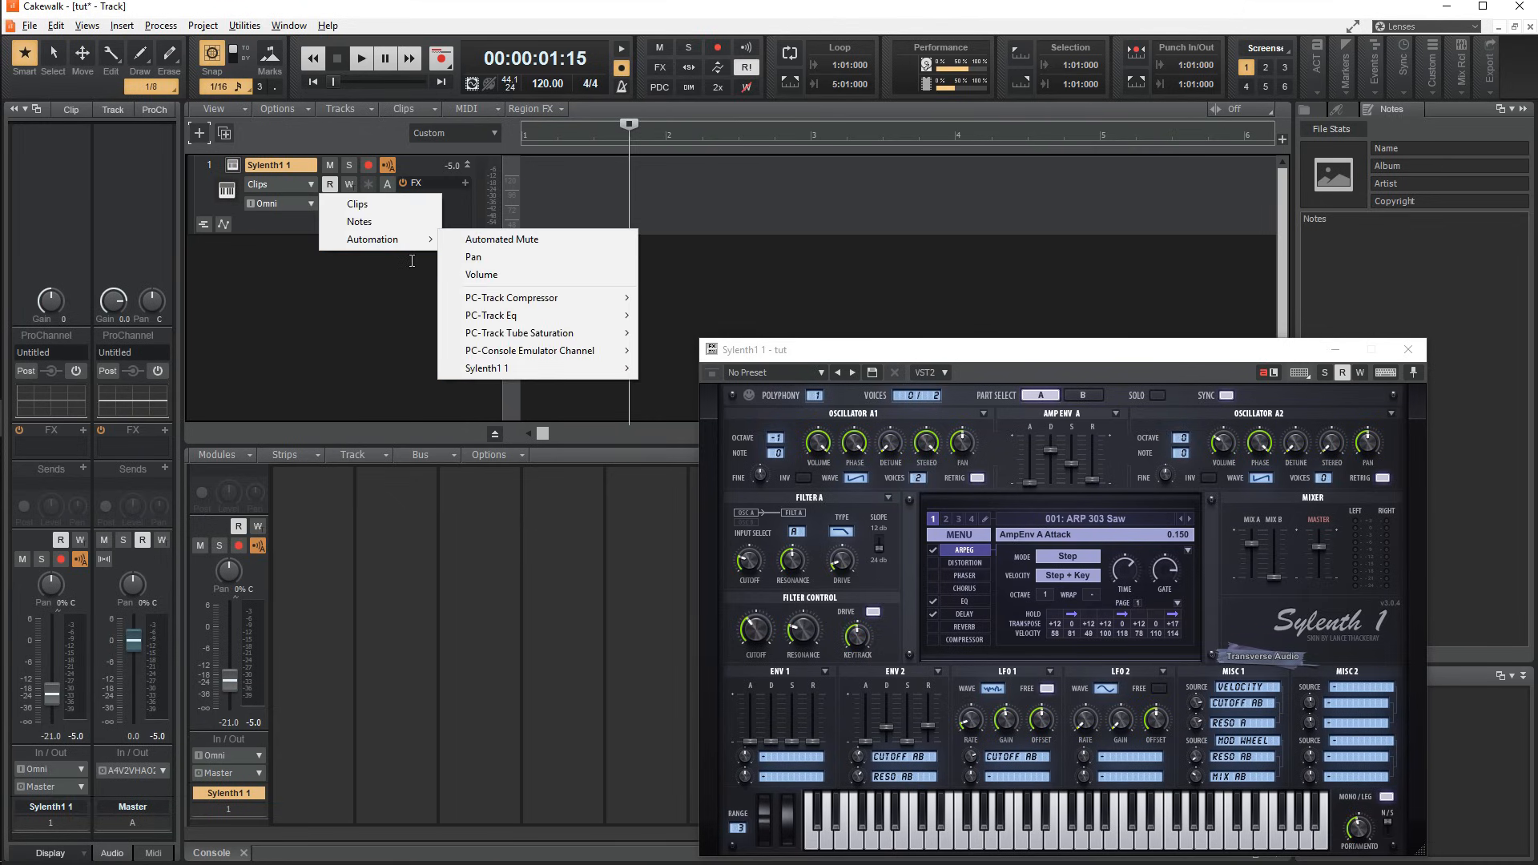
# Set the Sylenth1 track input to Virtual Controller and toggle Solo on and off.
pyautogui.click(301, 203)
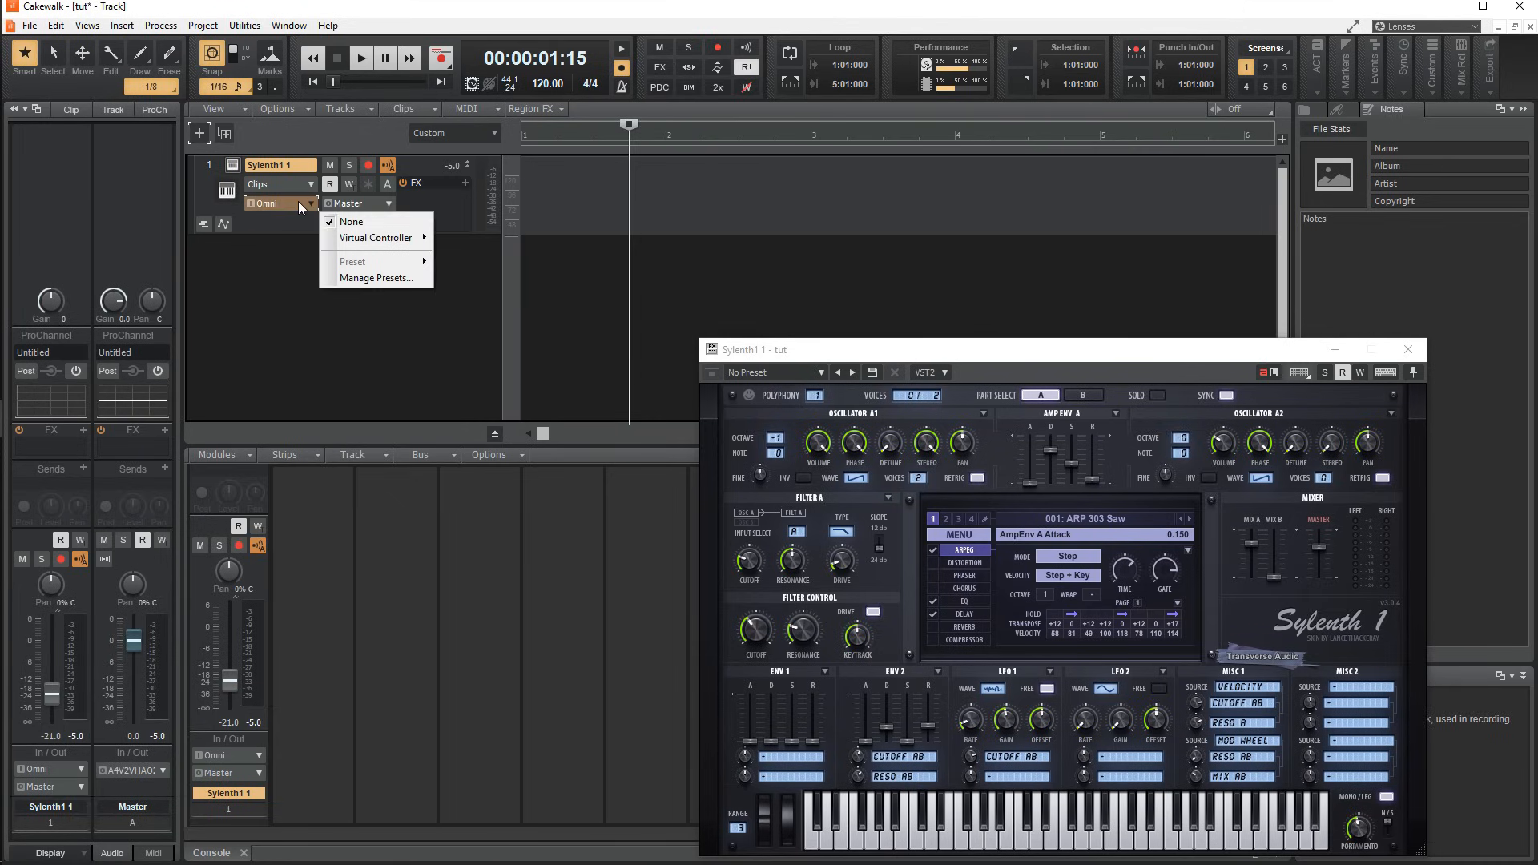
pyautogui.click(389, 203)
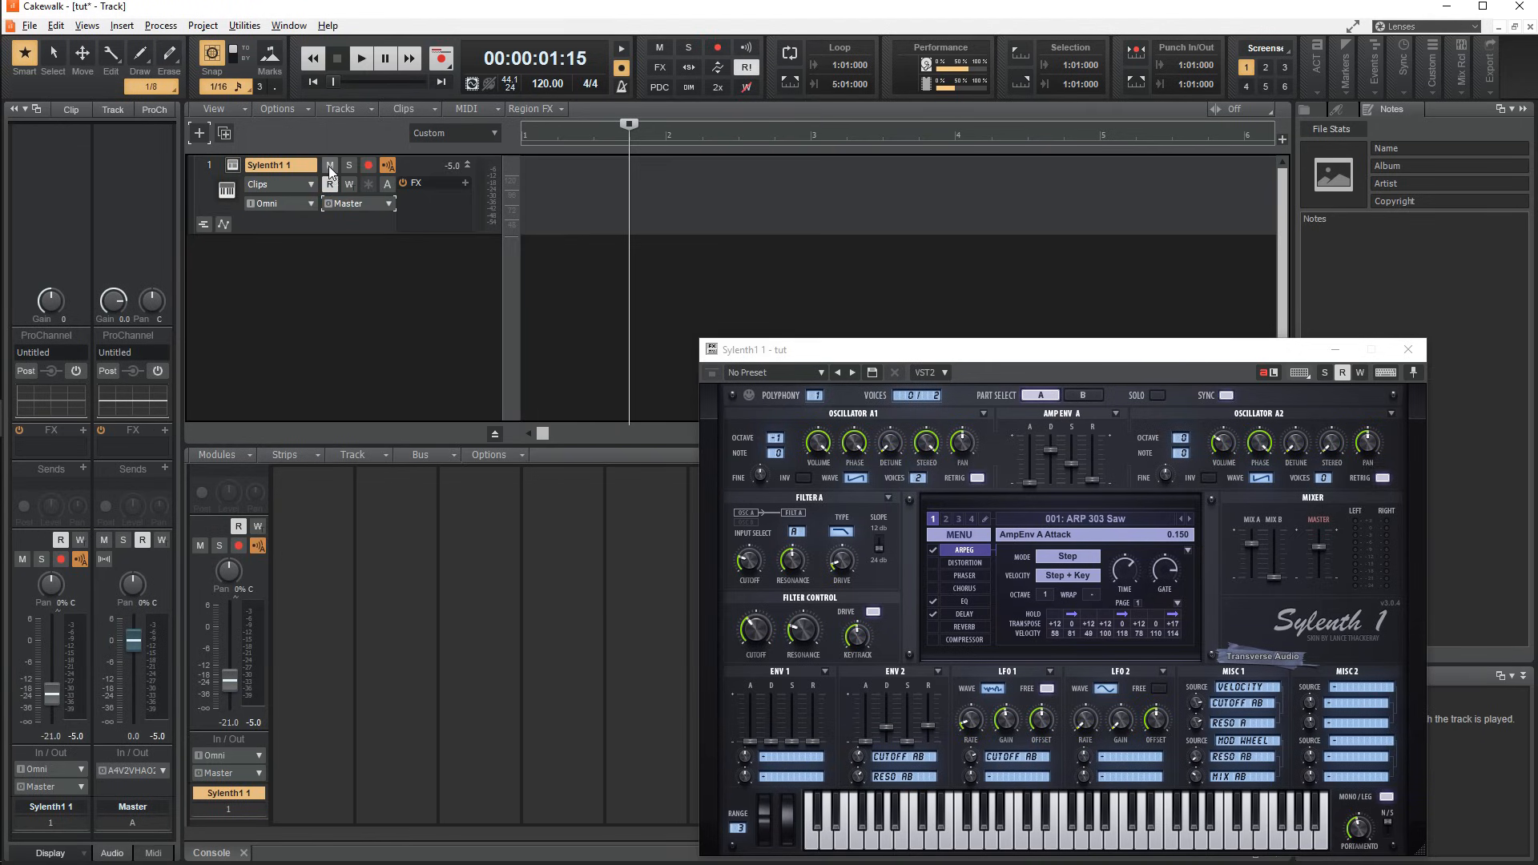
pyautogui.click(349, 165)
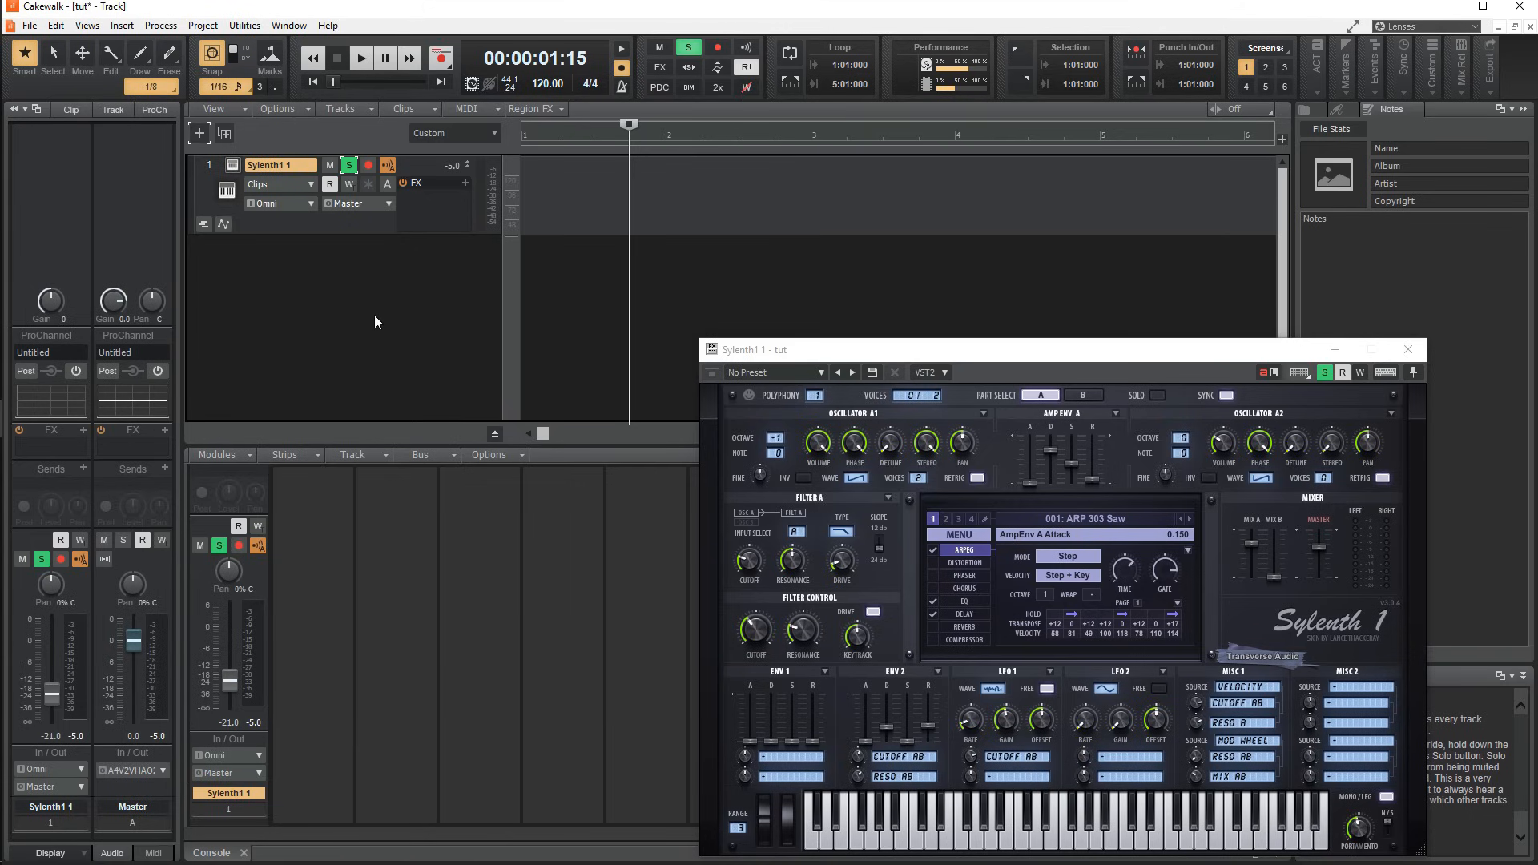
pyautogui.click(368, 165)
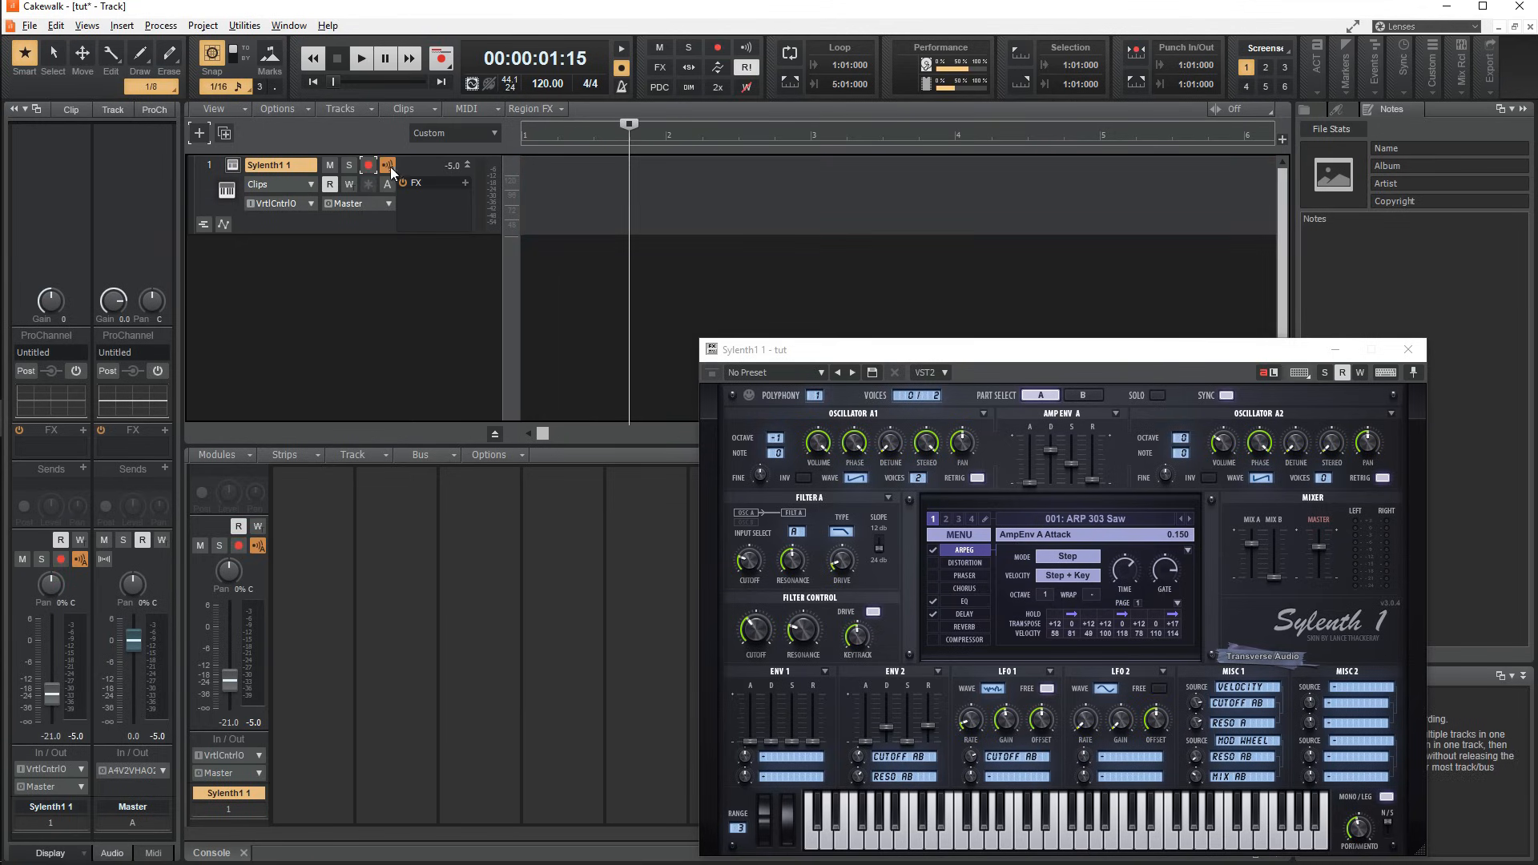
pyautogui.click(358, 58)
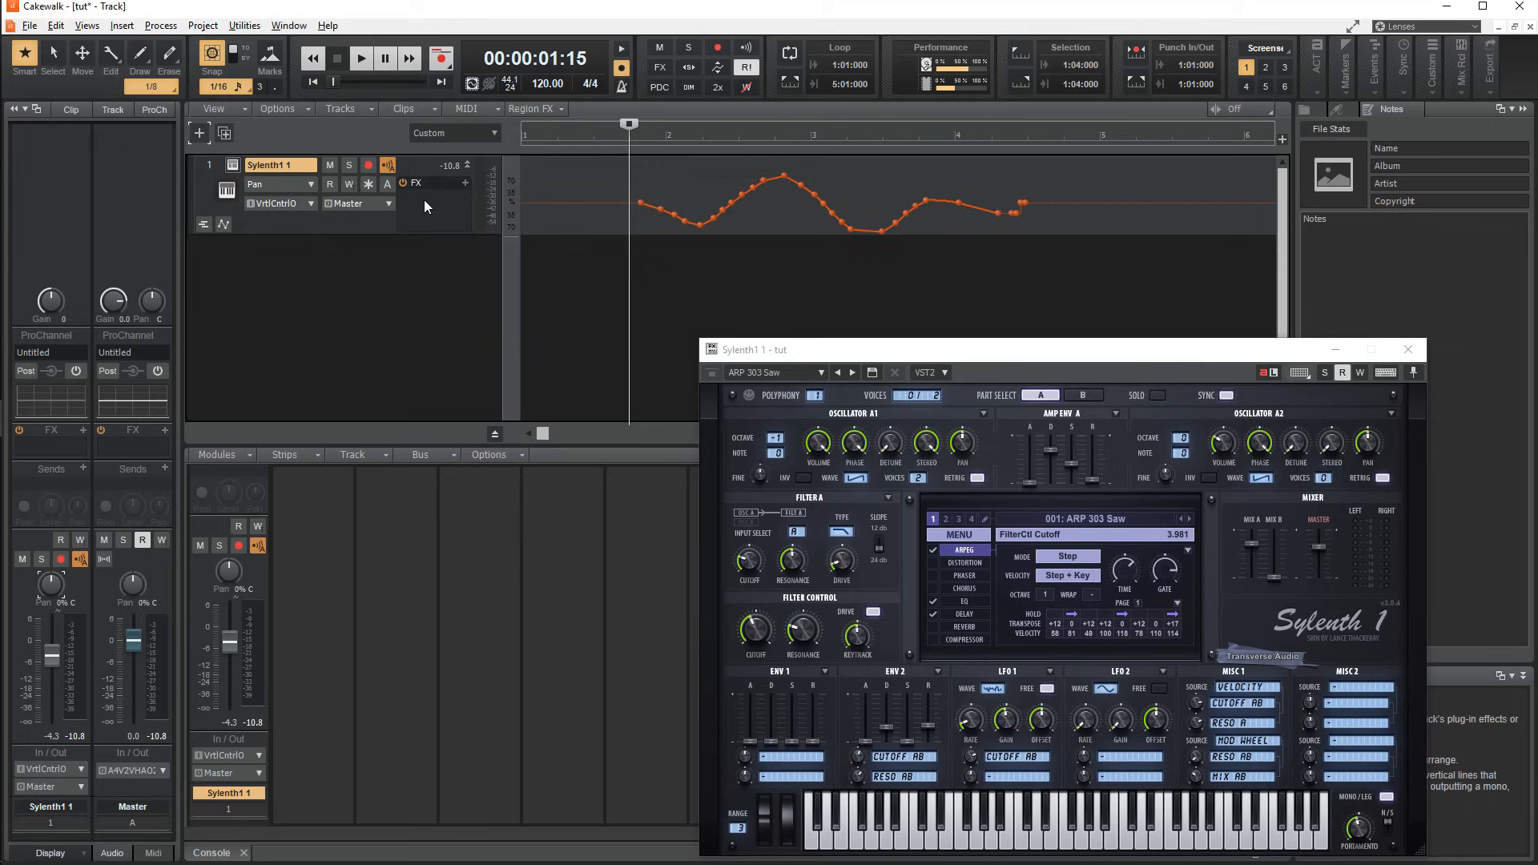
# Choose TyrellN6 from the instrument plug-in list.
pyautogui.click(464, 184)
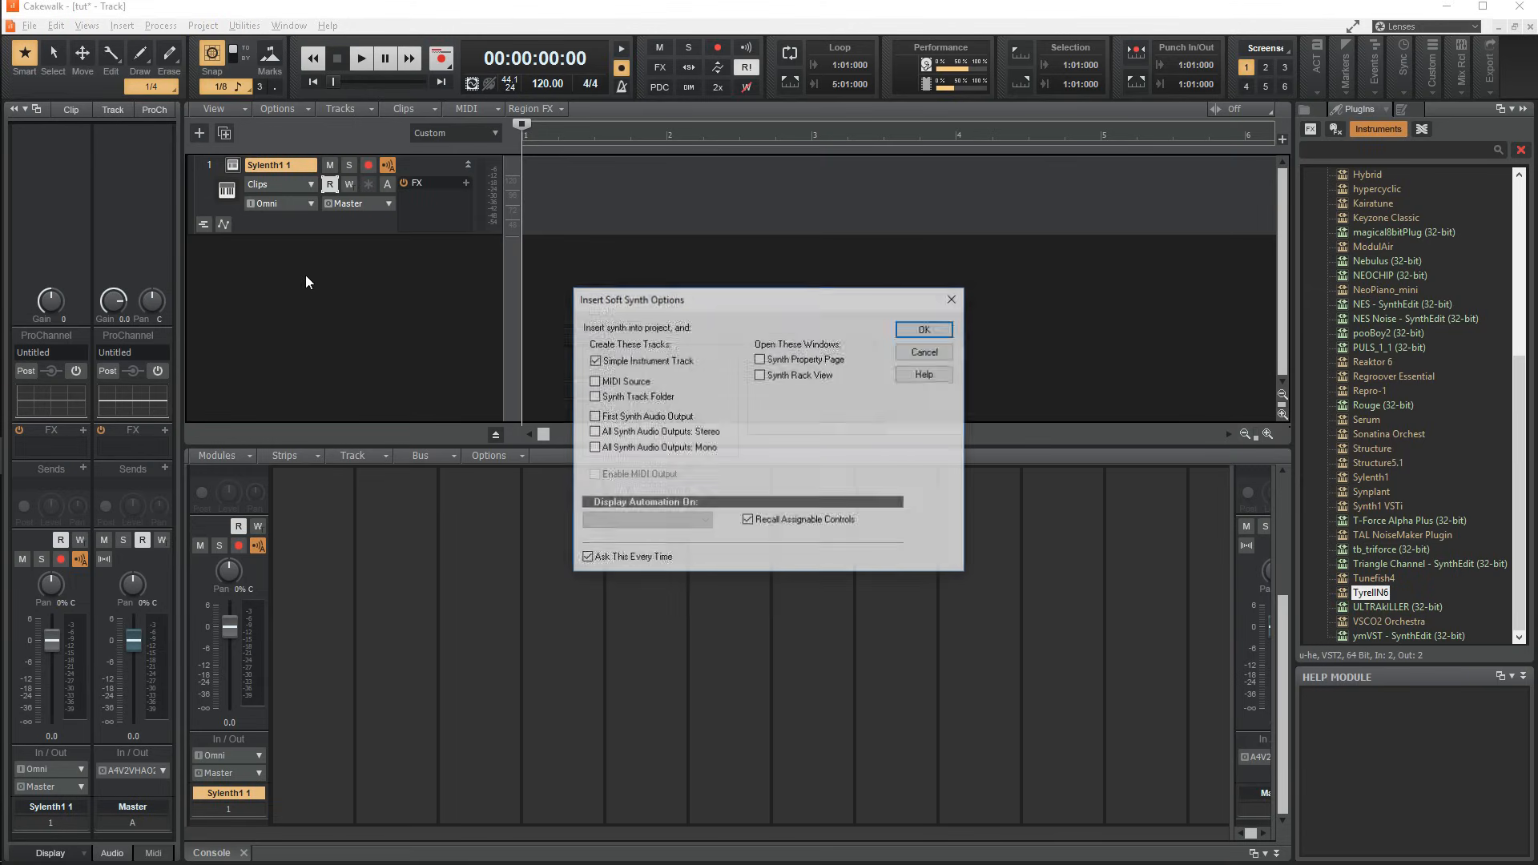
# Confirm TyrellN6 as a new instrument track, close Tunefish4, and open the track's options.
pyautogui.click(921, 329)
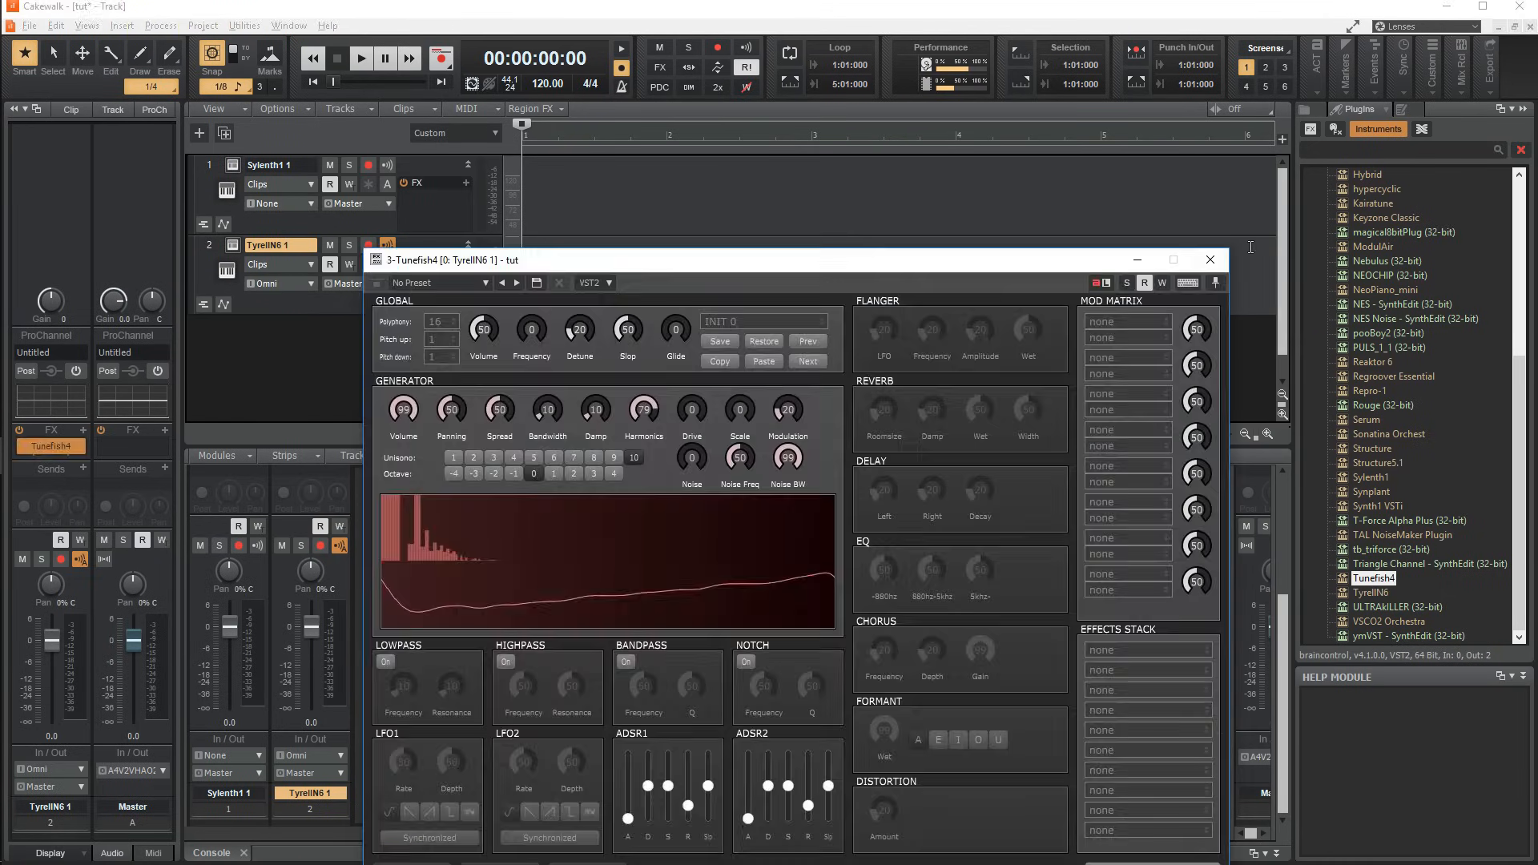
pyautogui.click(1210, 260)
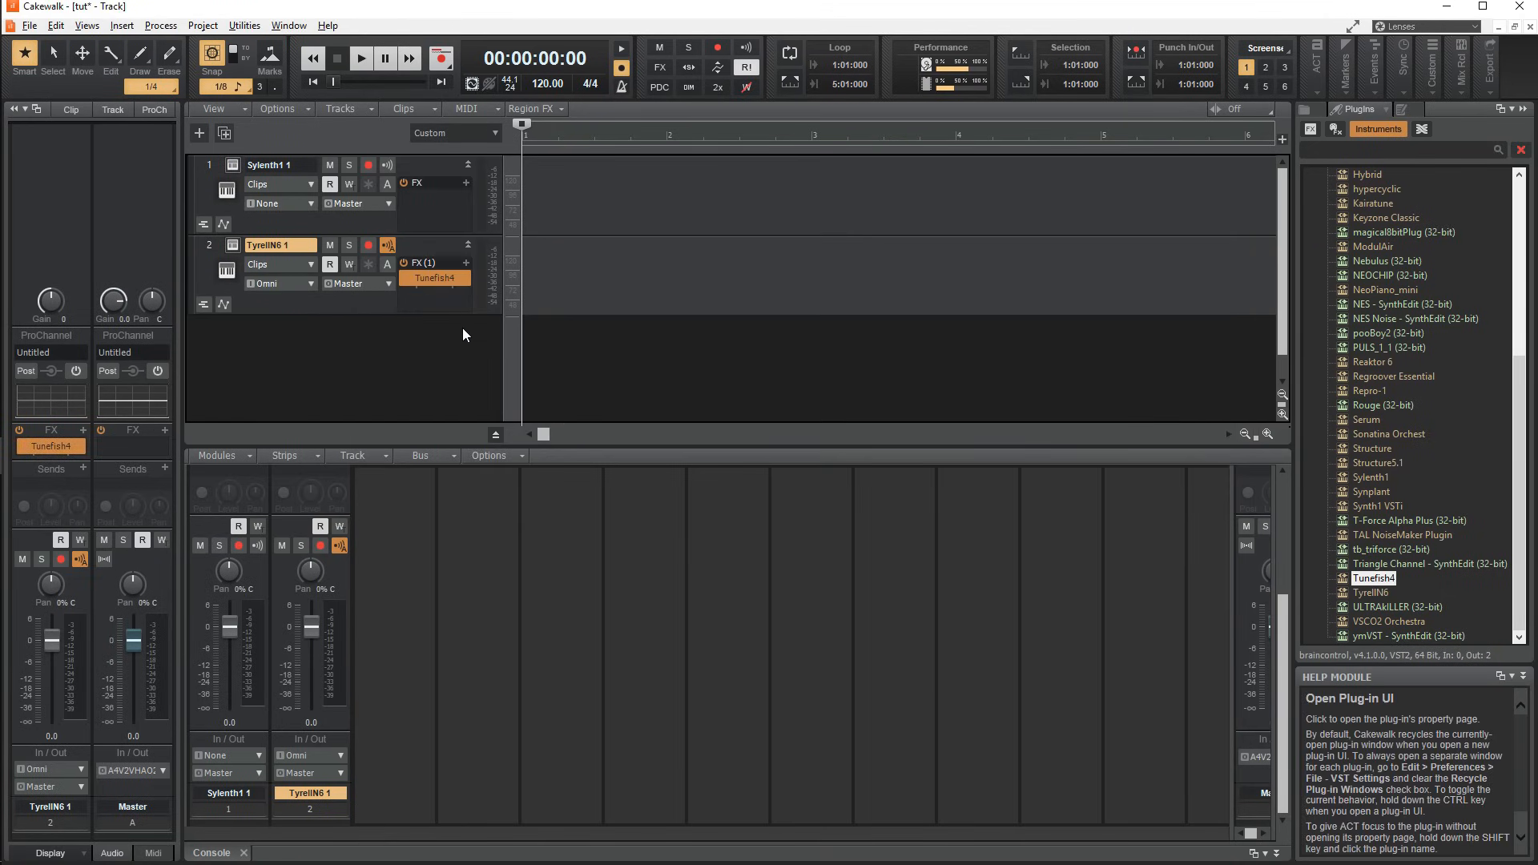
pyautogui.rightClick(279, 245)
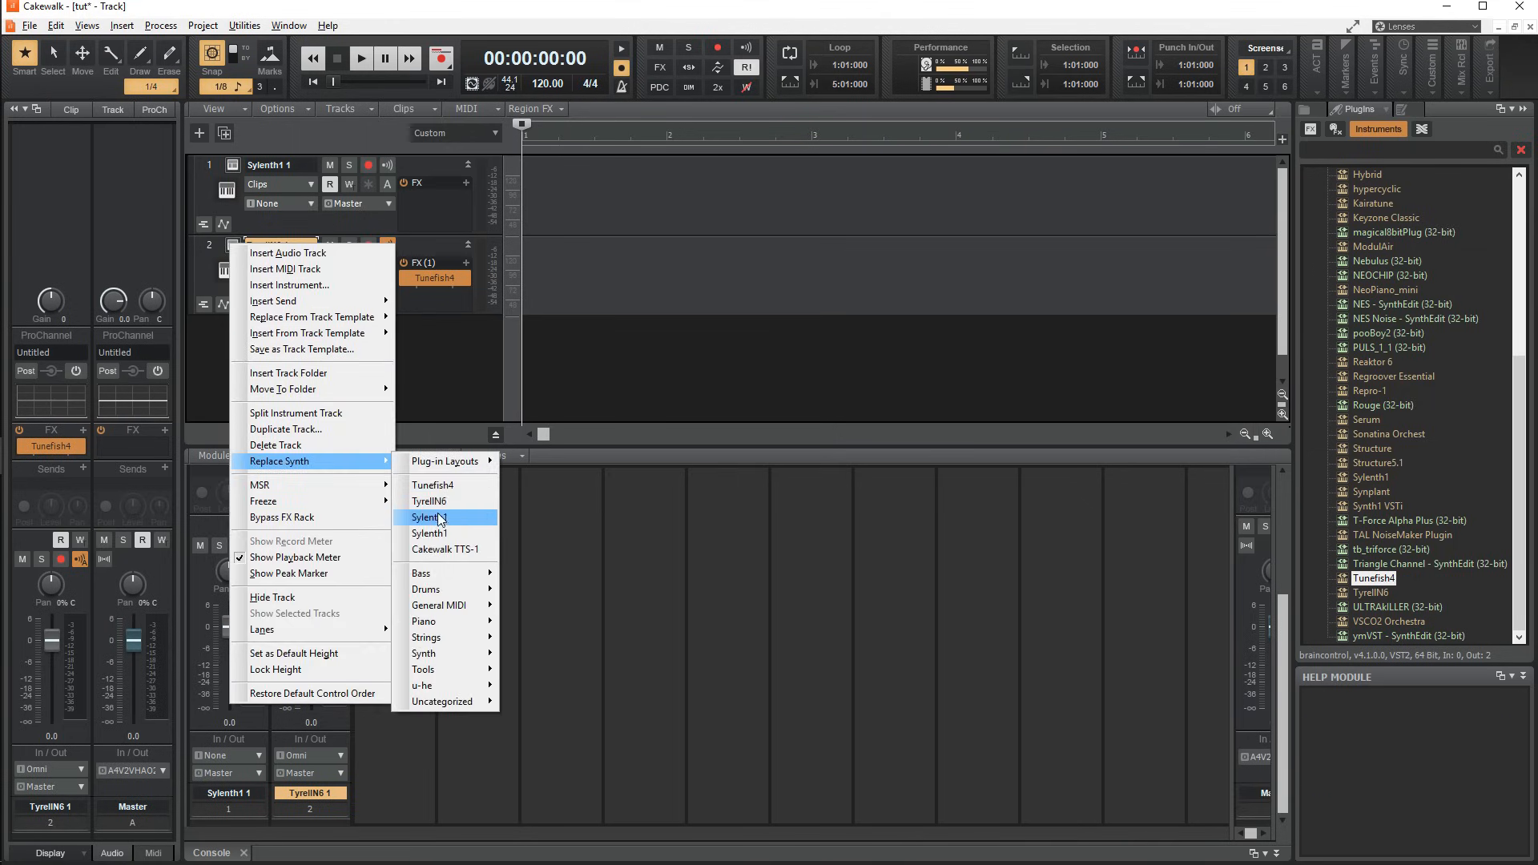
pyautogui.click(428, 517)
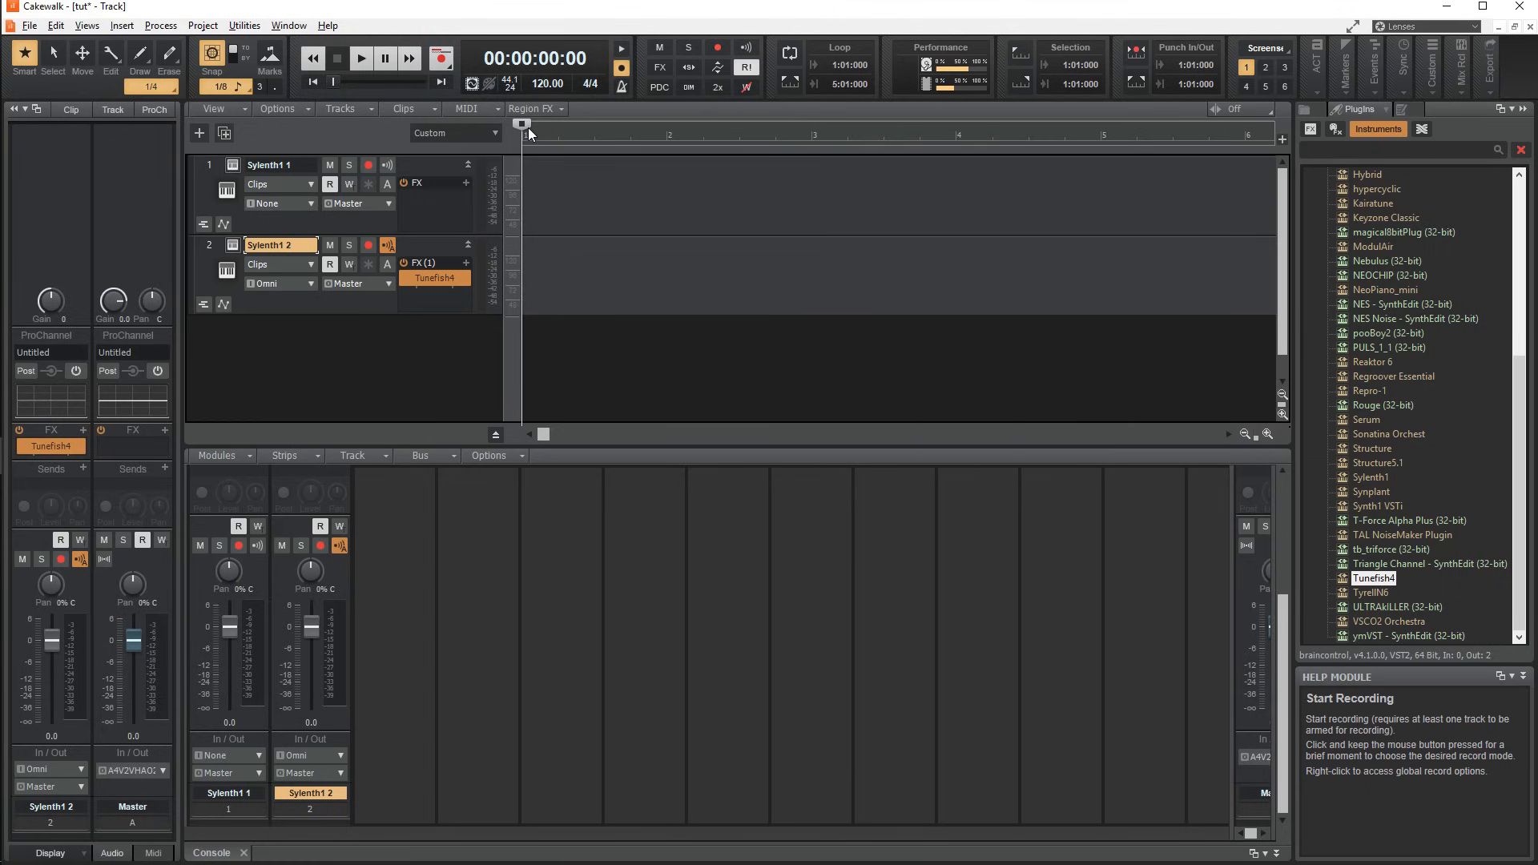
pyautogui.click(612, 134)
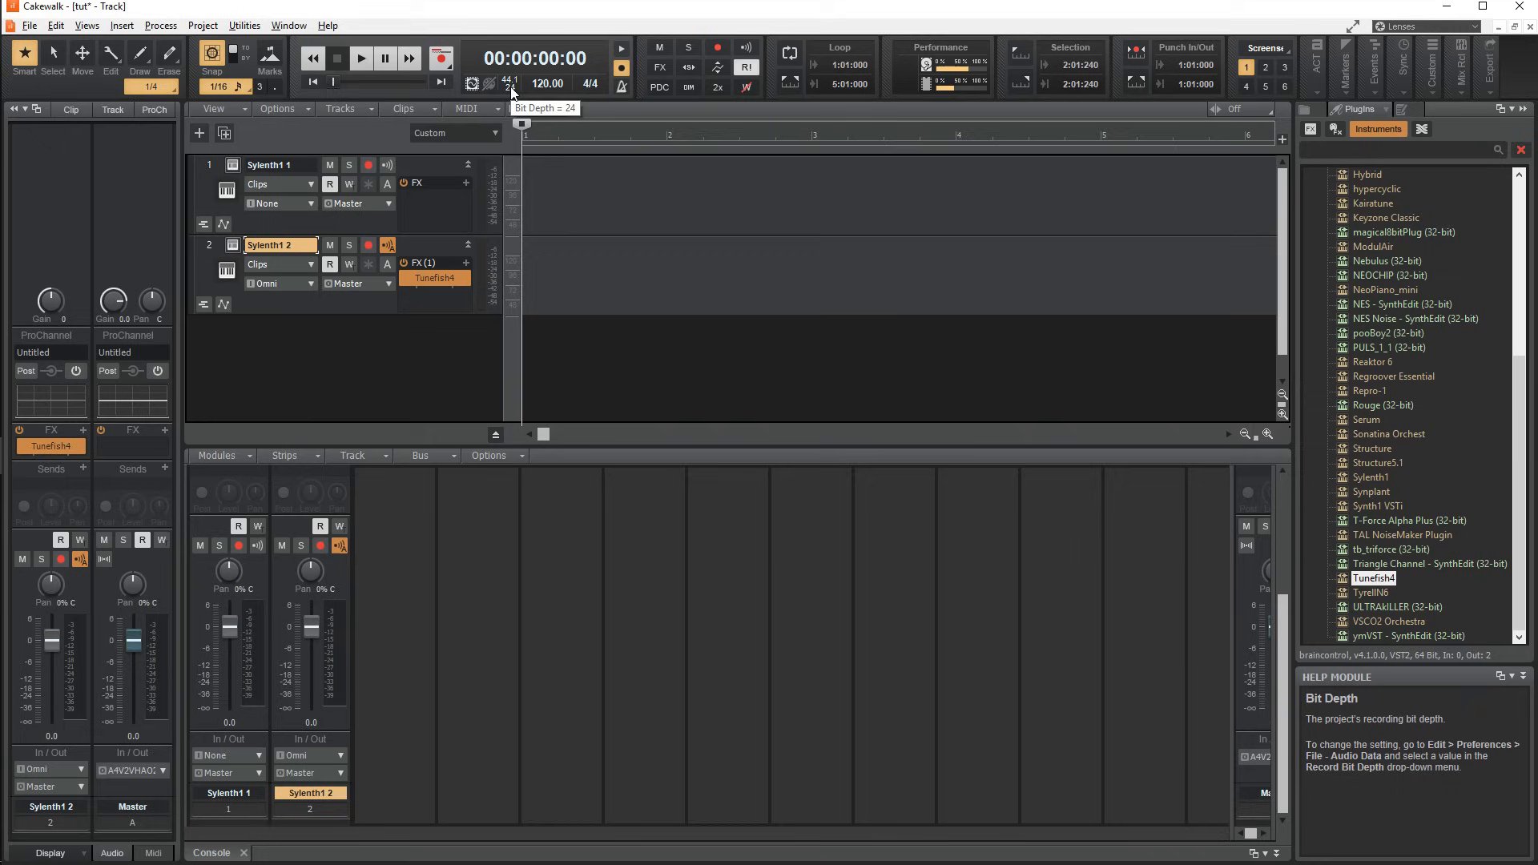
pyautogui.moveTo(547, 84)
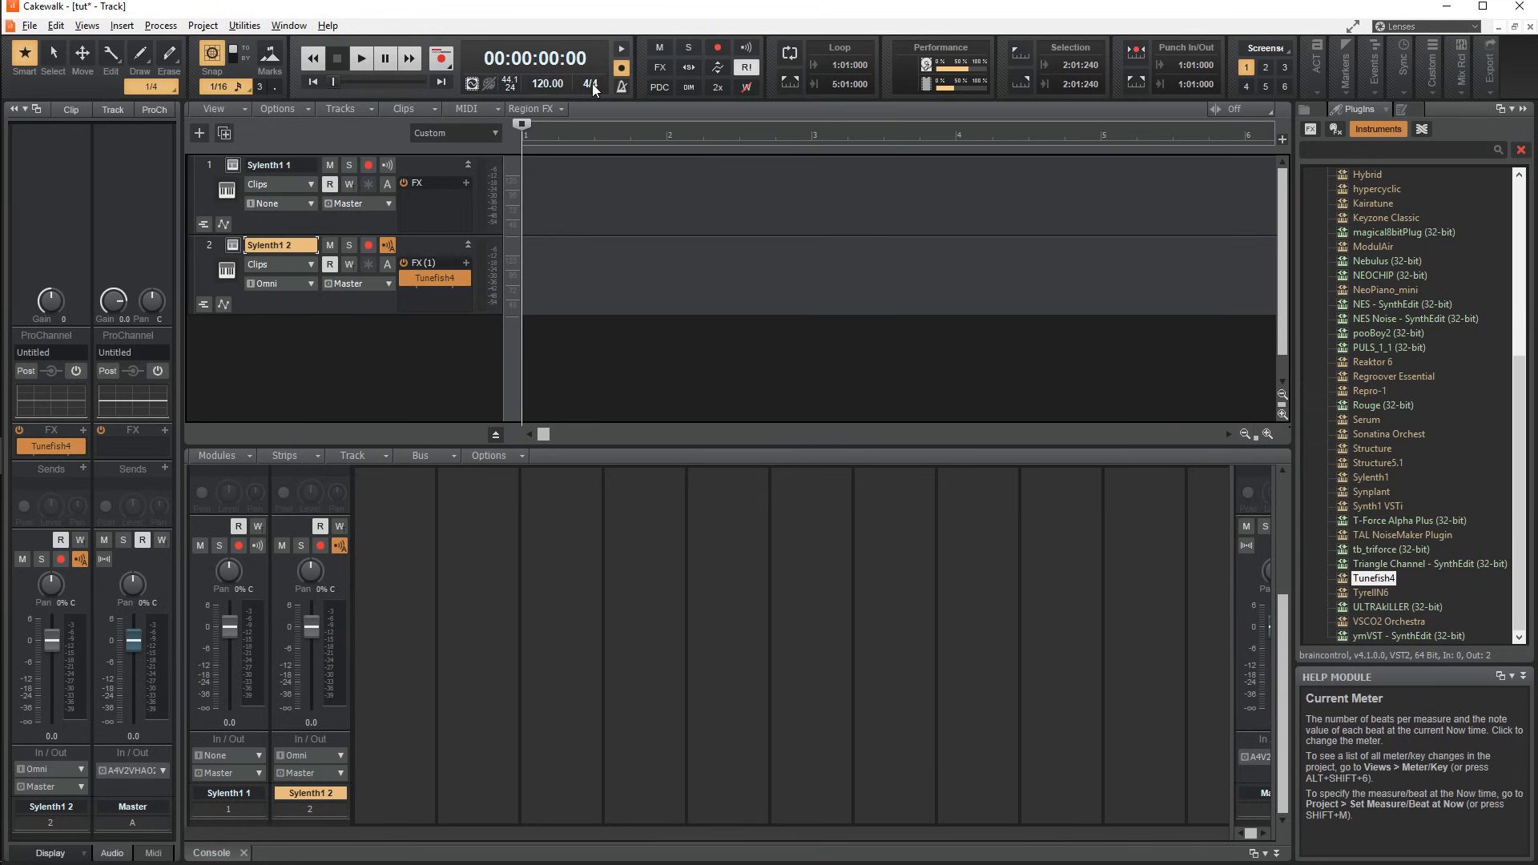
pyautogui.click(591, 83)
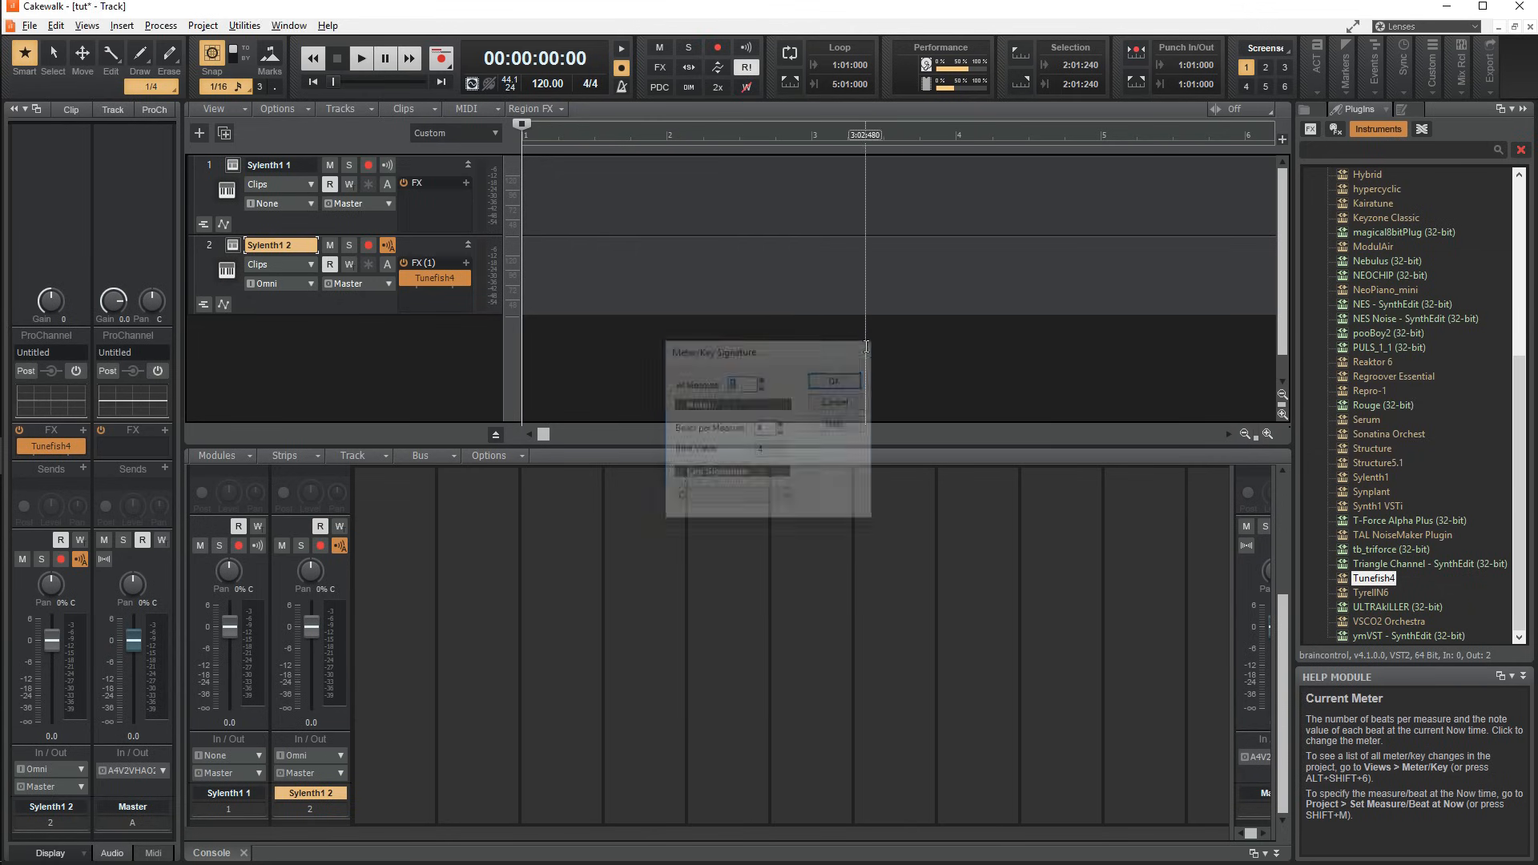
pyautogui.click(831, 381)
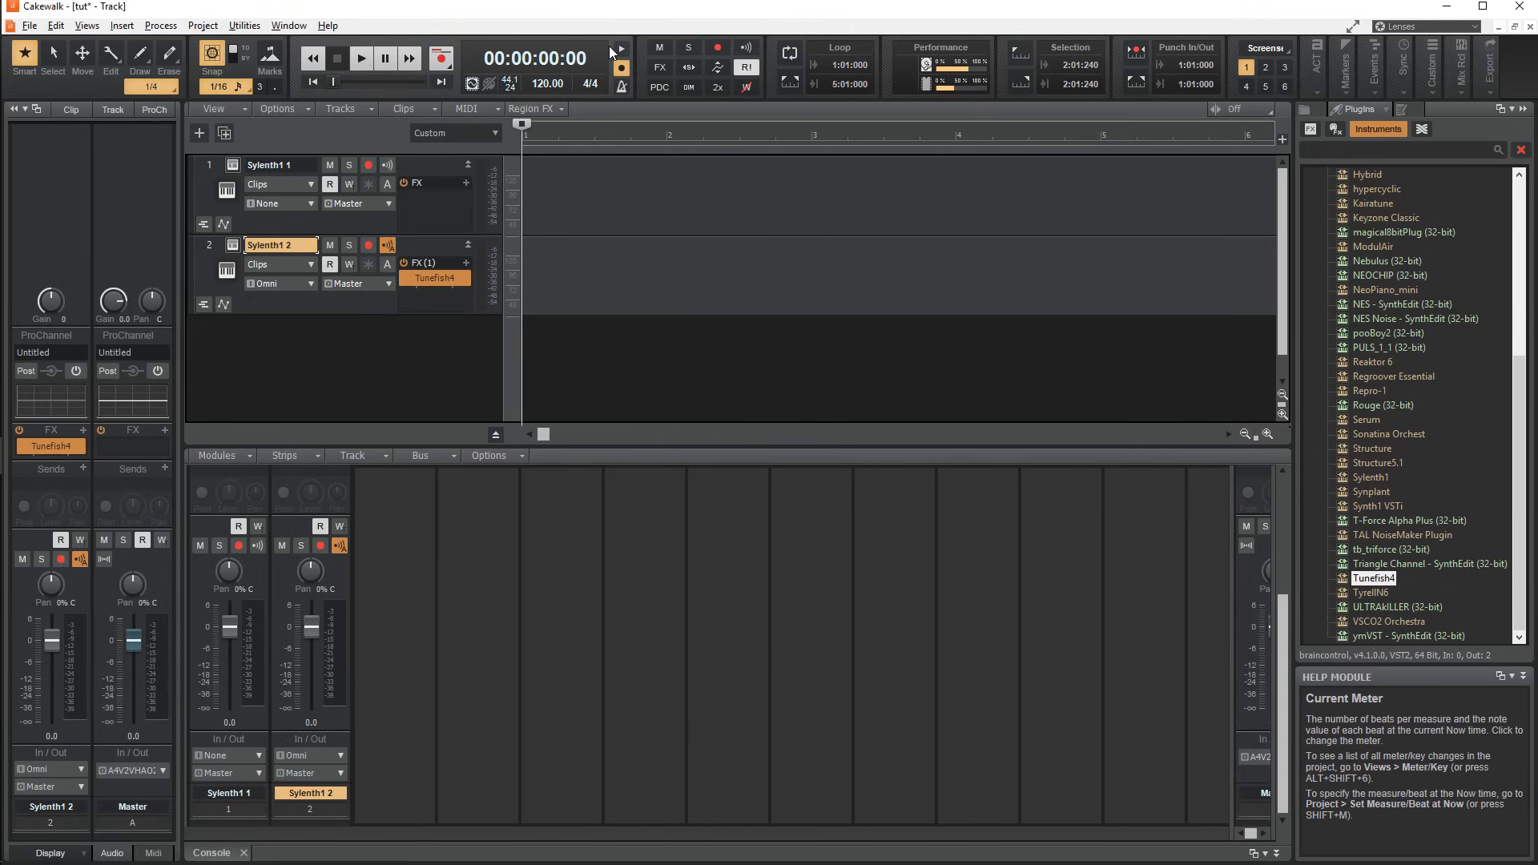
pyautogui.click(620, 86)
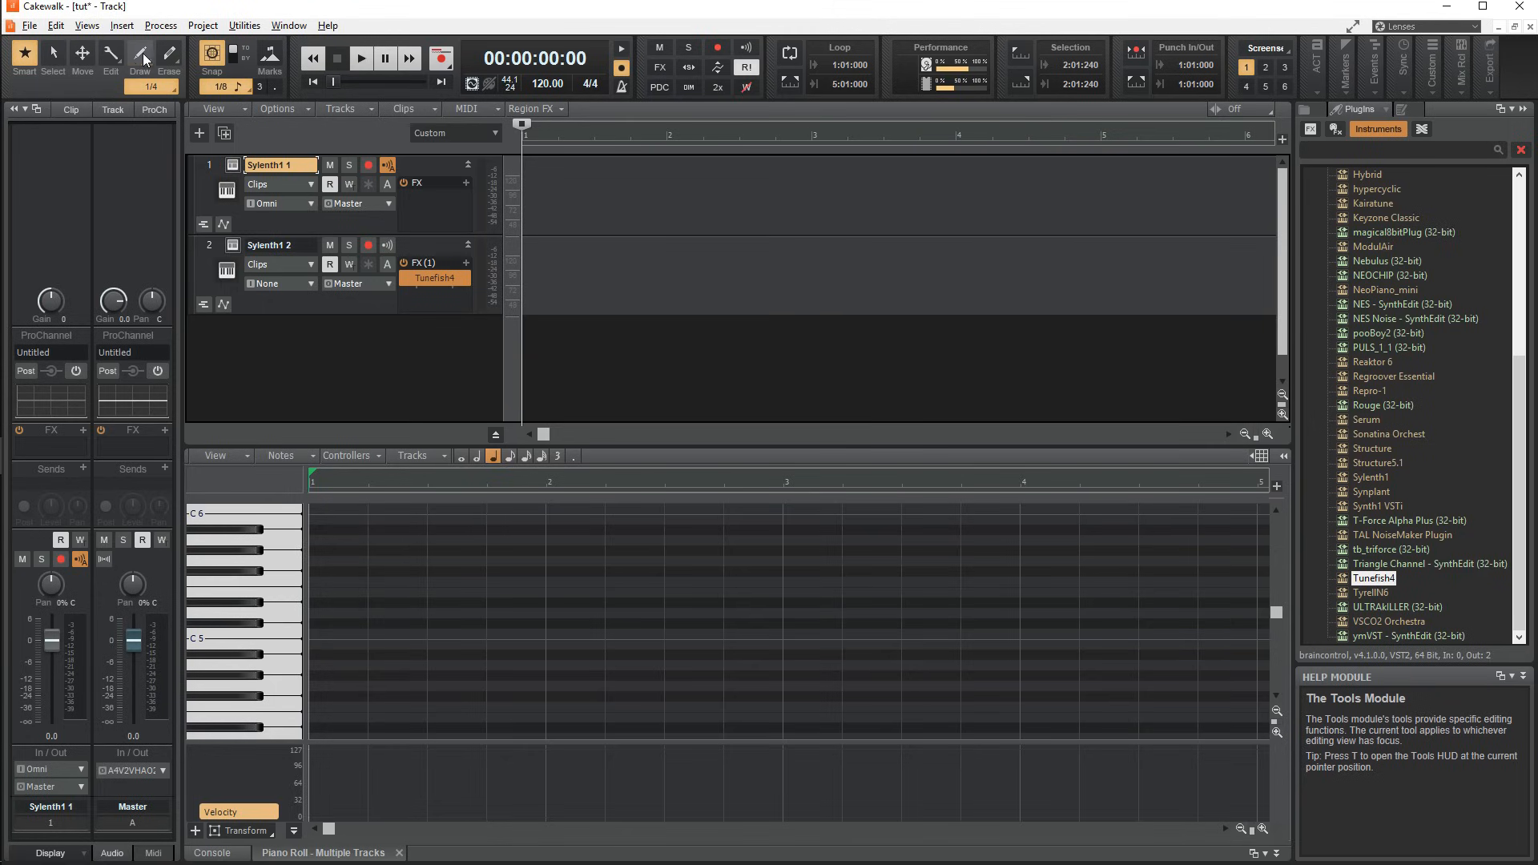
# Try the piano roll Draw and Mute tools, then return to the Smart tool.
pyautogui.click(140, 52)
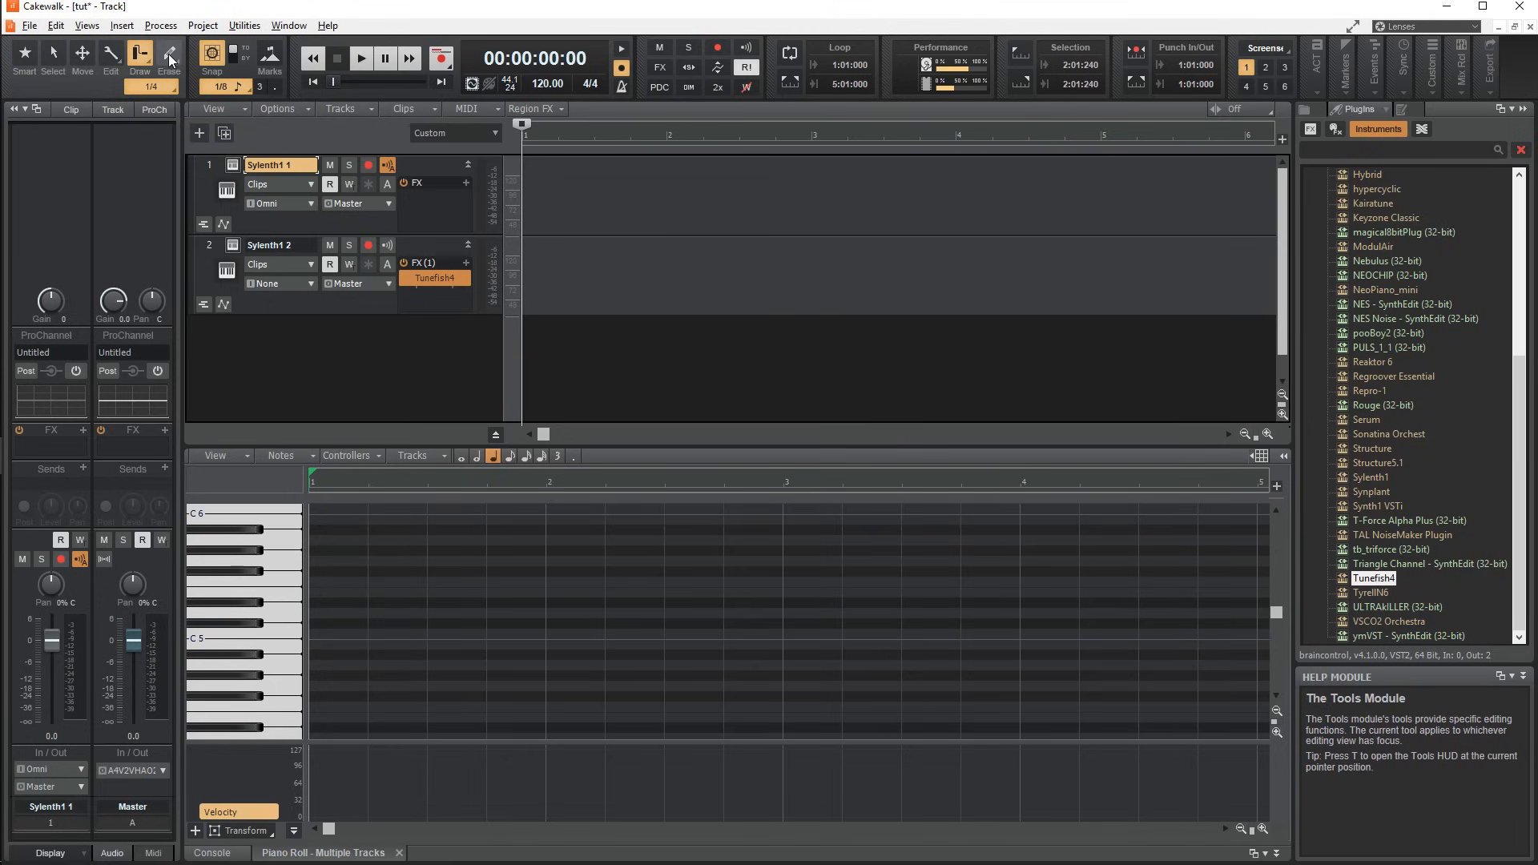
pyautogui.click(169, 53)
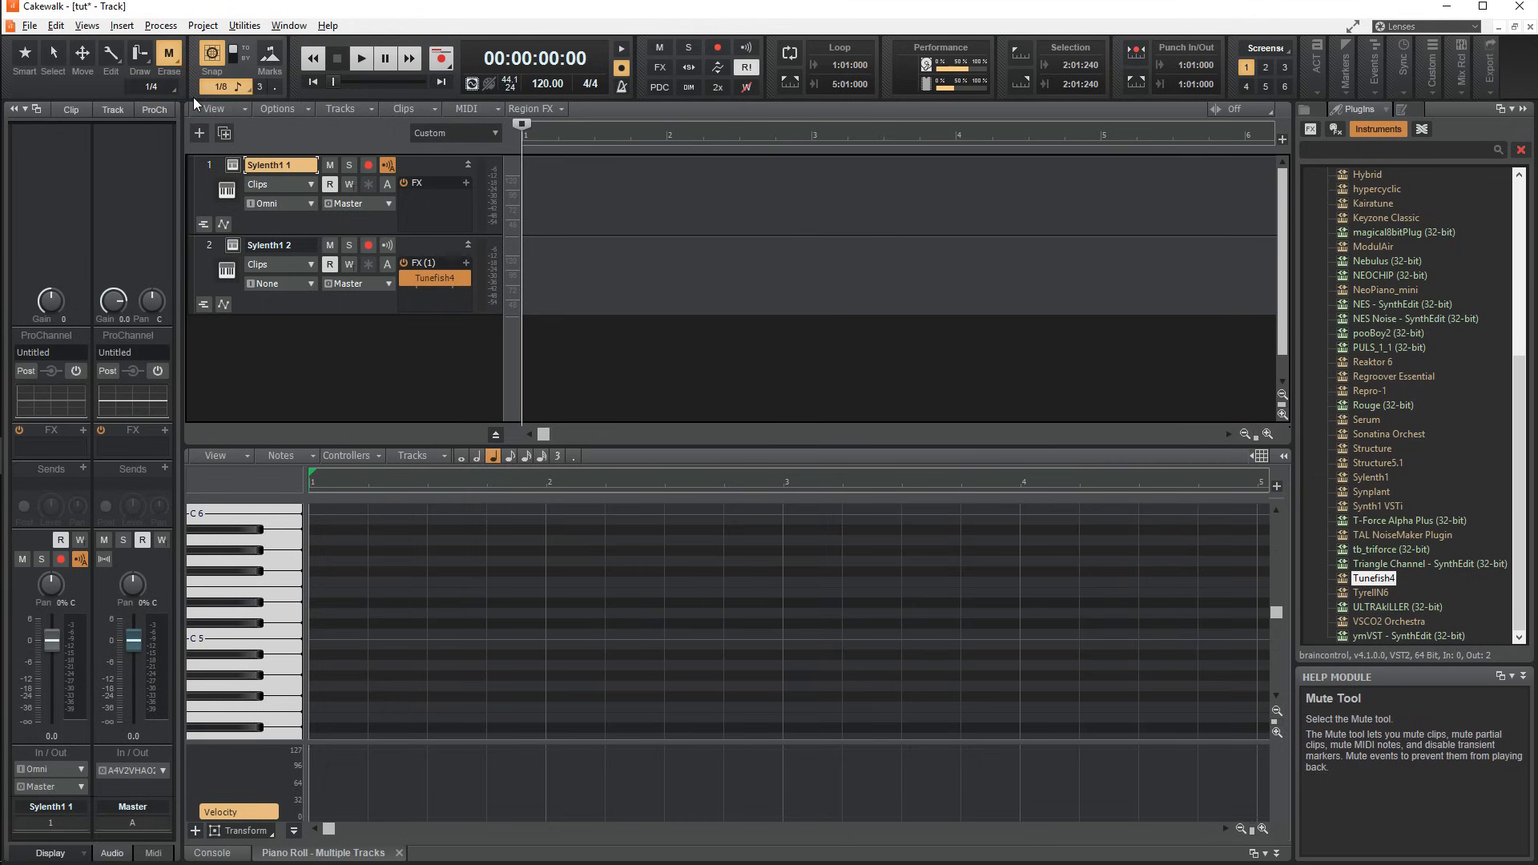
pyautogui.click(23, 53)
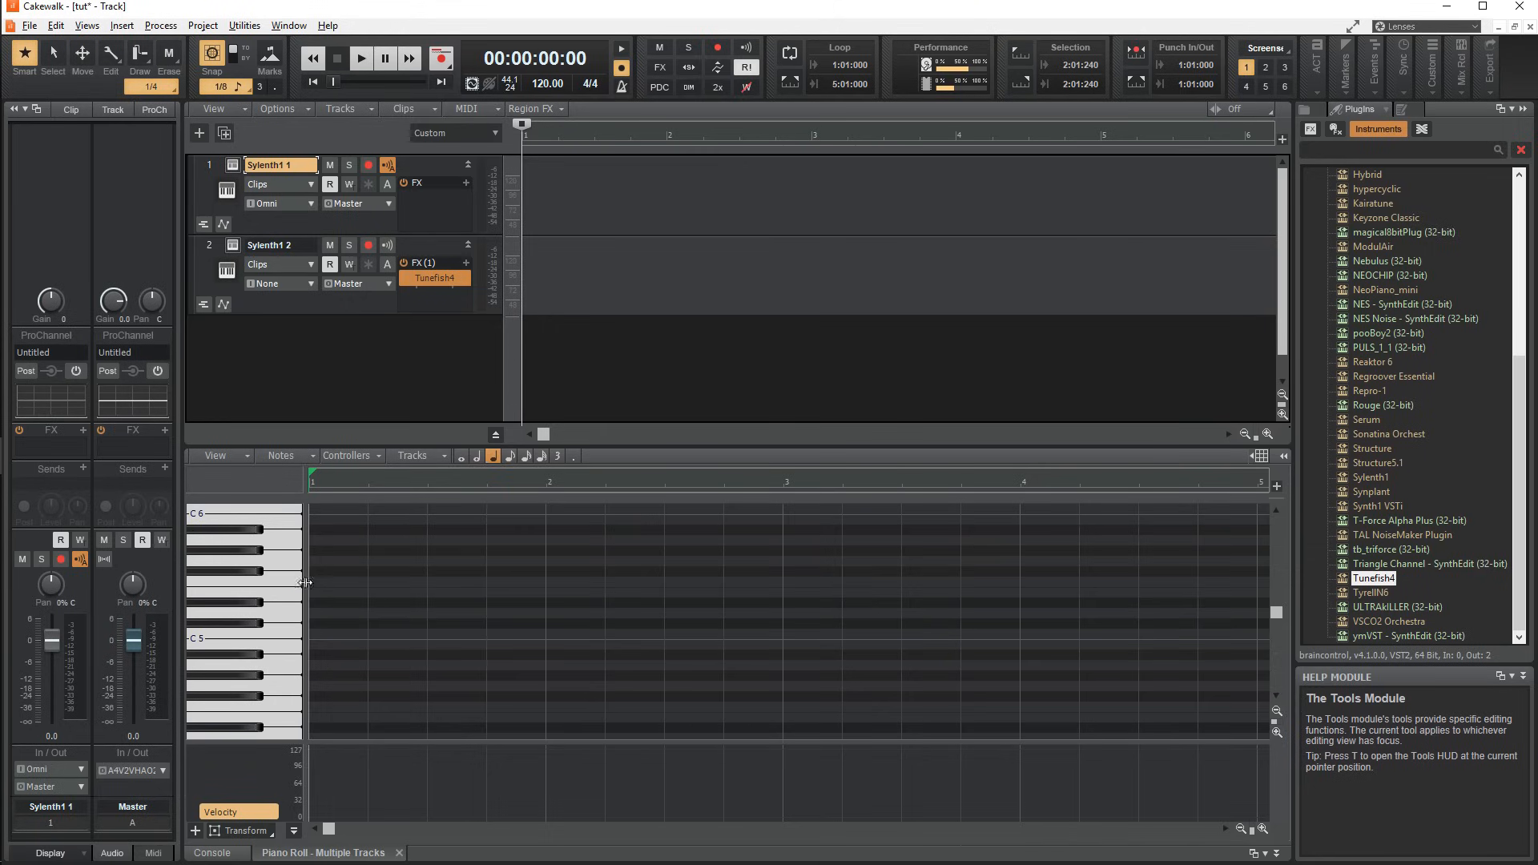
# Draw notes at D5 in bar 1 and in bar 2, then remove them.
pyautogui.moveTo(311, 591); pyautogui.dragTo(547, 591)
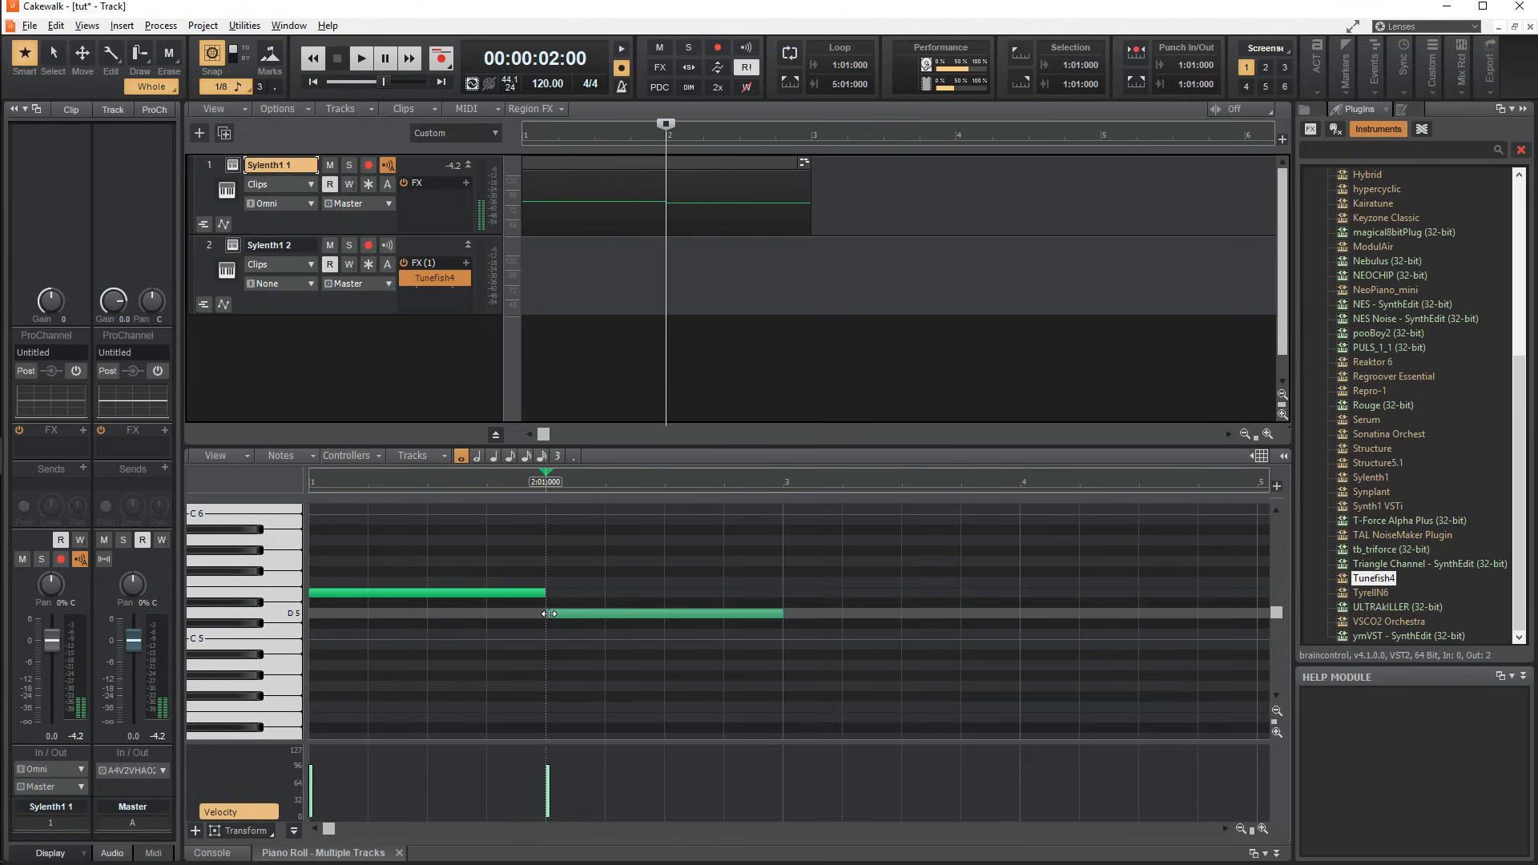
pyautogui.moveTo(549, 613); pyautogui.dragTo(782, 613)
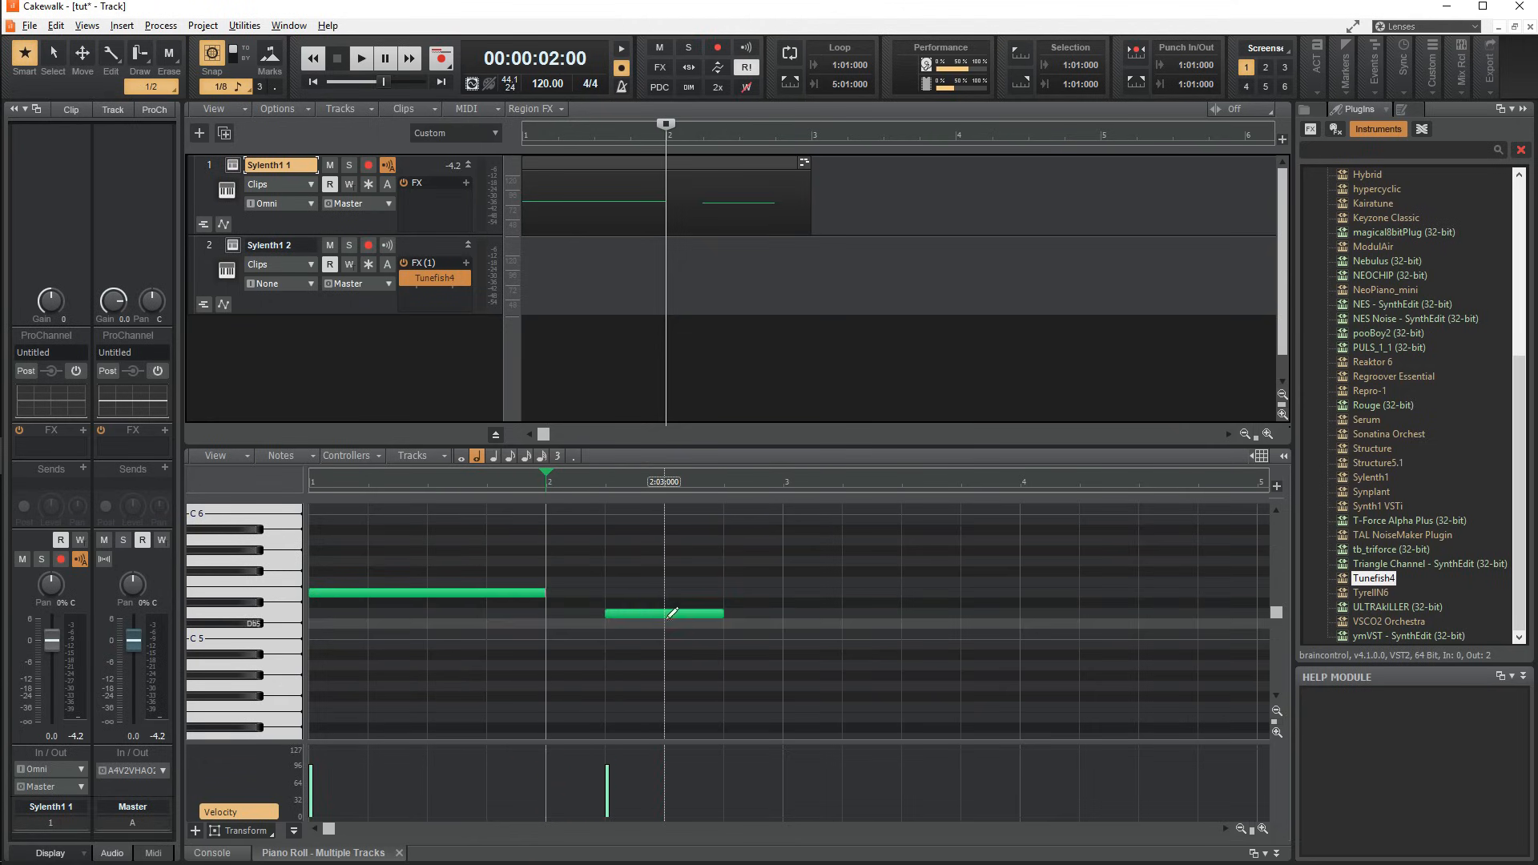
pyautogui.moveTo(667, 612); pyautogui.dragTo(755, 591)
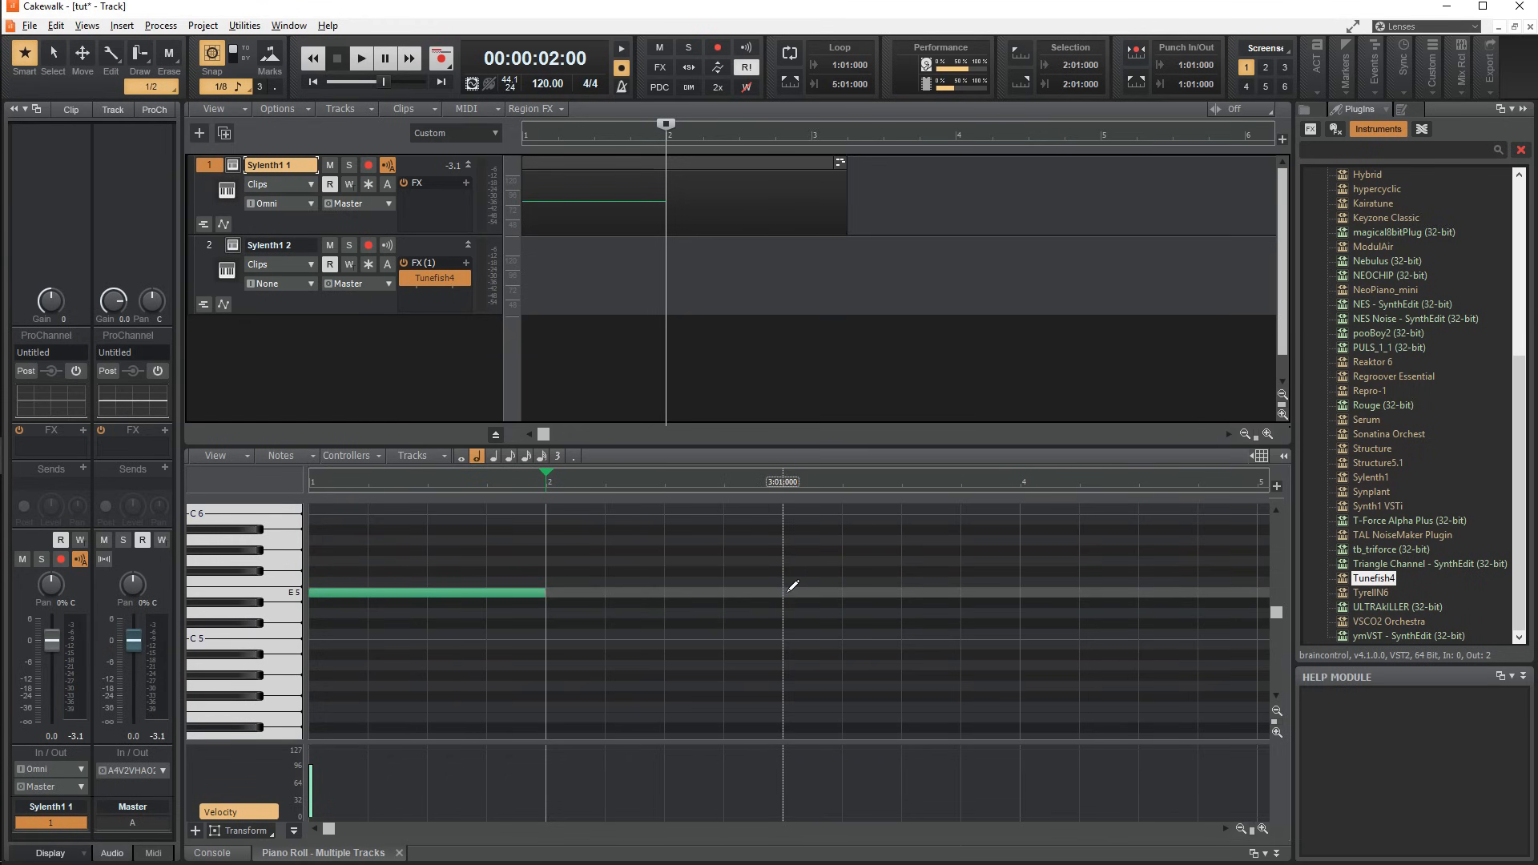
pyautogui.click(603, 561)
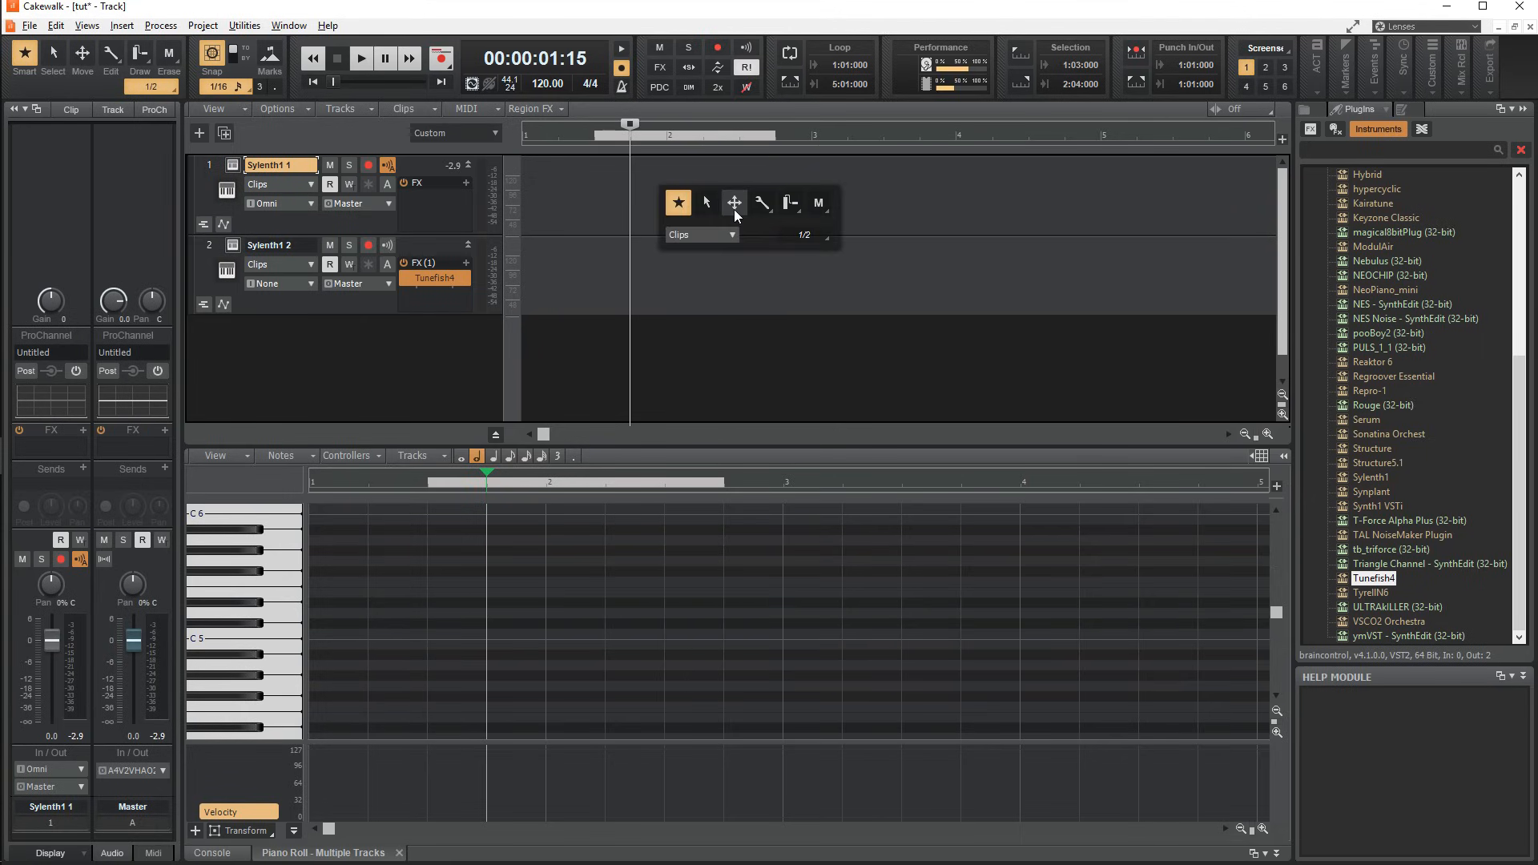
pyautogui.moveTo(272, 499)
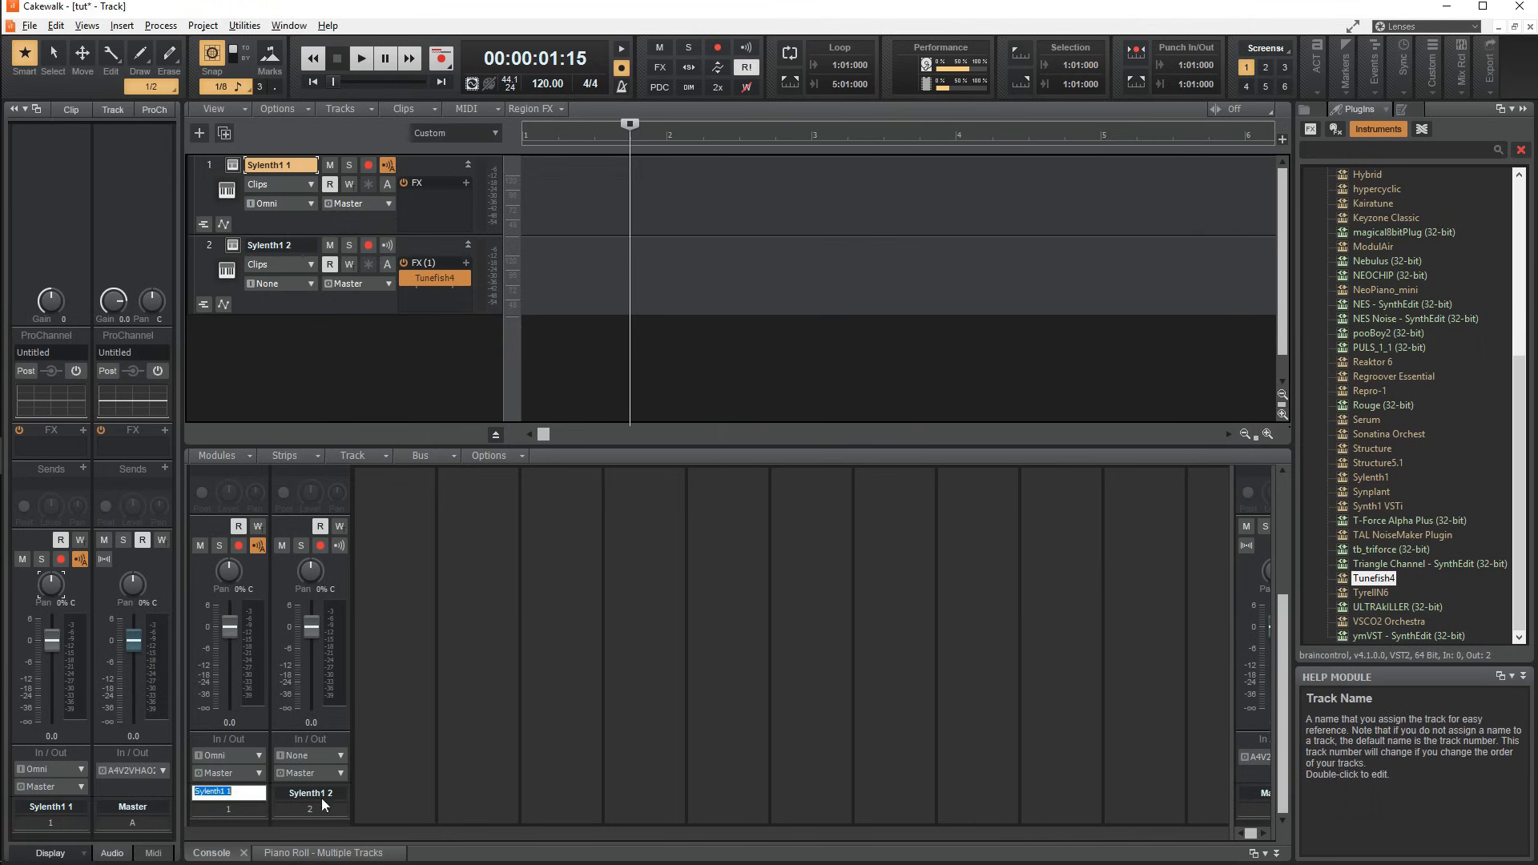
# Type NEW as the Sylenth1 1 strip name in the console.
pyautogui.write('NEW')
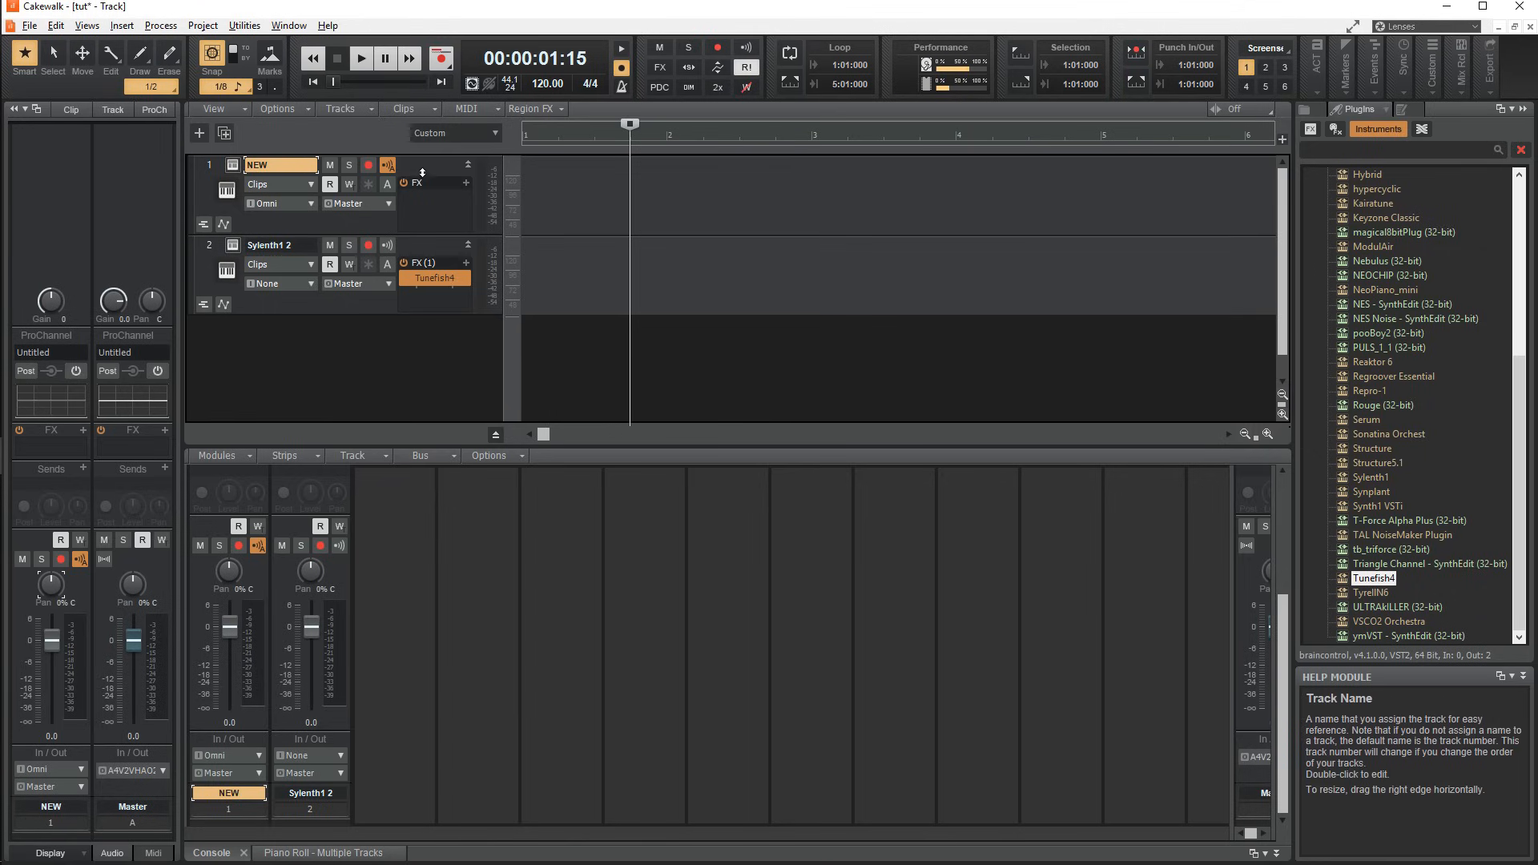
pyautogui.moveTo(231, 755)
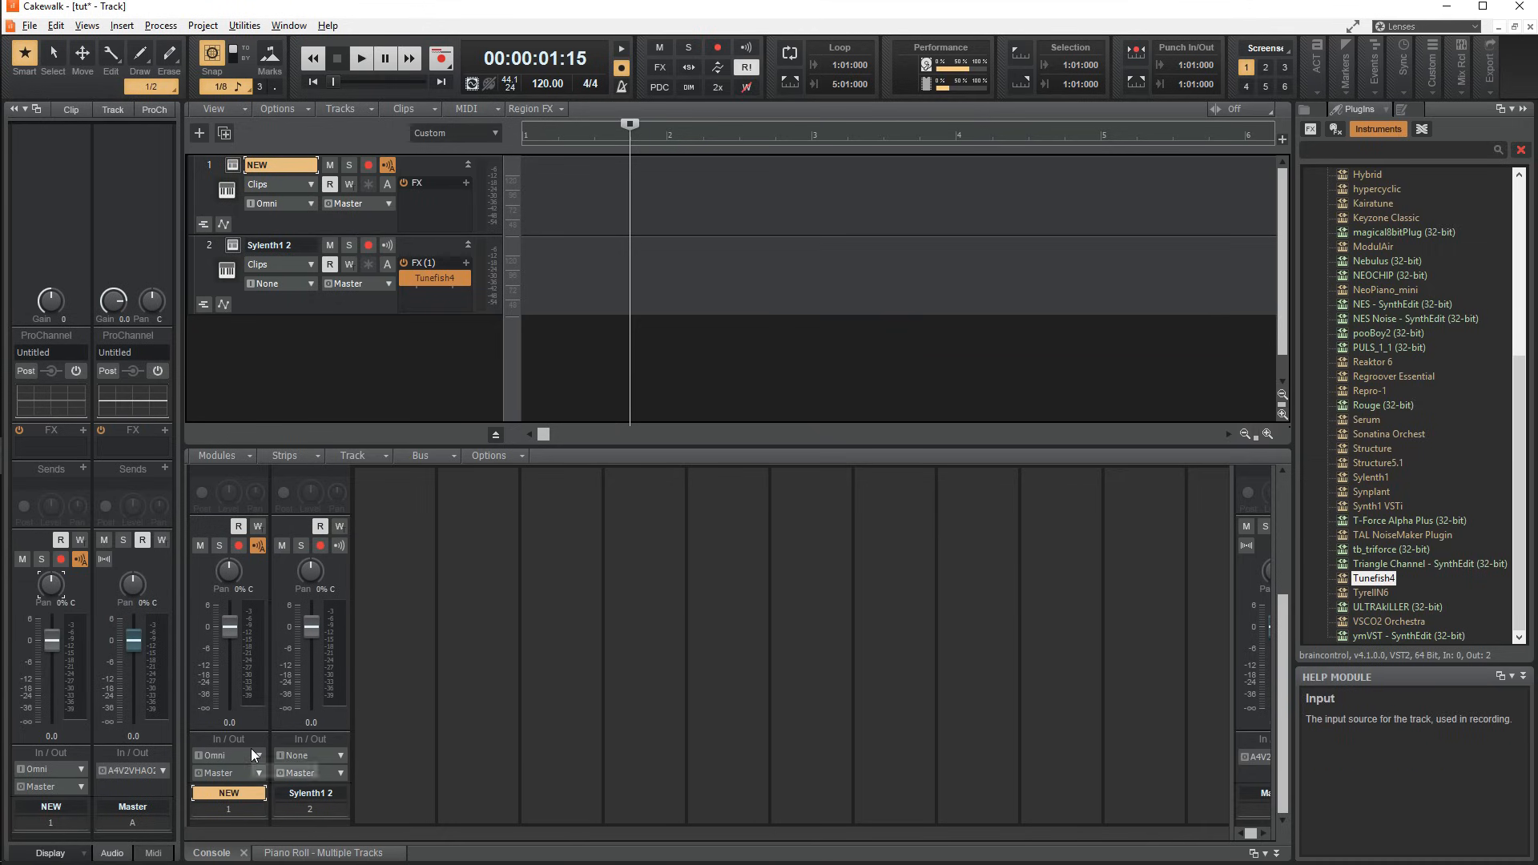
pyautogui.moveTo(232, 717)
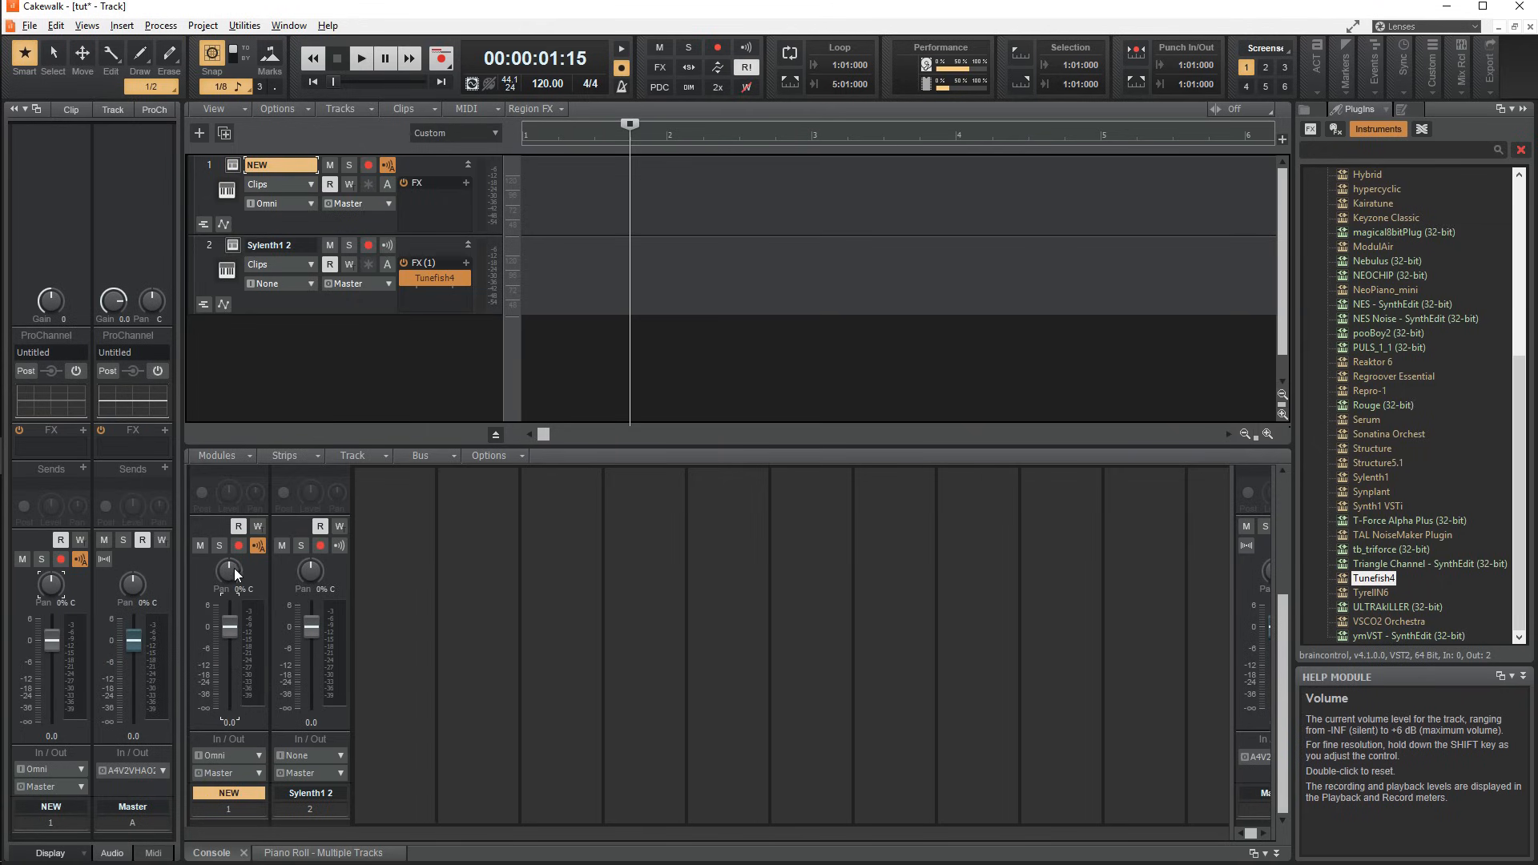
pyautogui.moveTo(228, 572); pyautogui.dragTo(236, 559)
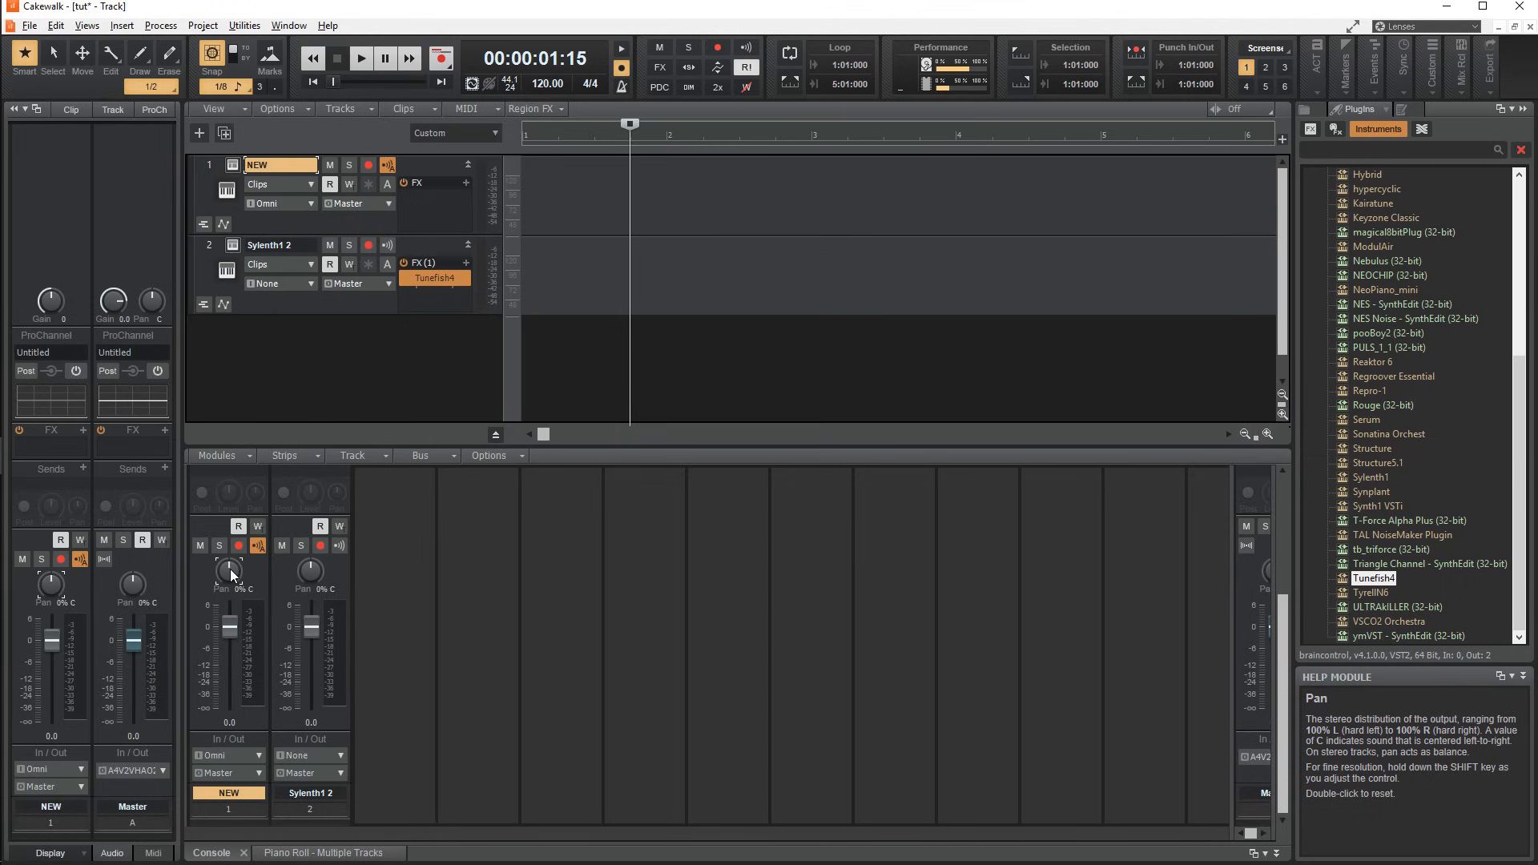
pyautogui.moveTo(232, 569)
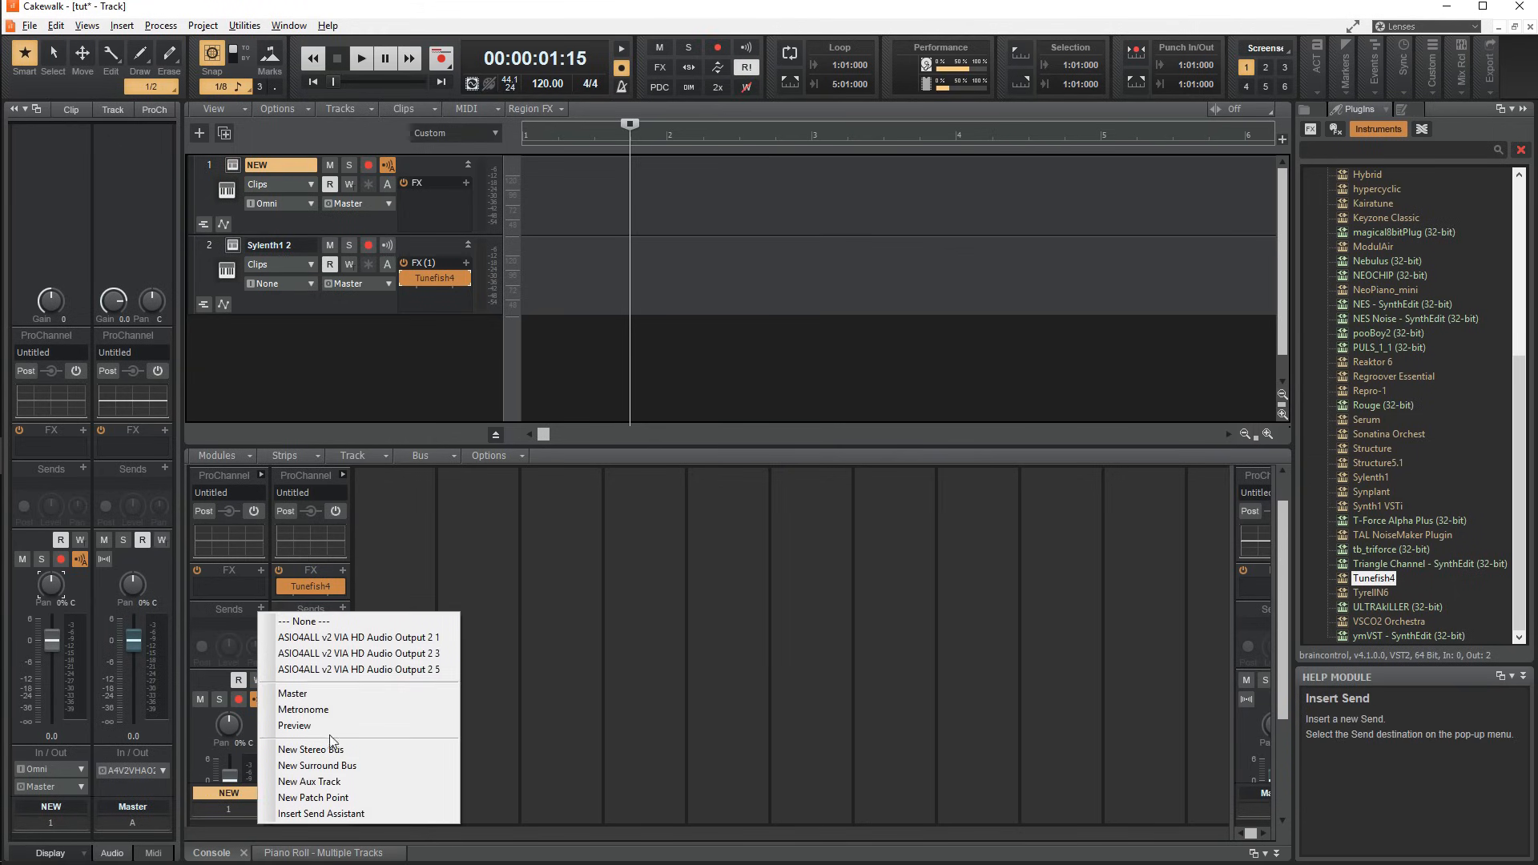
pyautogui.moveTo(1005, 730)
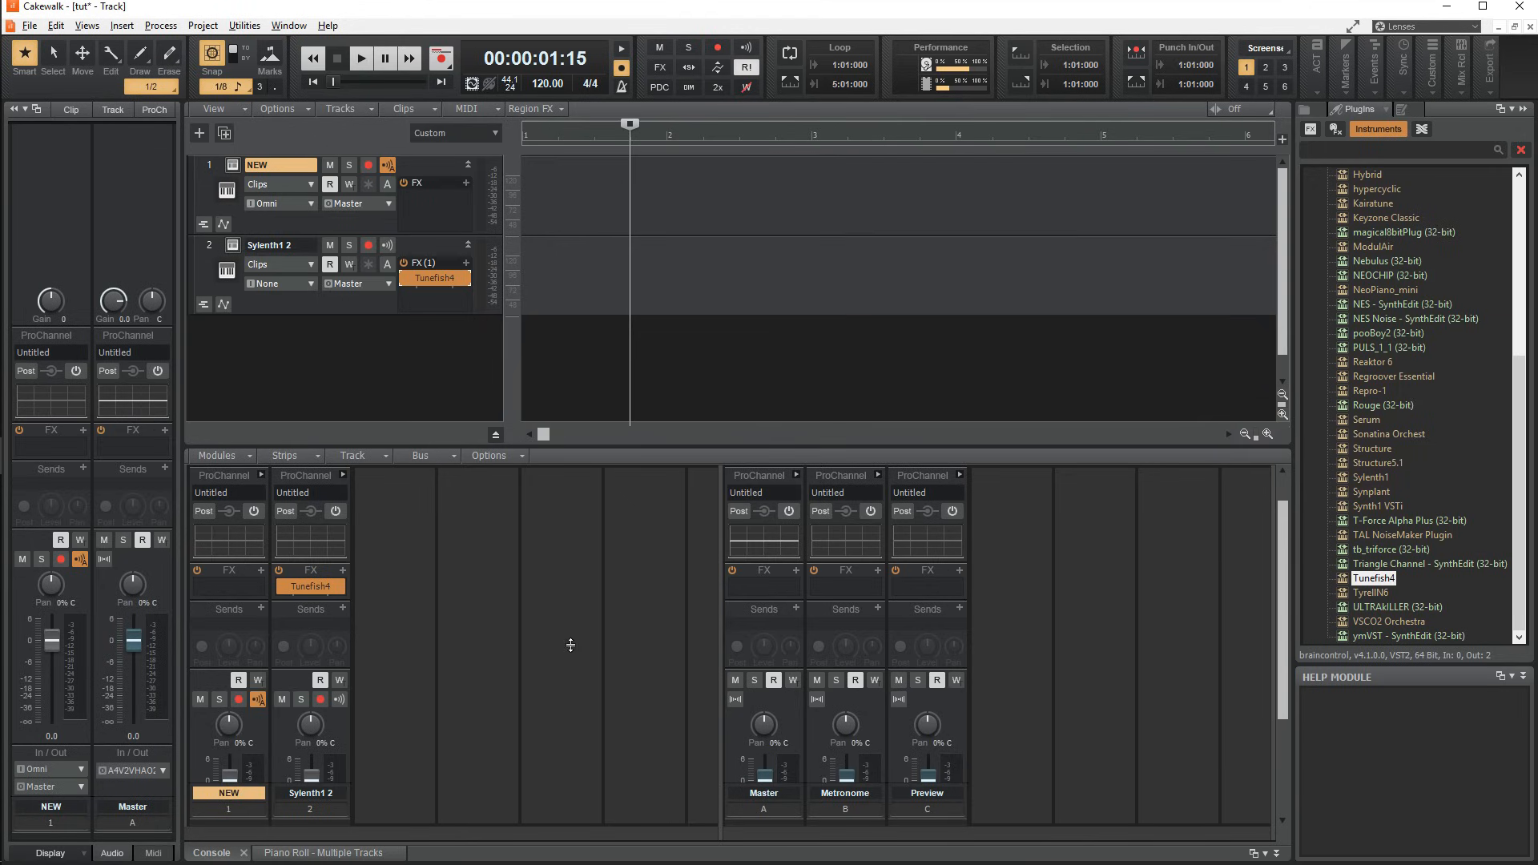
pyautogui.moveTo(235, 576)
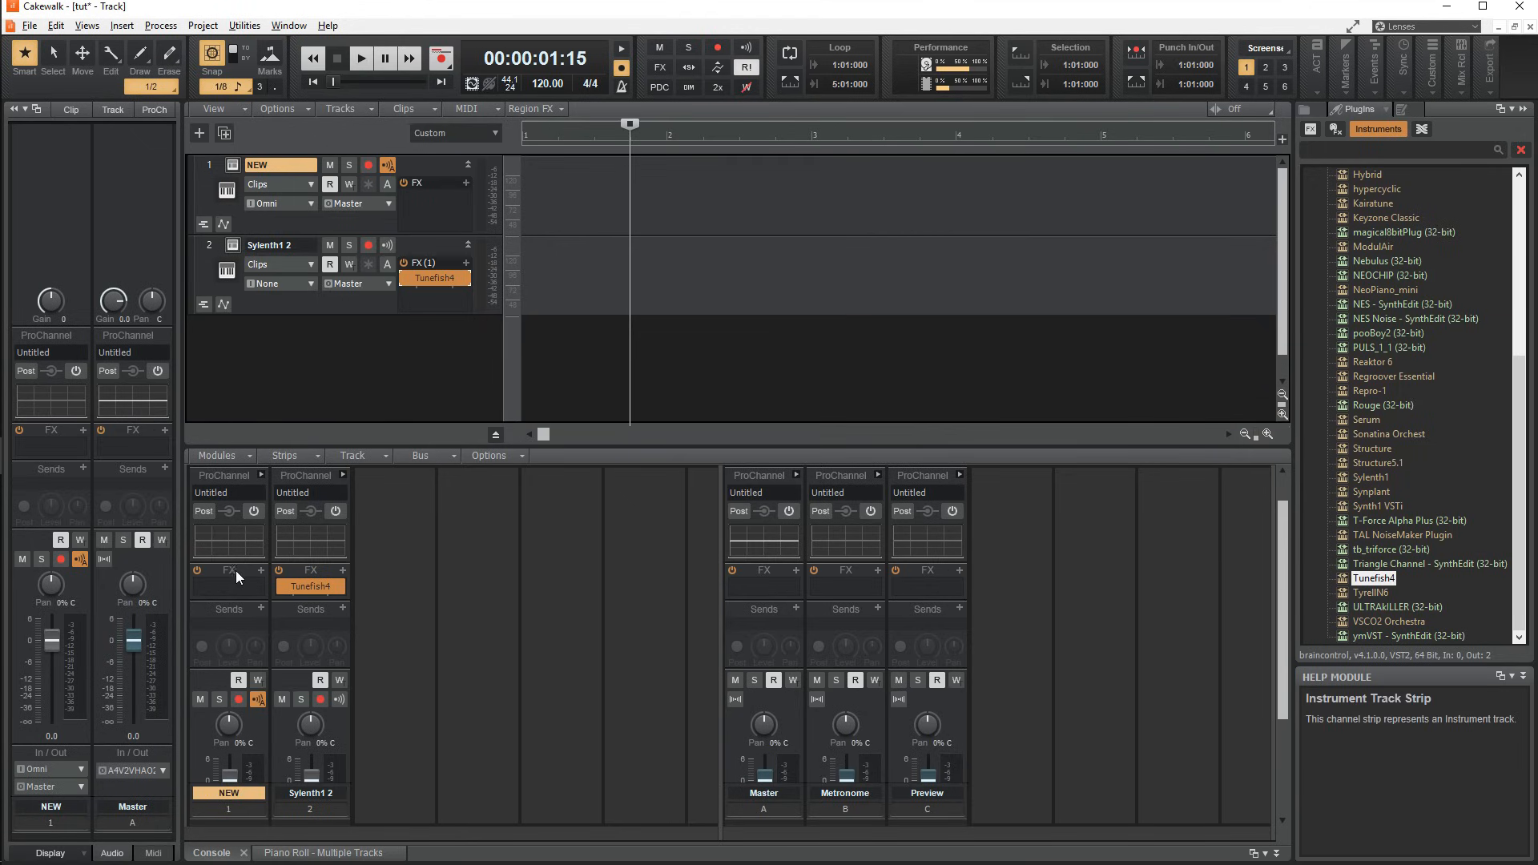
pyautogui.moveTo(431, 278)
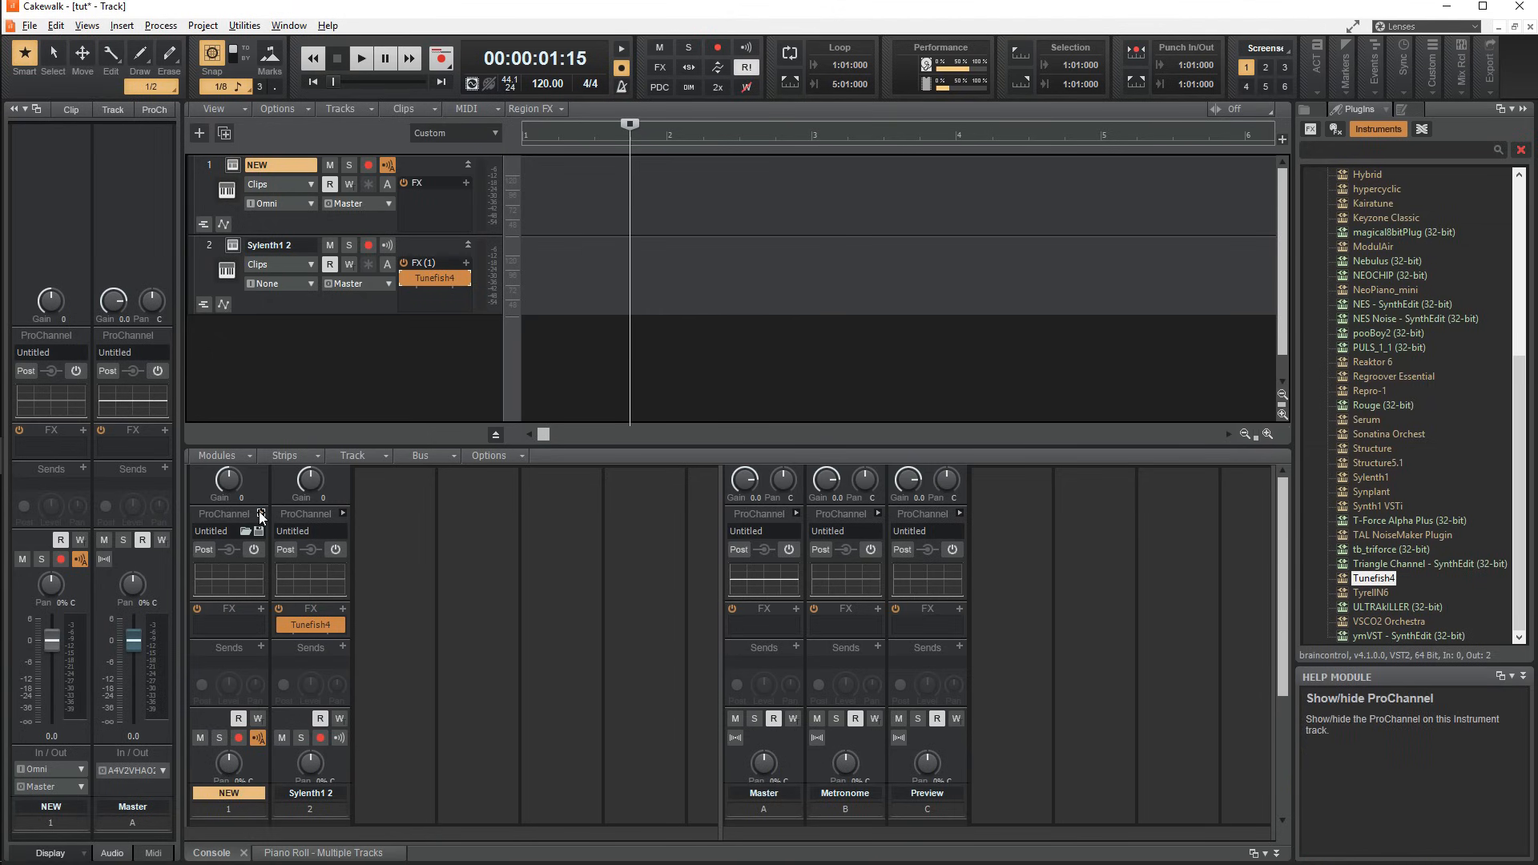
# Expand the ProChannel on the NEW track's channel strip.
pyautogui.click(261, 513)
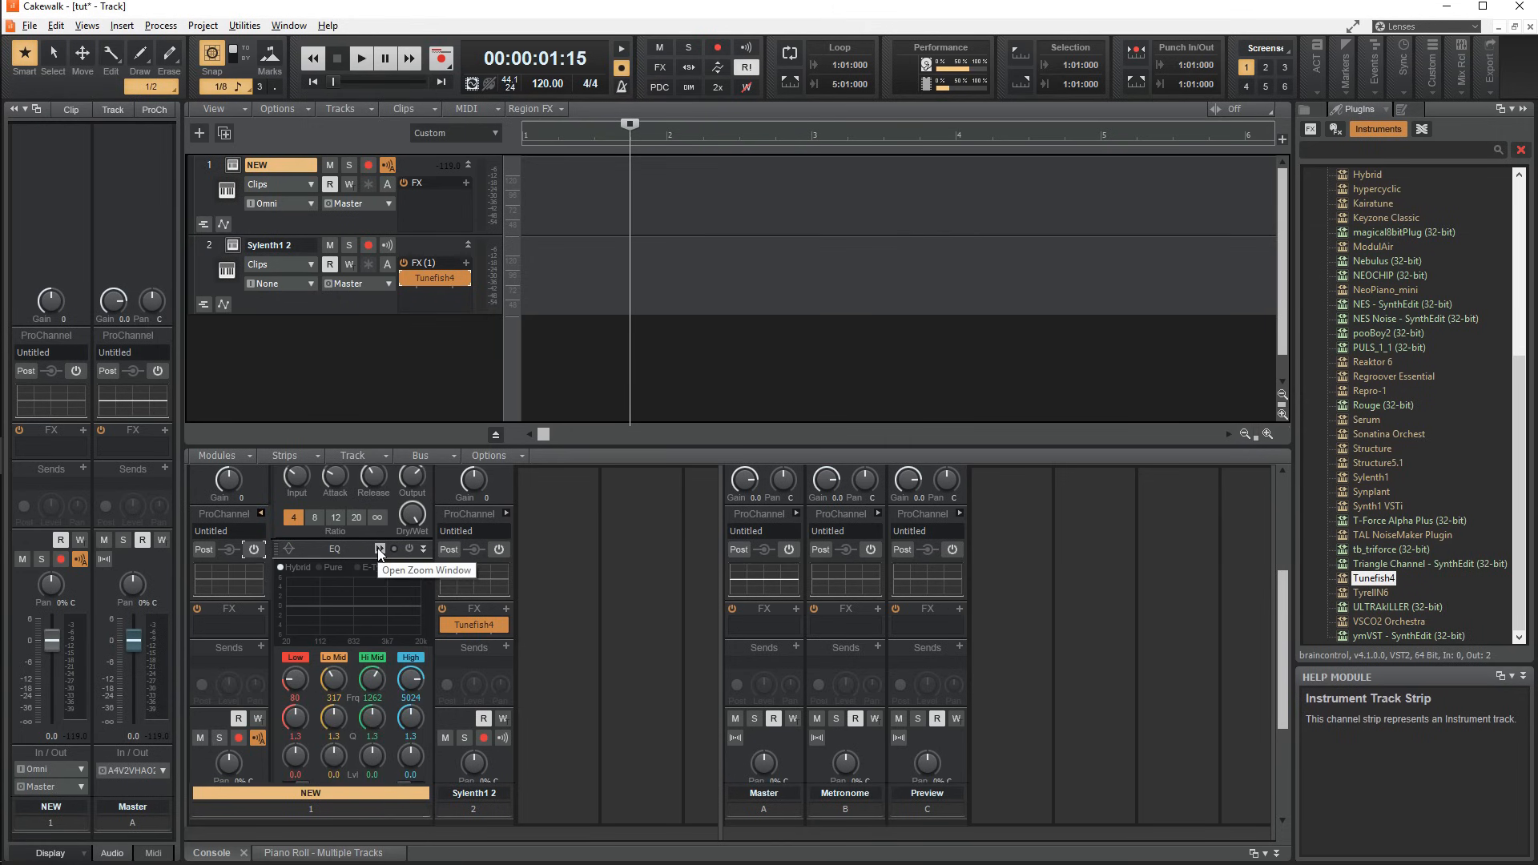
# Open the QuadCurve zoom window and raise the Lo Mid node to +15 dB at 682 Hz.
pyautogui.click(380, 548)
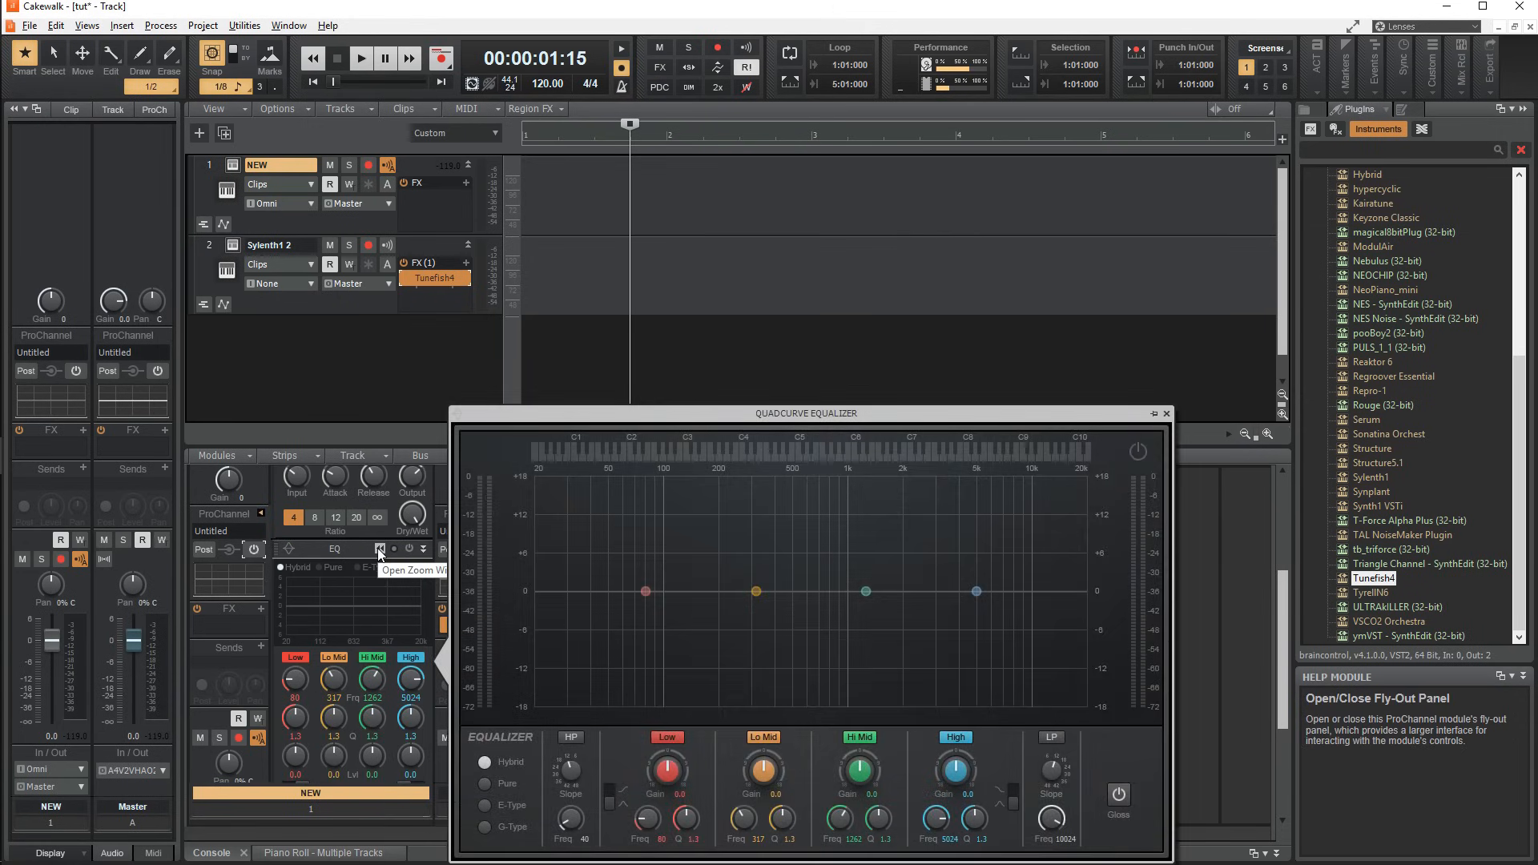
pyautogui.moveTo(755, 591); pyautogui.dragTo(816, 497)
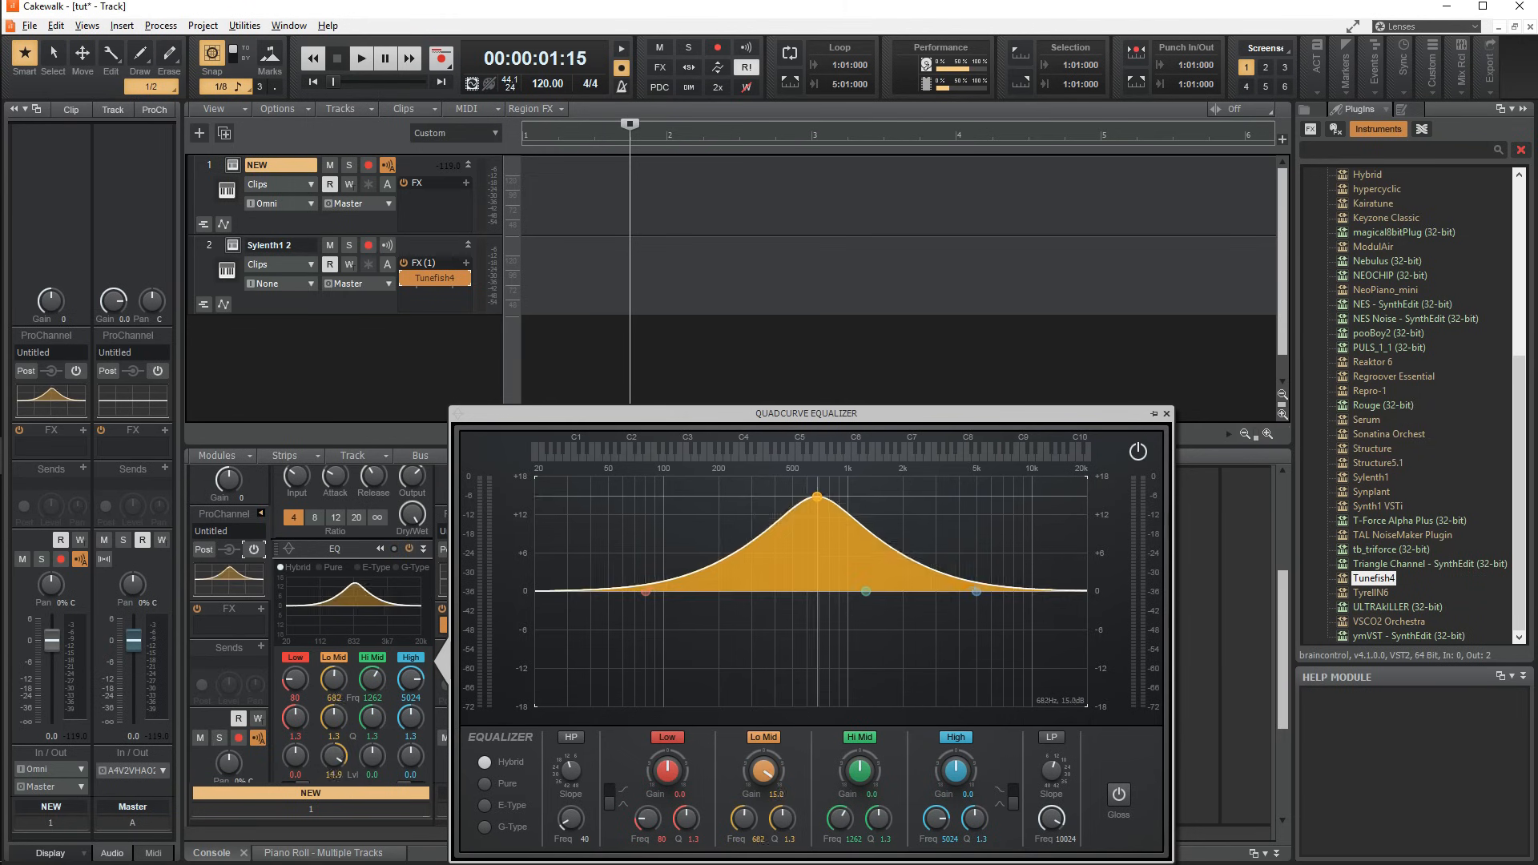